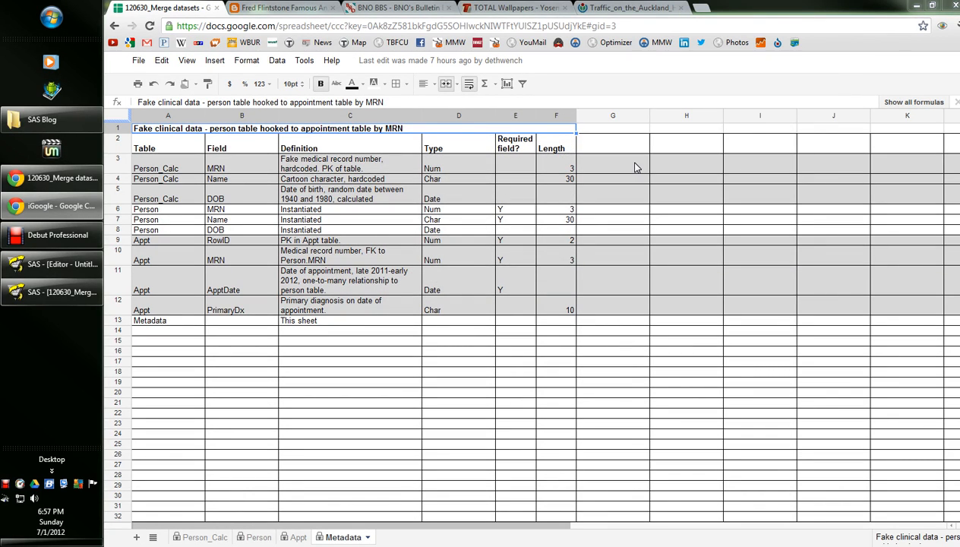
mouse_move(615, 42)
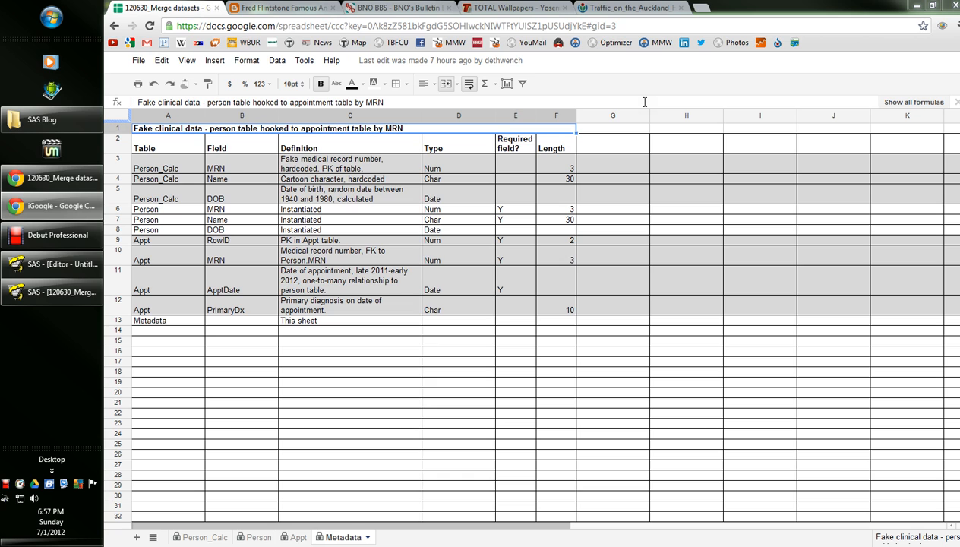
mouse_move(559, 309)
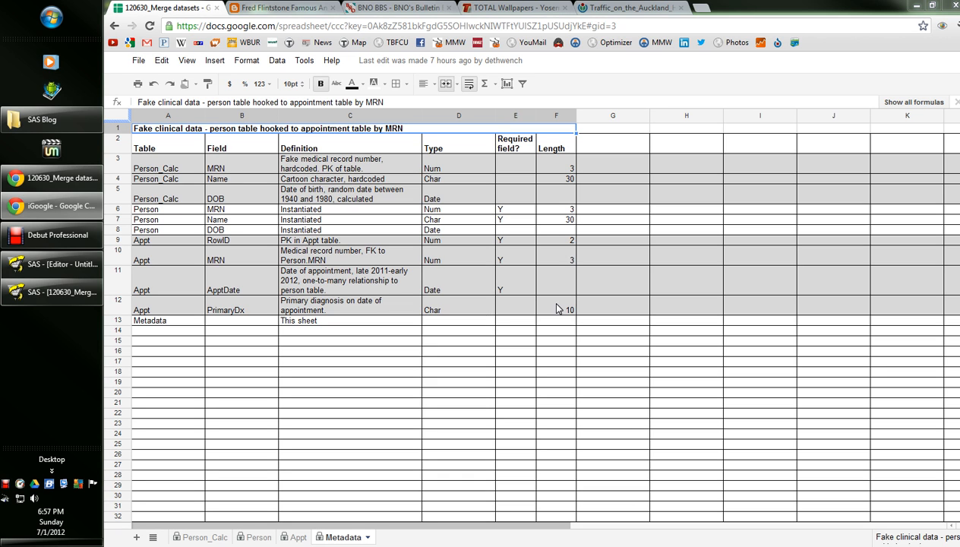
- Return from the Auckland traffic photo to the 120630_Merge datasets spreadsheet tab
left_click(631, 8)
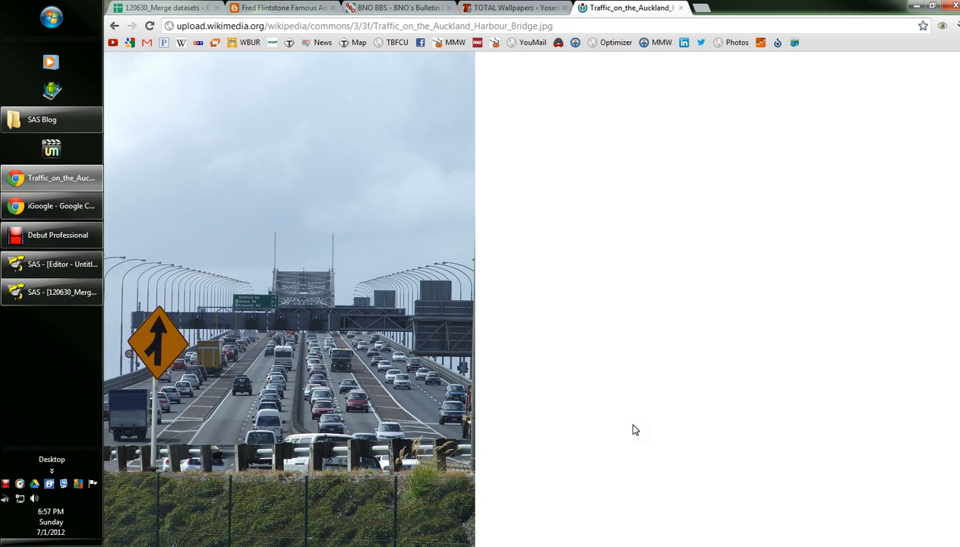
mouse_move(229, 453)
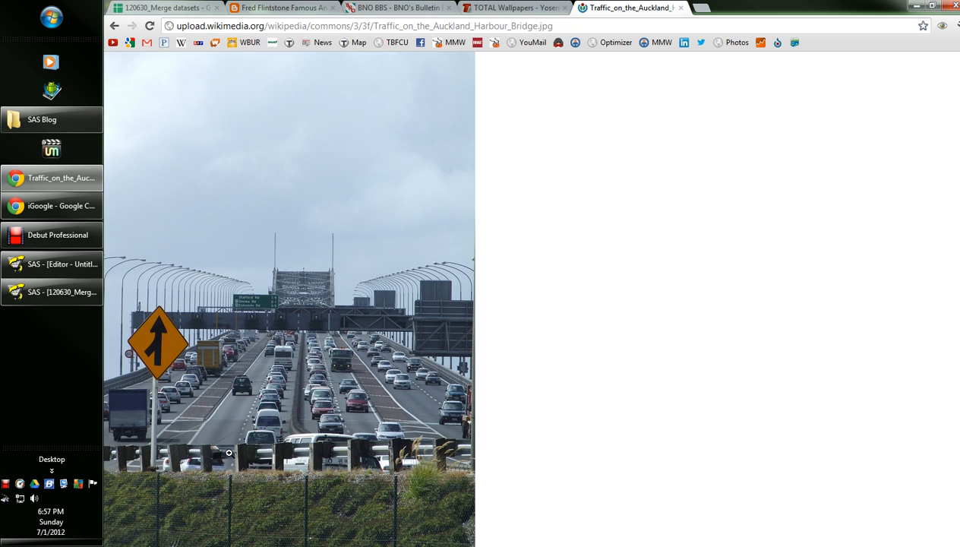
mouse_move(402, 387)
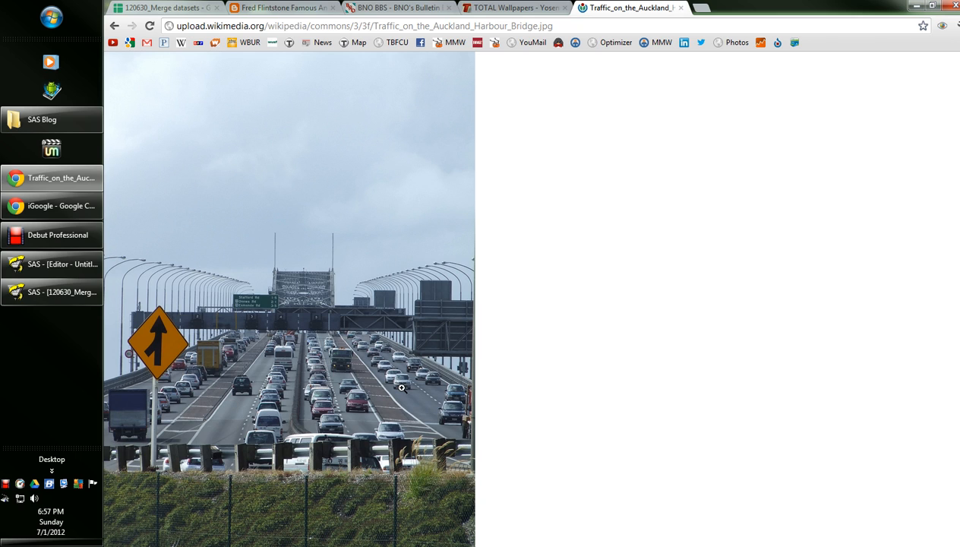
mouse_move(390, 410)
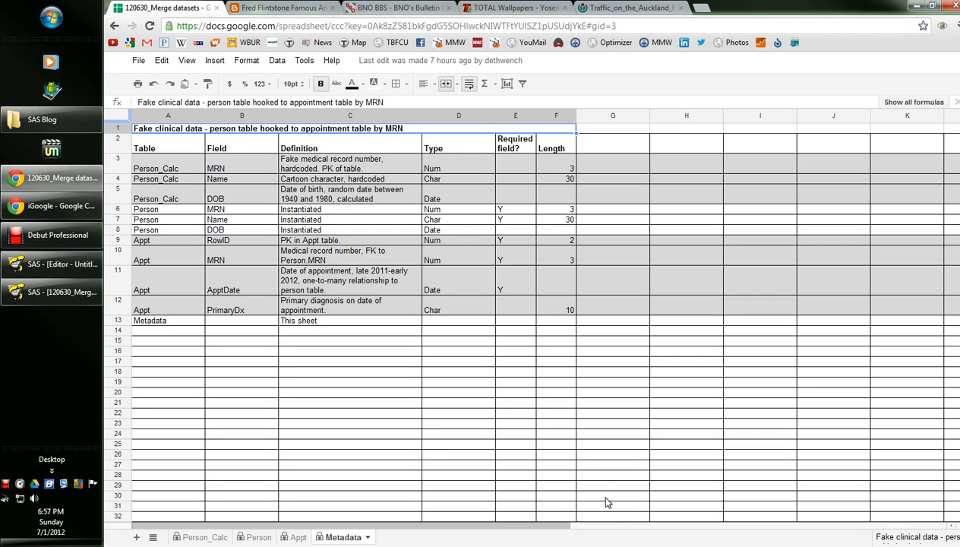
mouse_move(619, 494)
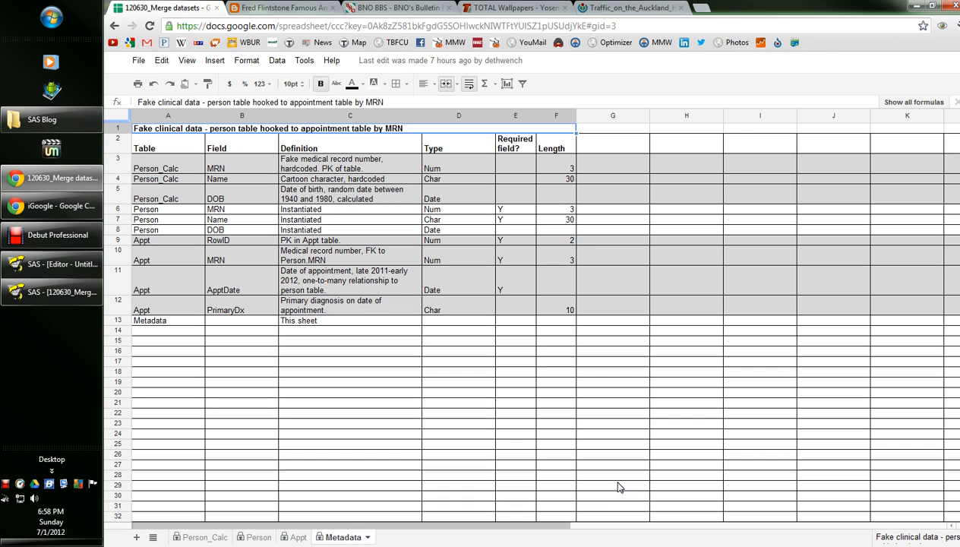
mouse_move(619, 485)
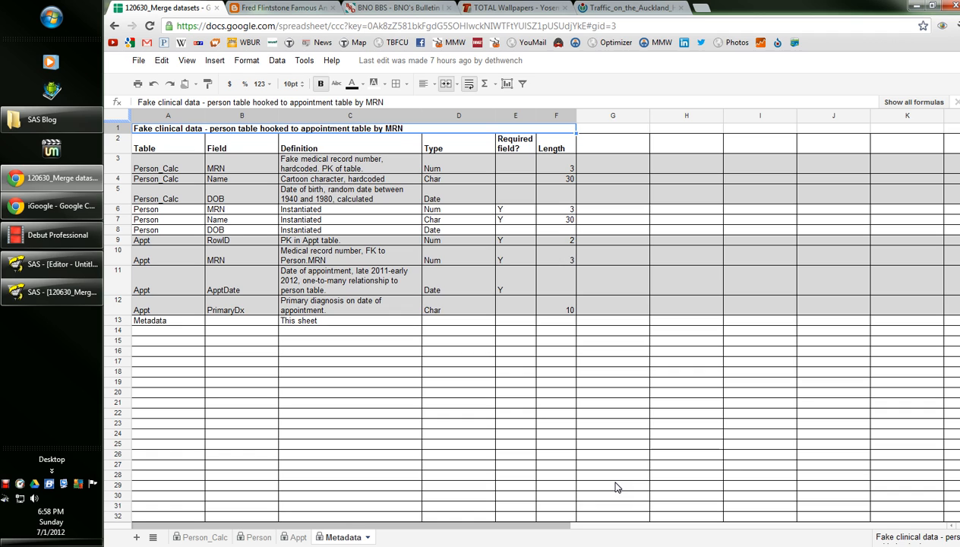
mouse_move(130, 263)
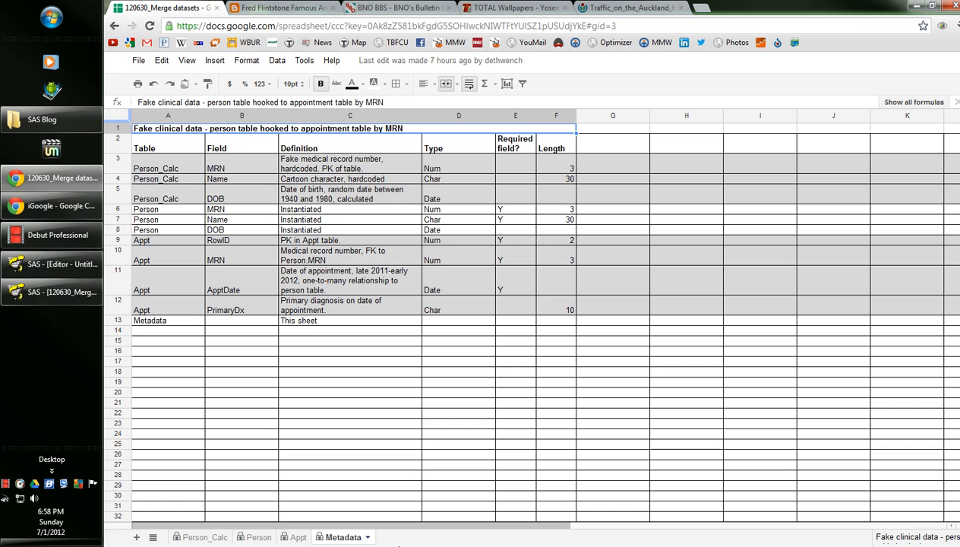
mouse_move(152, 250)
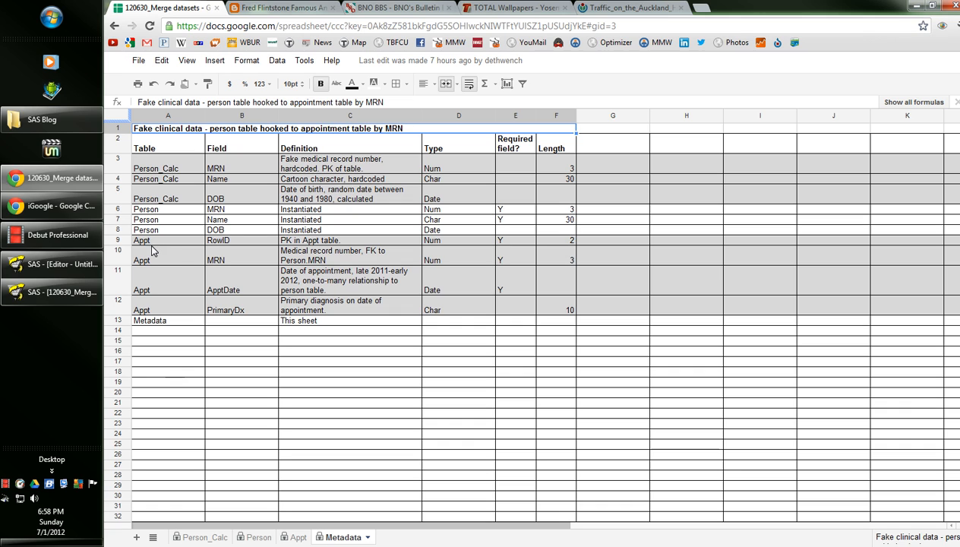
mouse_move(264, 187)
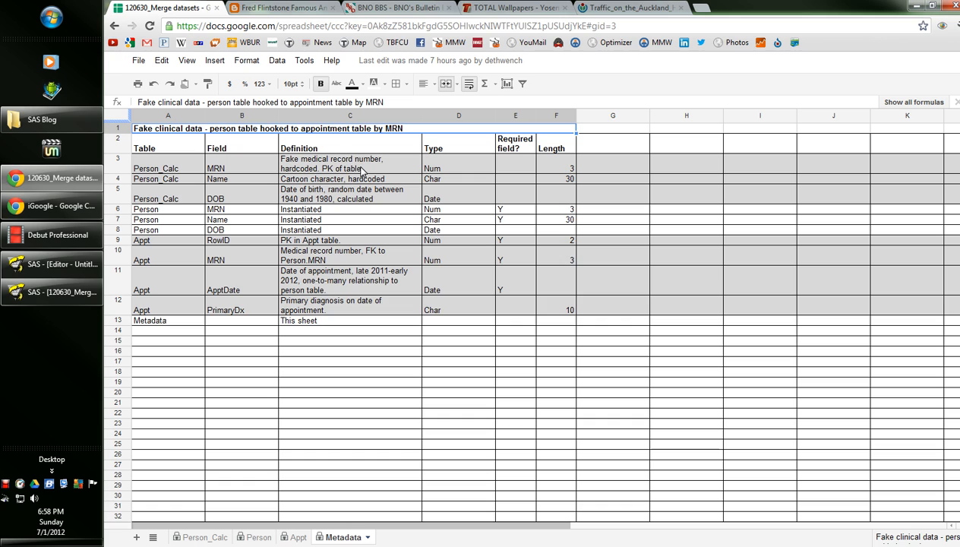
mouse_move(379, 180)
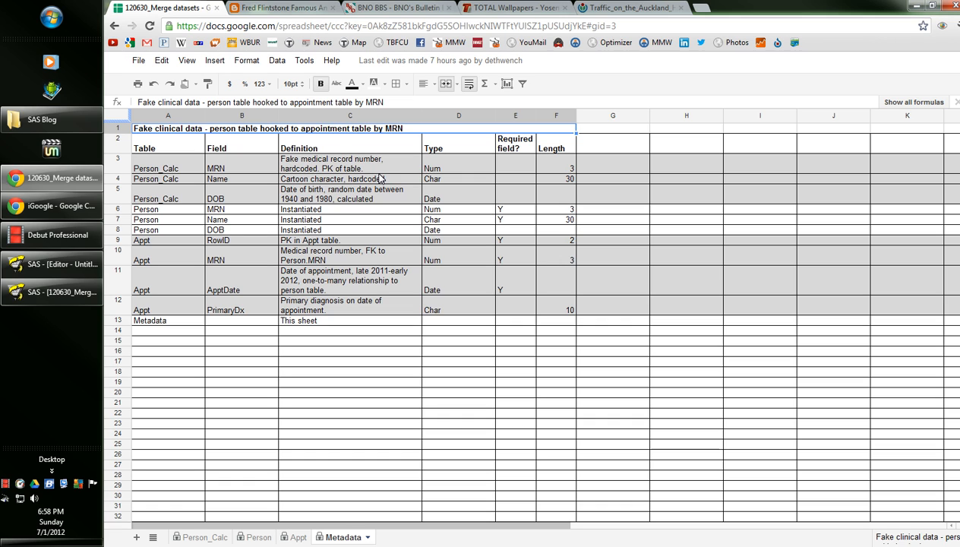
mouse_move(330, 183)
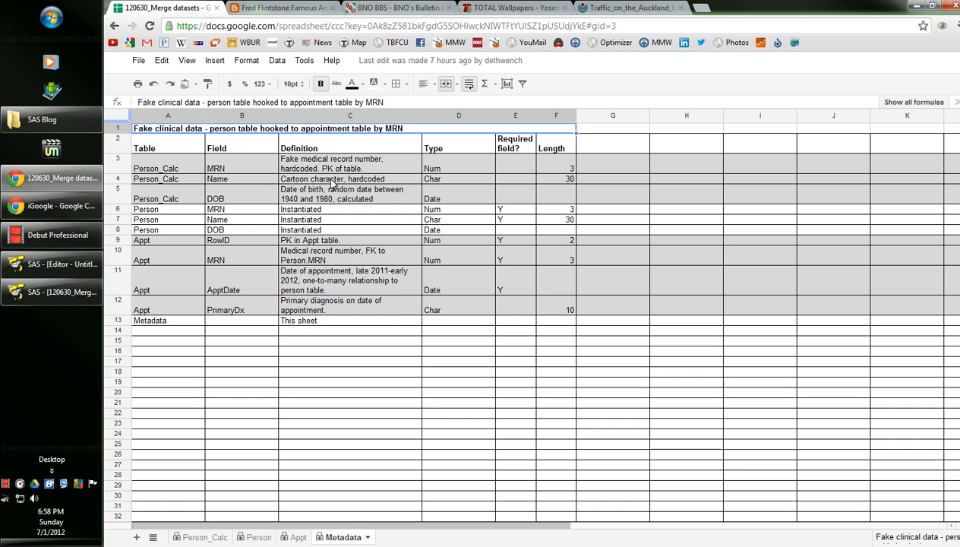
mouse_move(289, 205)
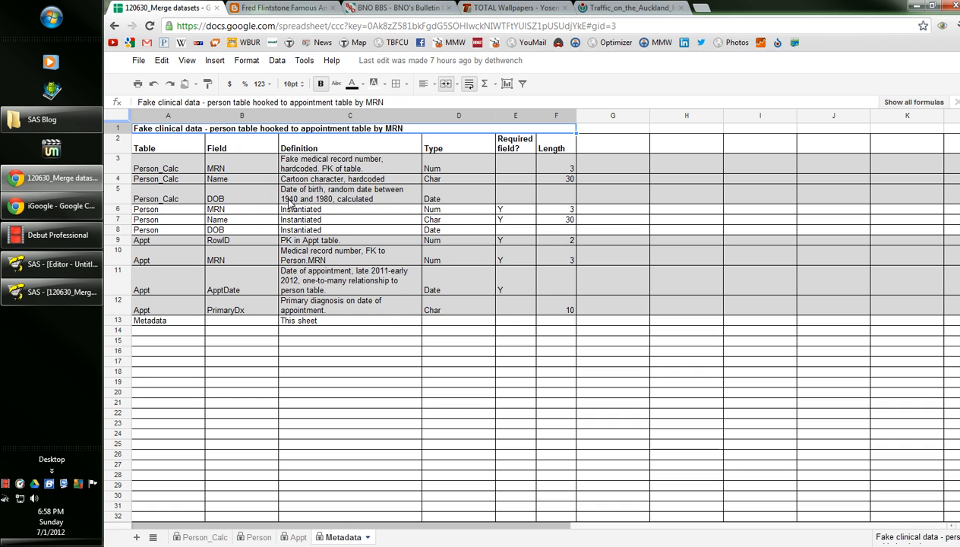
mouse_move(332, 209)
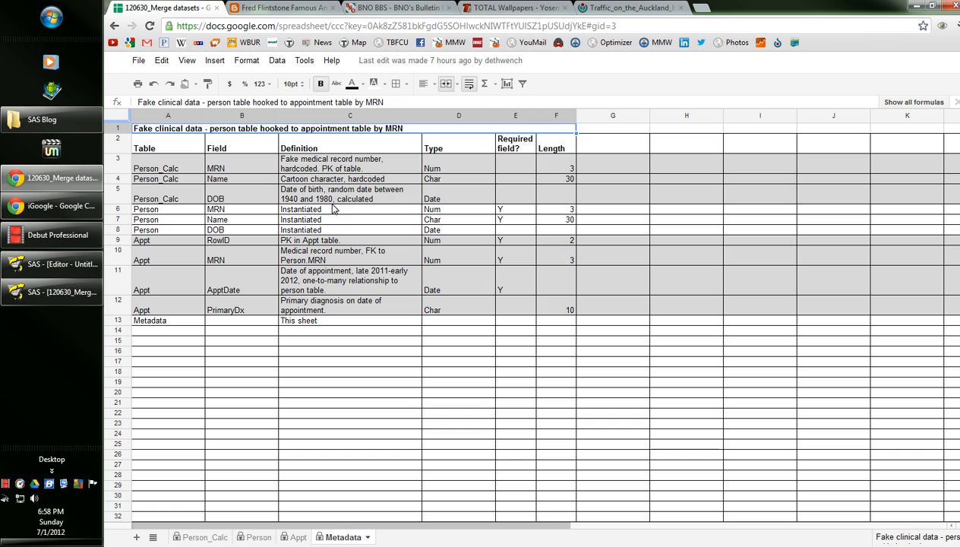
mouse_move(518, 219)
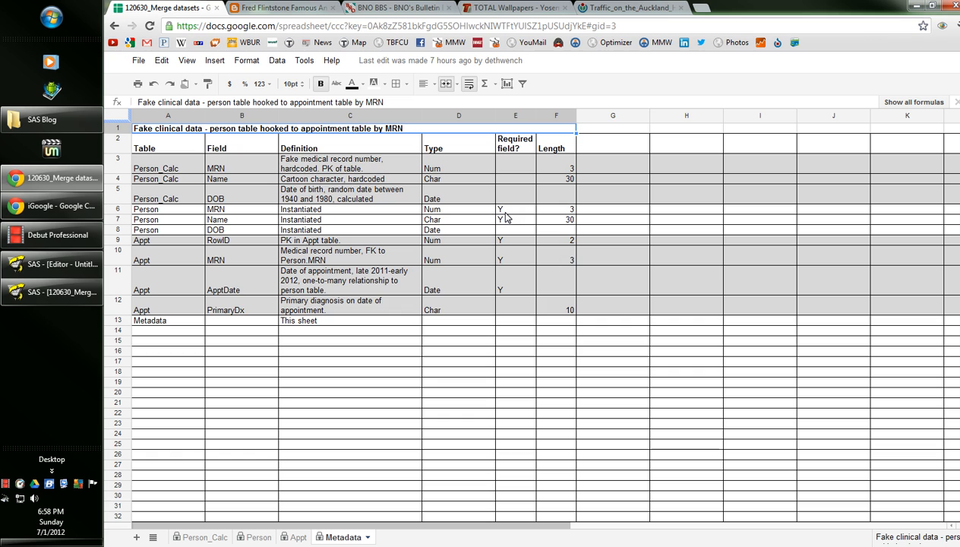
mouse_move(319, 177)
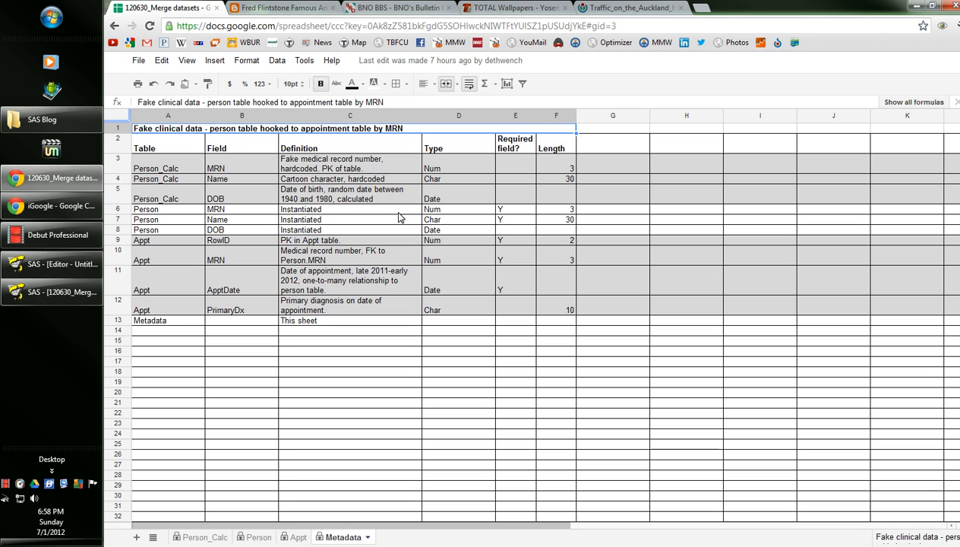
mouse_move(530, 225)
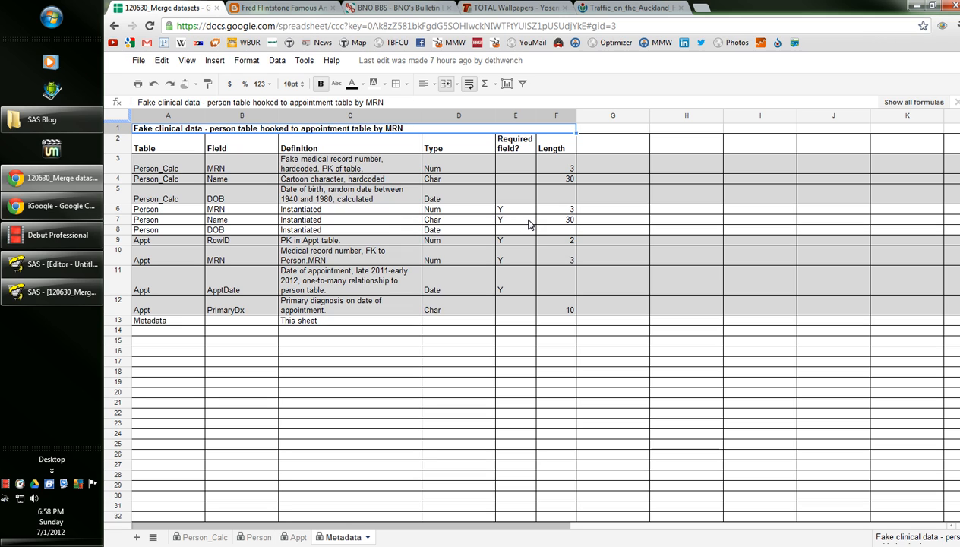
mouse_move(503, 229)
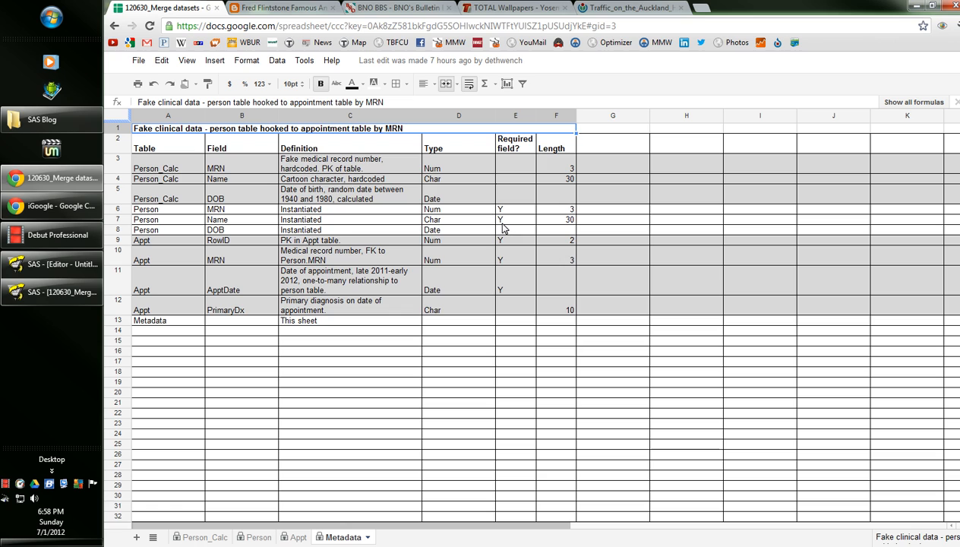
mouse_move(332, 224)
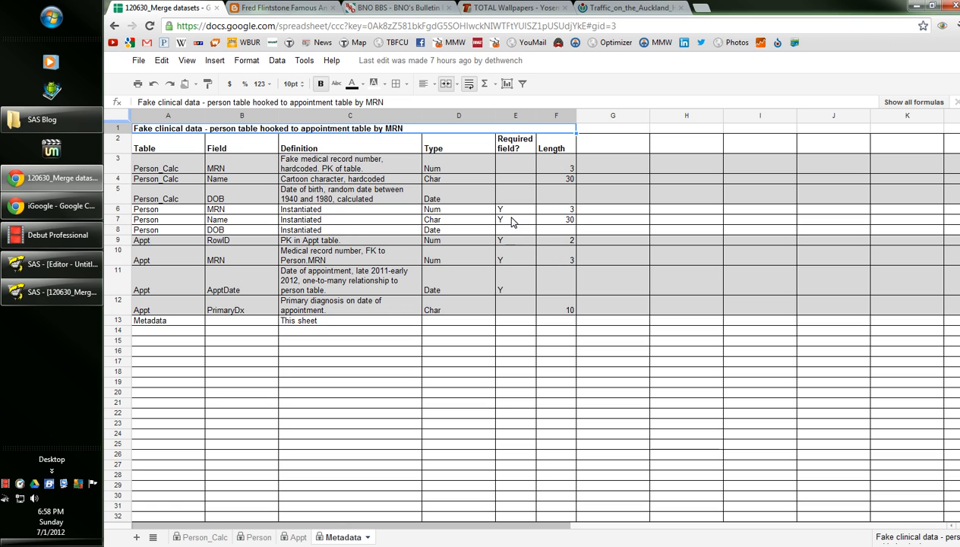
mouse_move(309, 393)
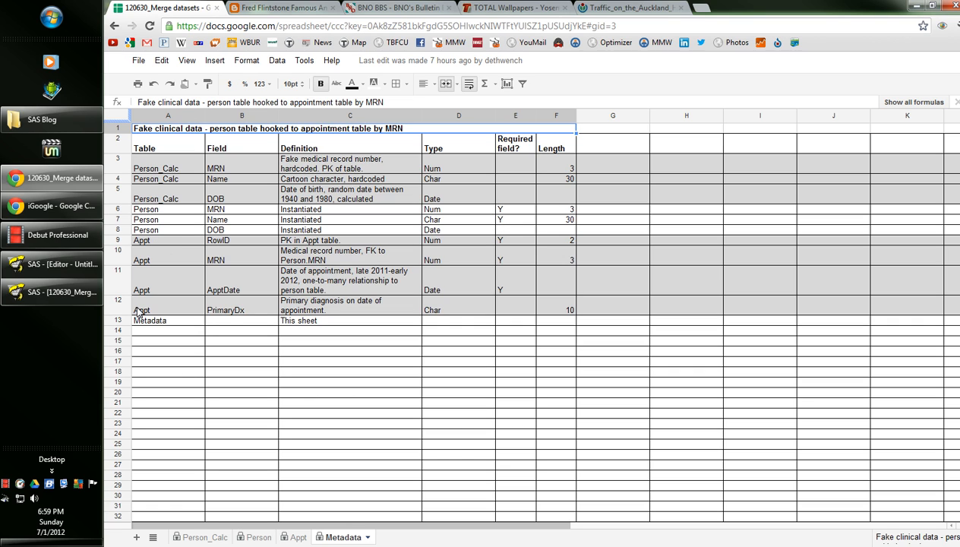
mouse_move(311, 253)
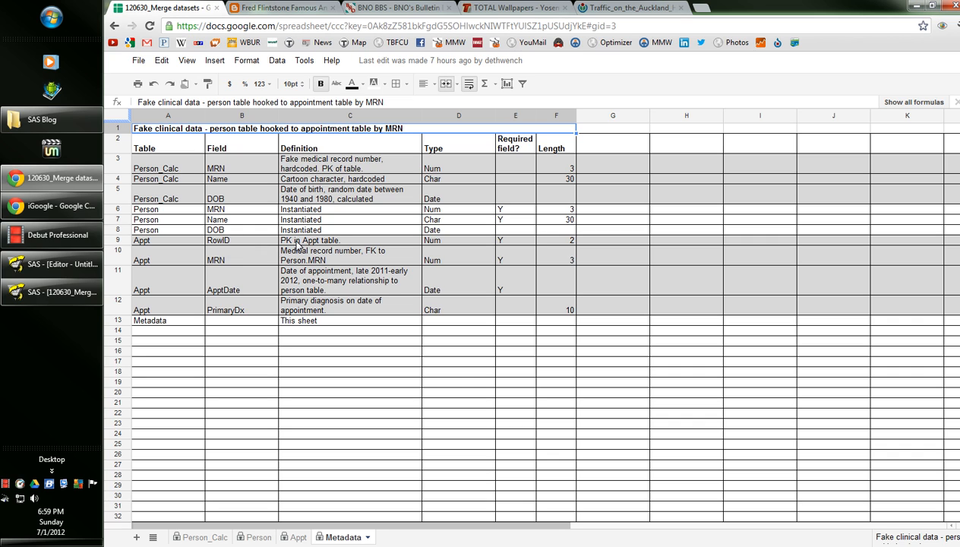
mouse_move(468, 252)
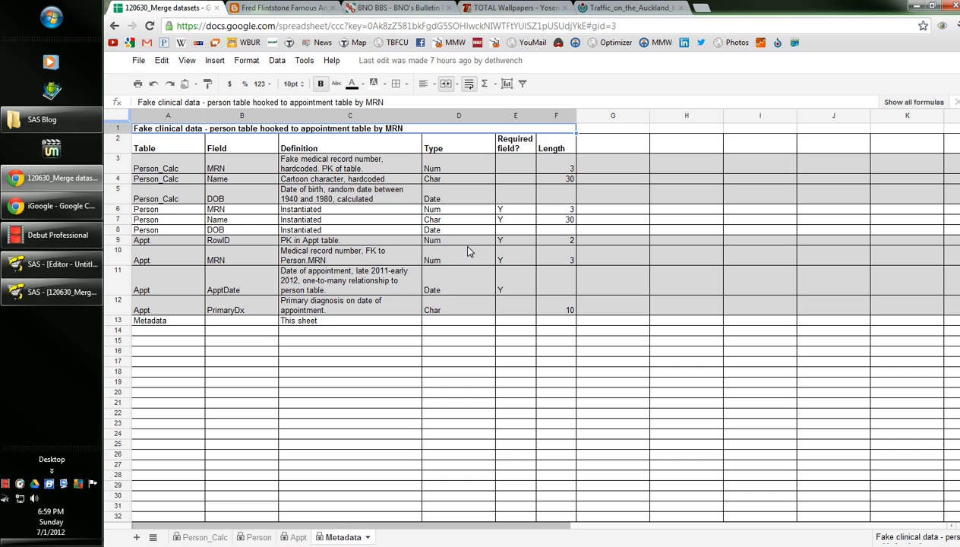
mouse_move(334, 265)
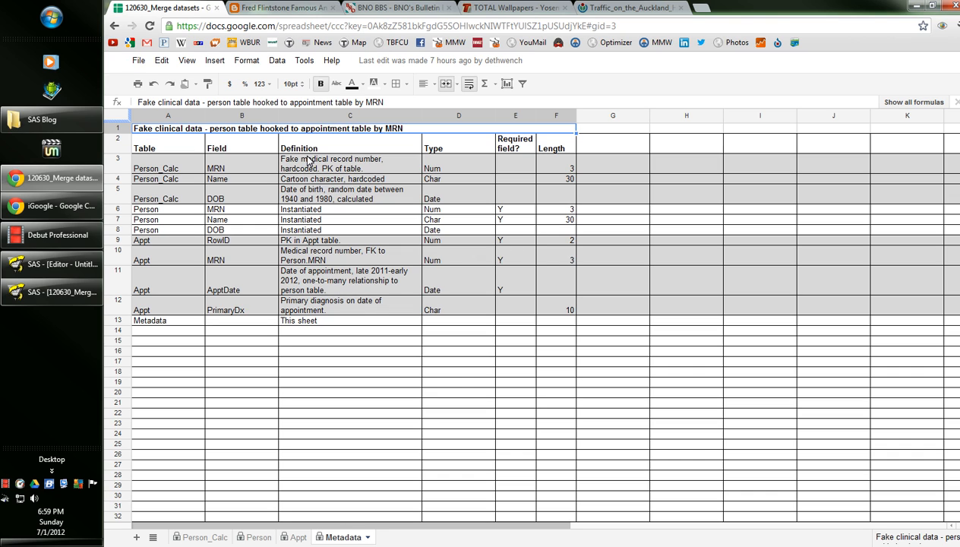
mouse_move(315, 253)
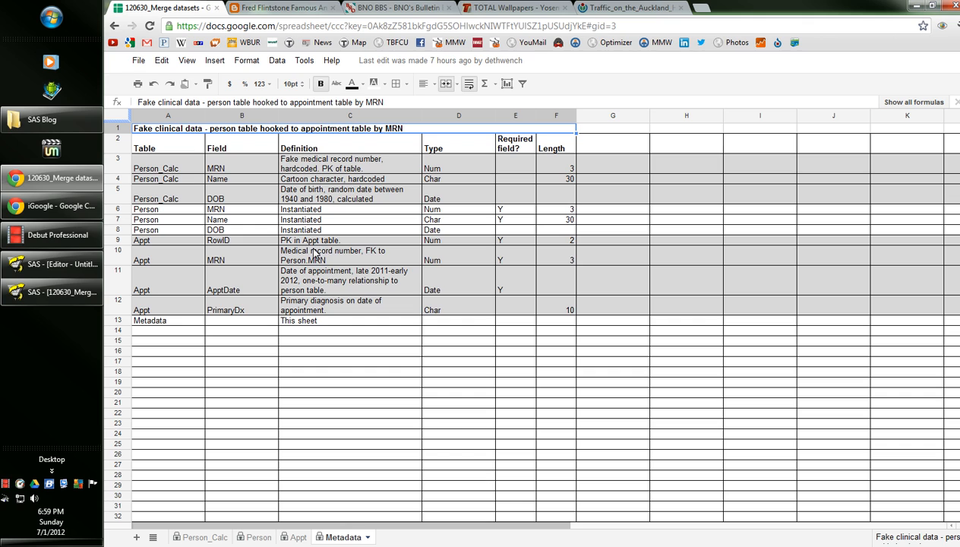
mouse_move(315, 261)
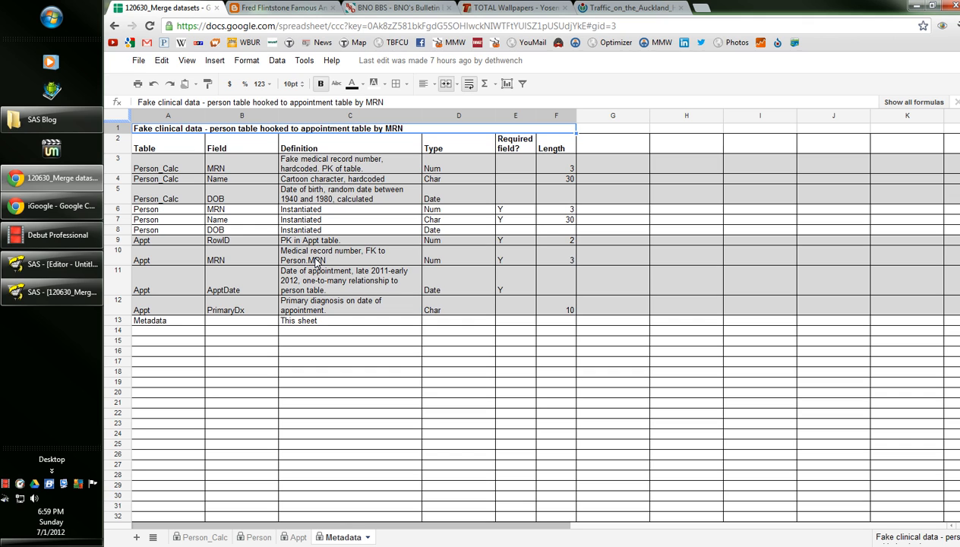
mouse_move(334, 262)
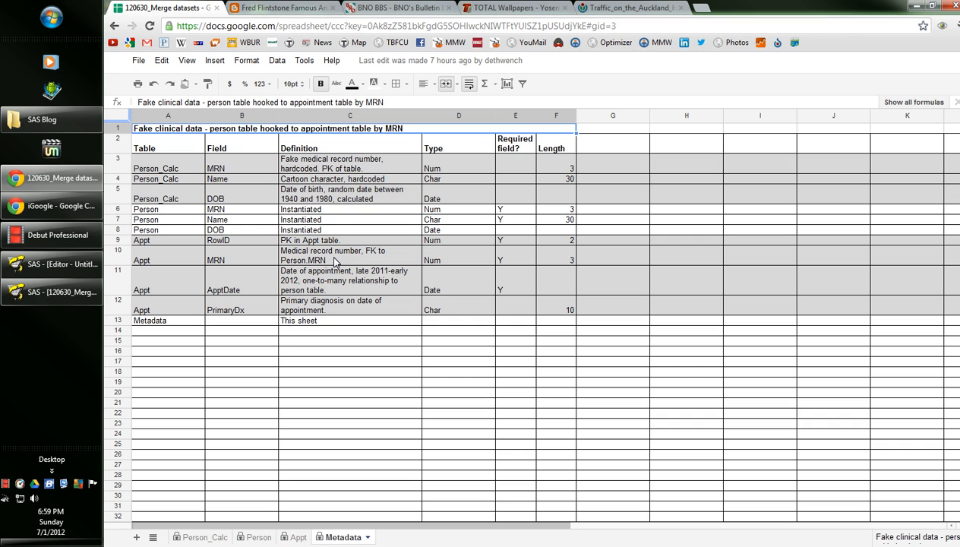
mouse_move(330, 271)
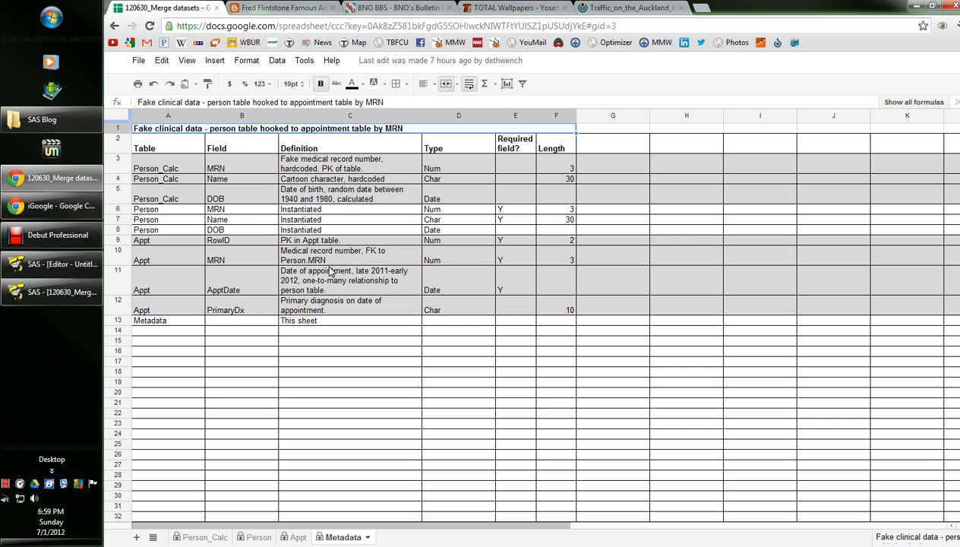
mouse_move(361, 282)
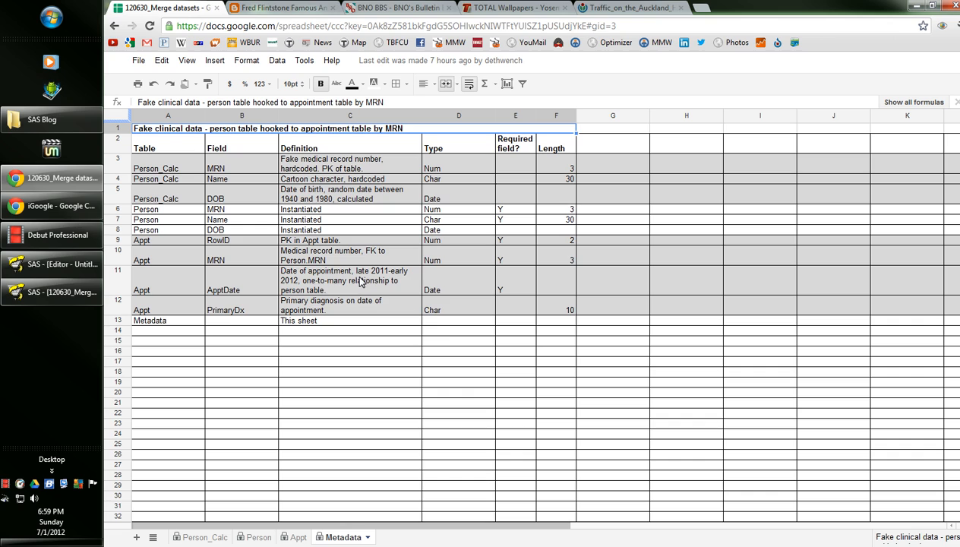
mouse_move(447, 325)
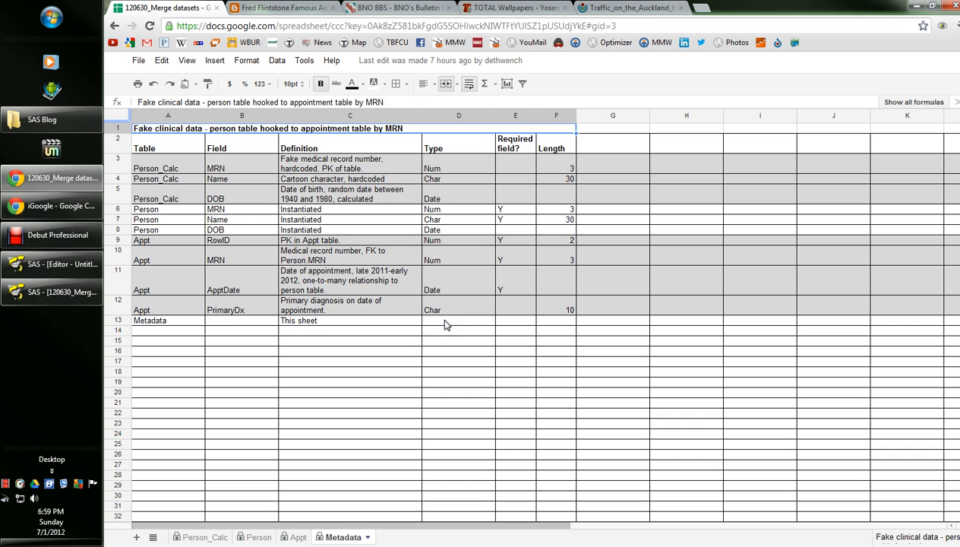
mouse_move(243, 266)
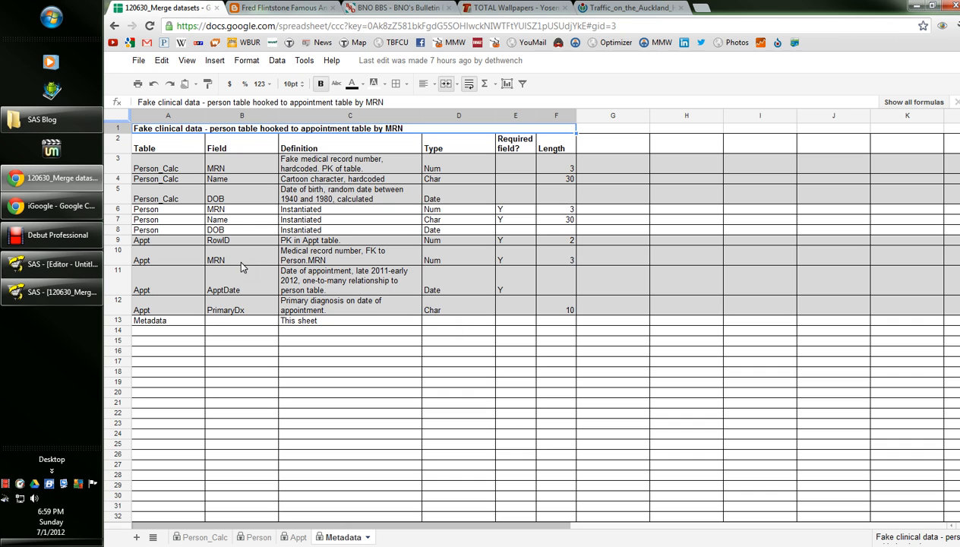
mouse_move(229, 299)
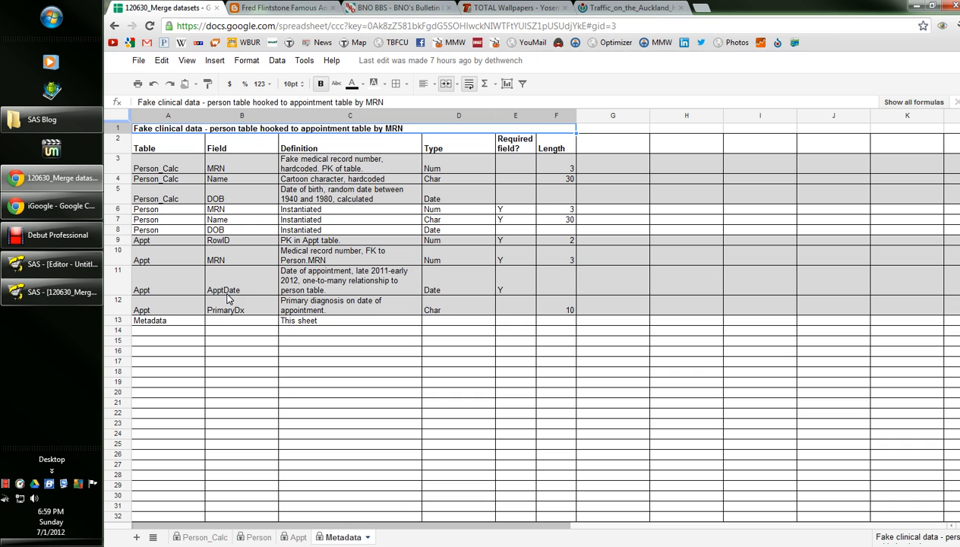
mouse_move(385, 281)
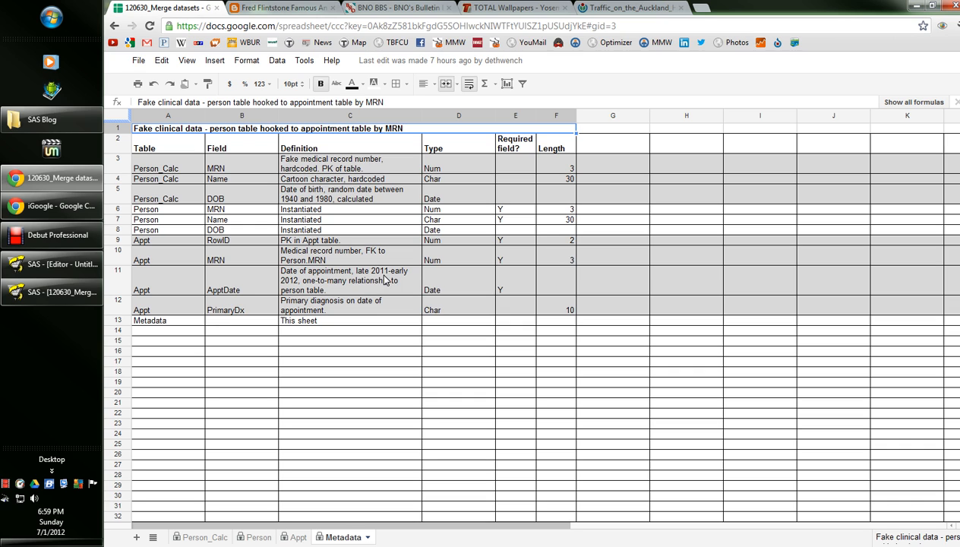
mouse_move(282, 297)
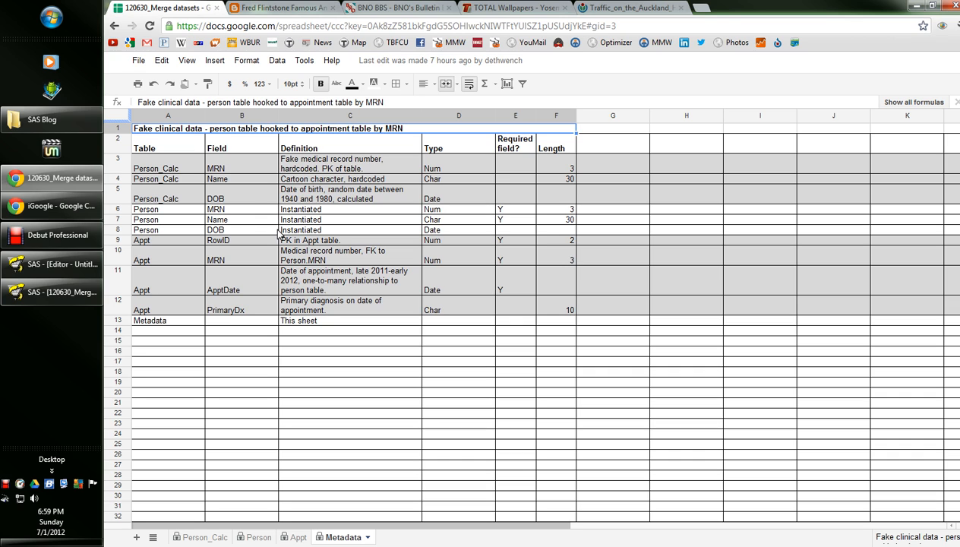
mouse_move(369, 363)
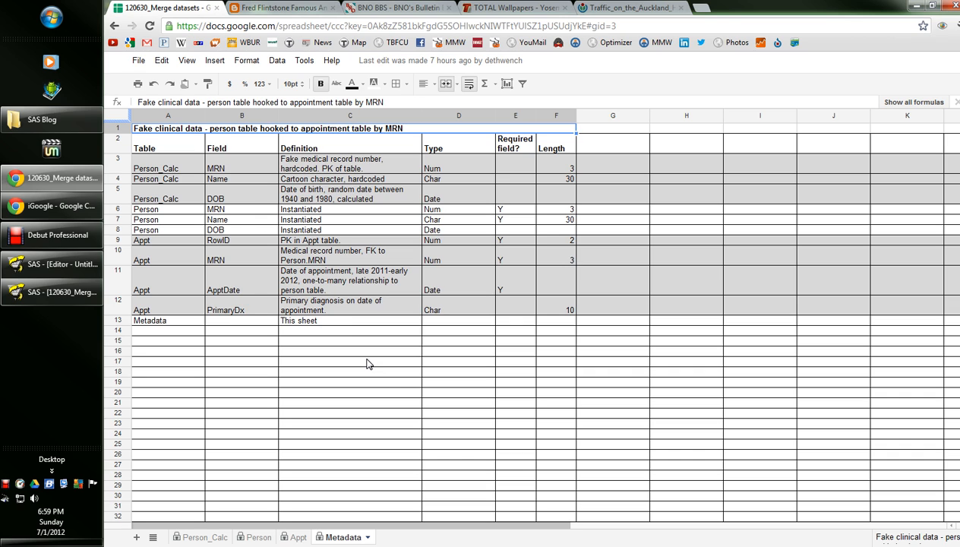
mouse_move(388, 313)
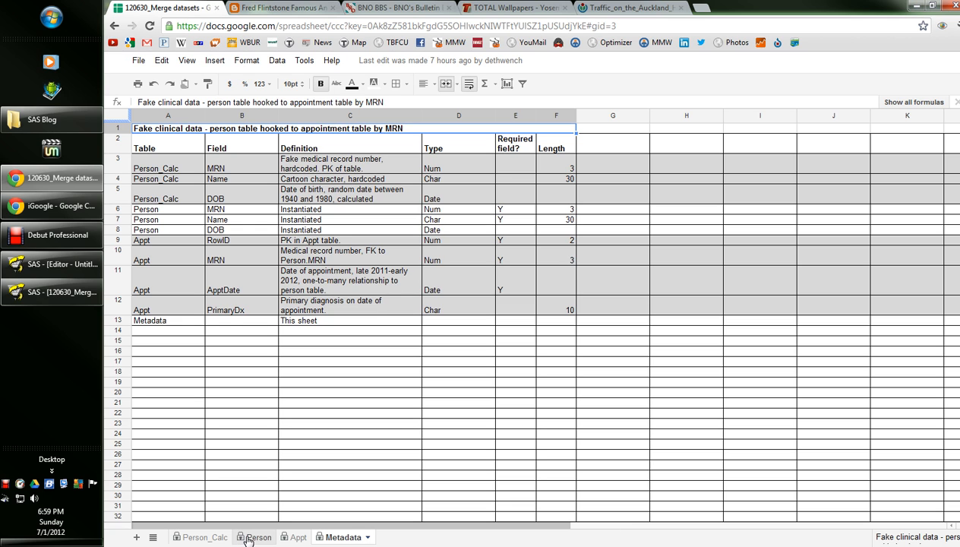
- Show the Person sheet, then bring up the Fred Flintstone cartoon page
left_click(259, 537)
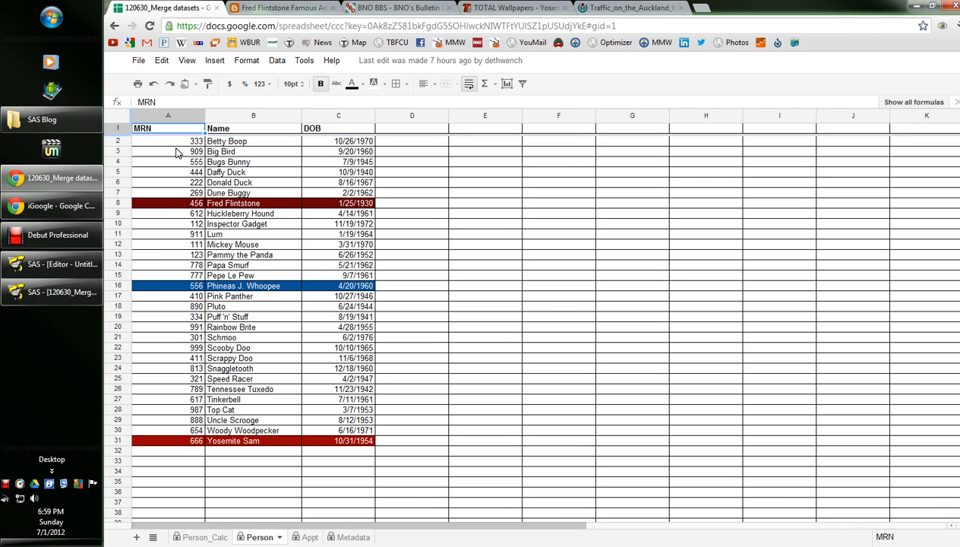
mouse_move(230, 211)
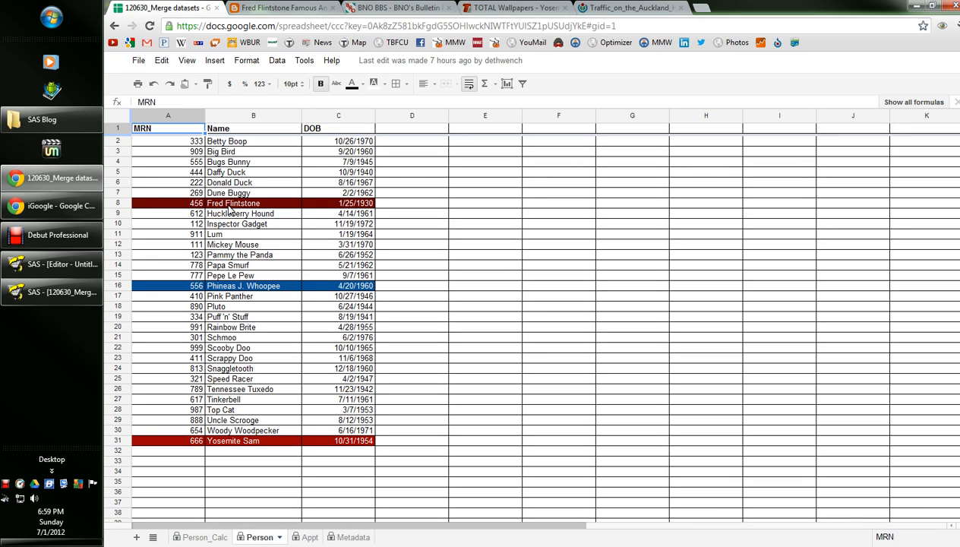
mouse_move(384, 206)
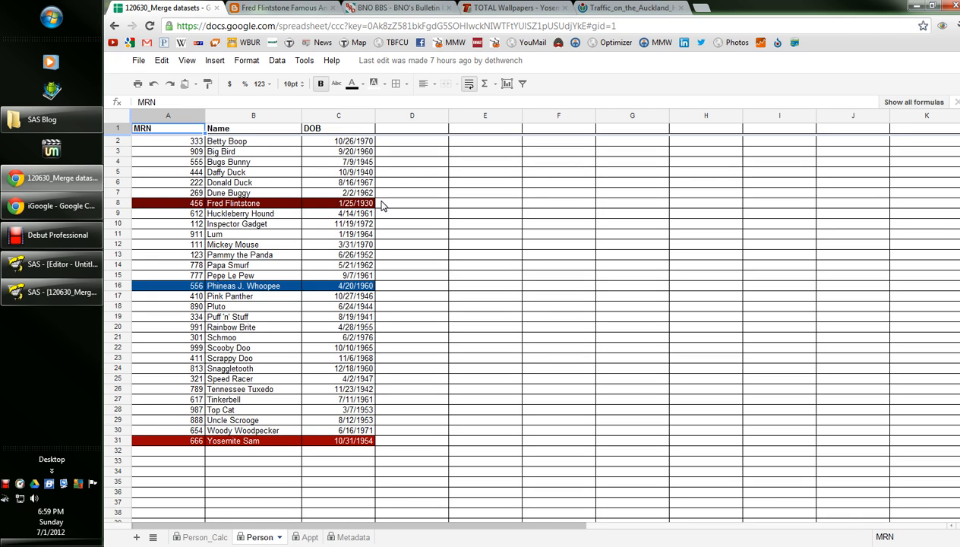
left_click(281, 8)
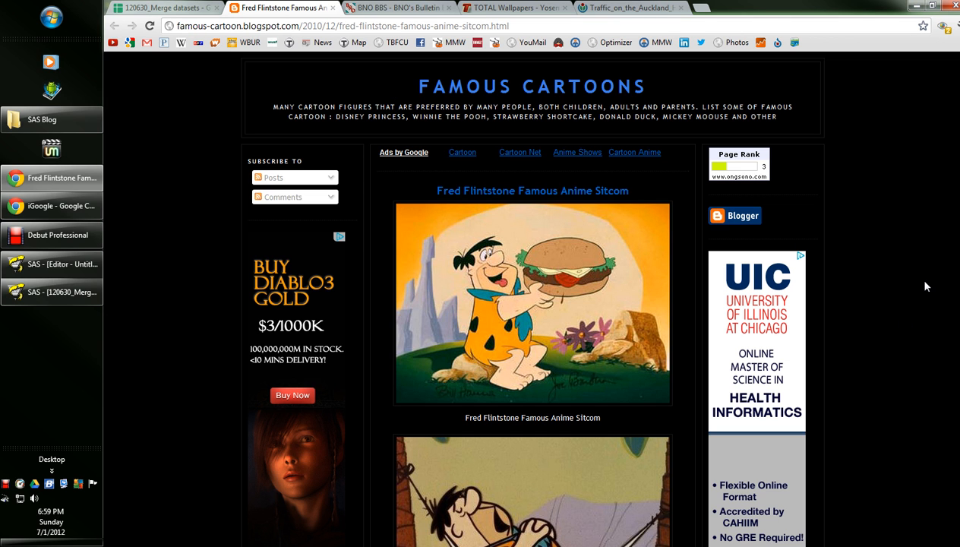
mouse_move(500, 344)
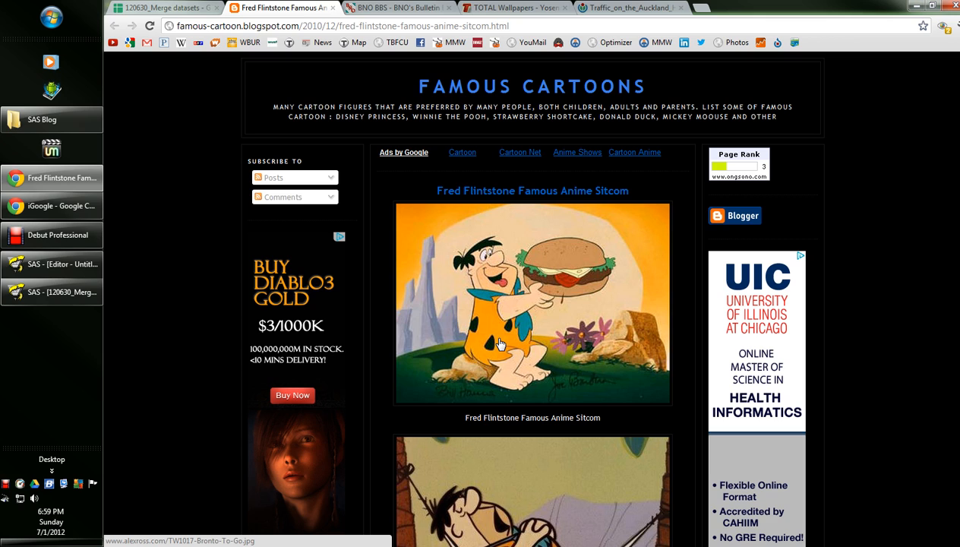
mouse_move(516, 362)
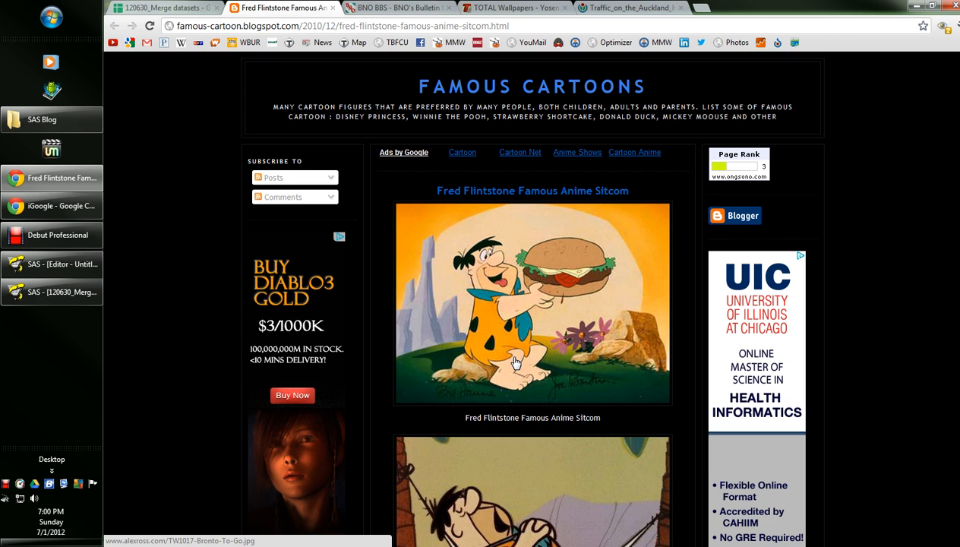
mouse_move(581, 281)
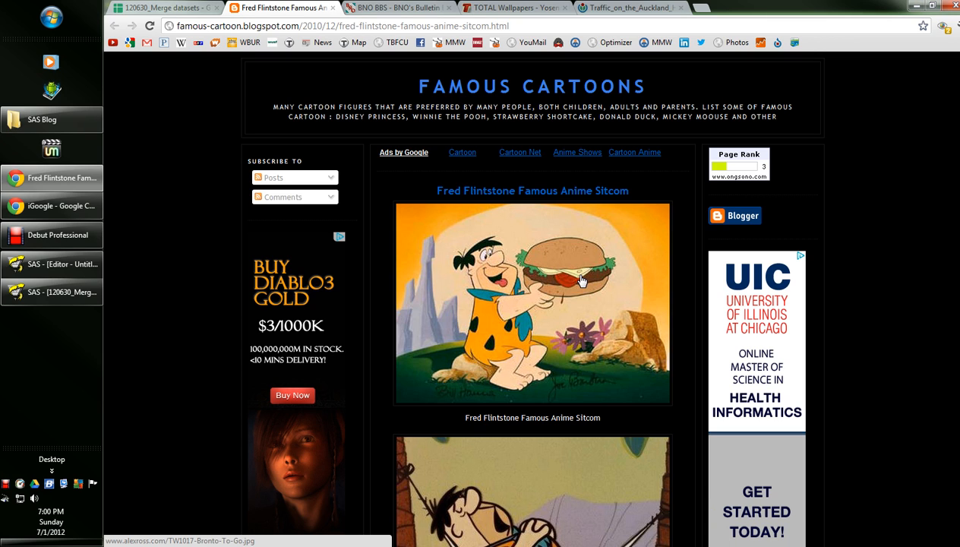
- Go back to the merge datasets spreadsheet and review its Appt and Person sheets
scroll("down", 3)
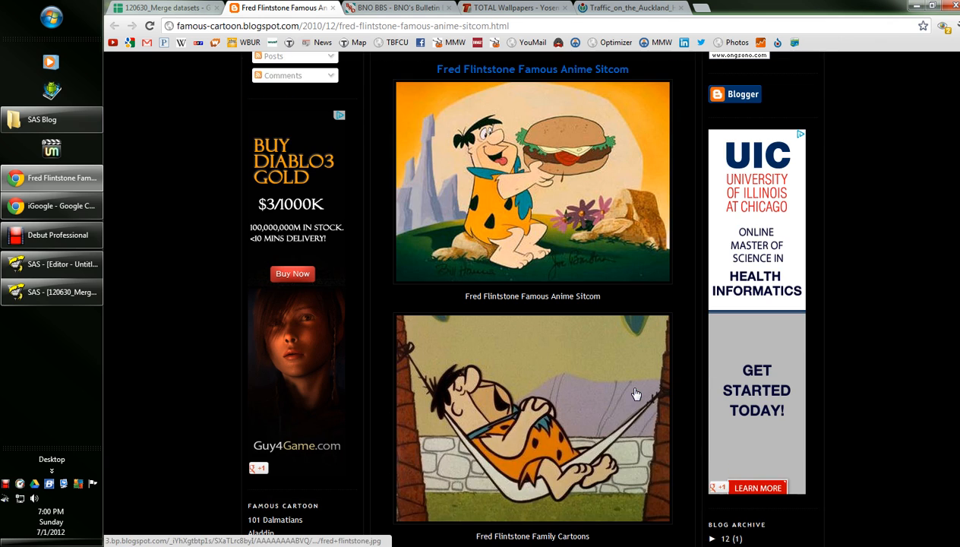
mouse_move(514, 449)
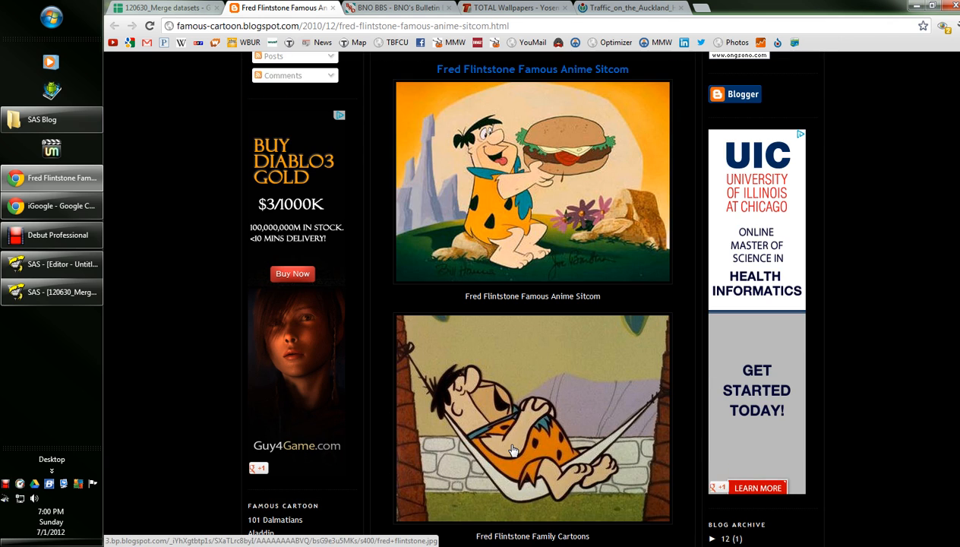
left_click(163, 7)
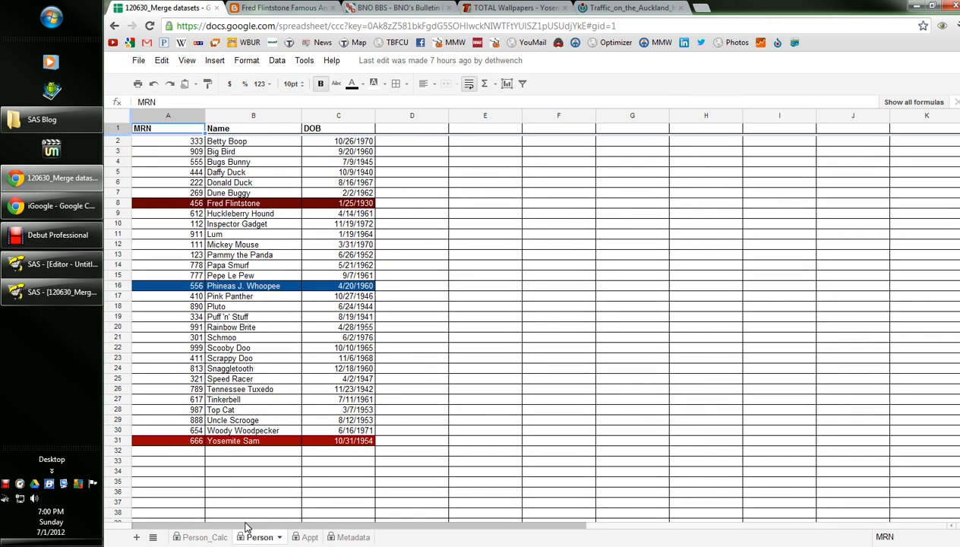
left_click(299, 537)
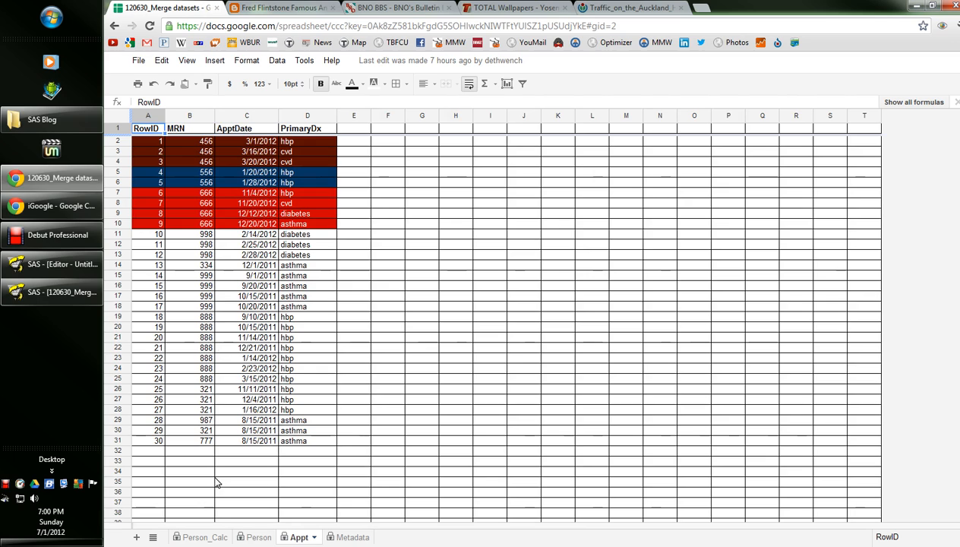
mouse_move(200, 143)
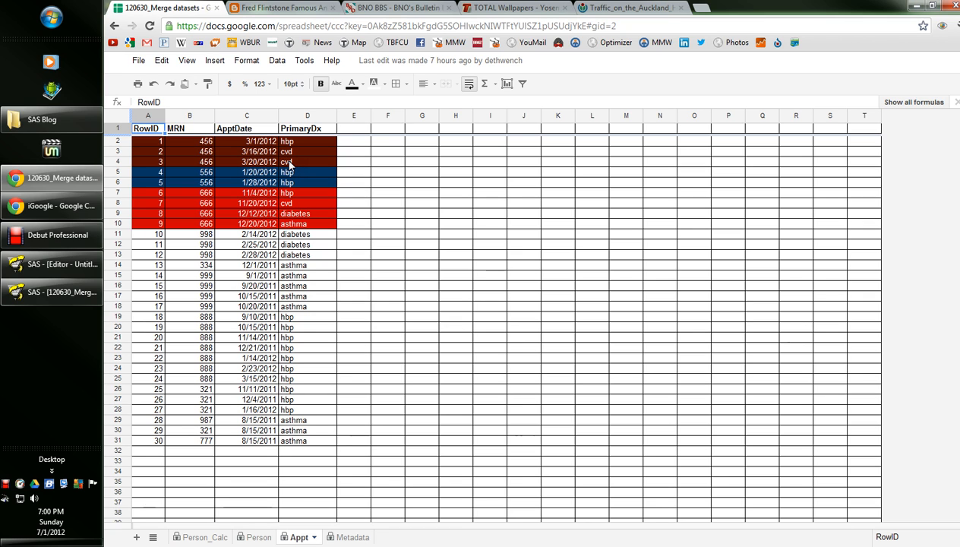
left_click(259, 537)
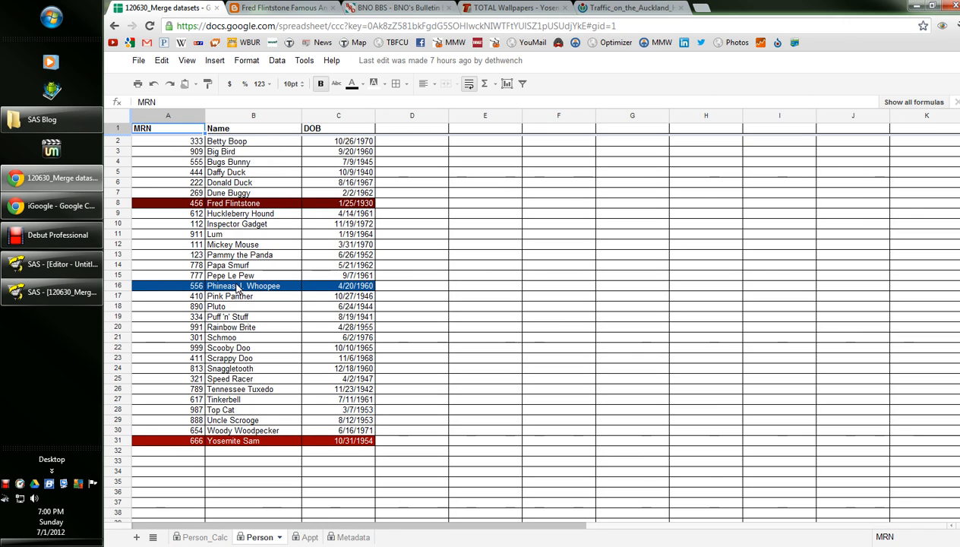
- View the Phineas J. Whoopee page, then recheck the Appt and Person sheets
left_click(395, 7)
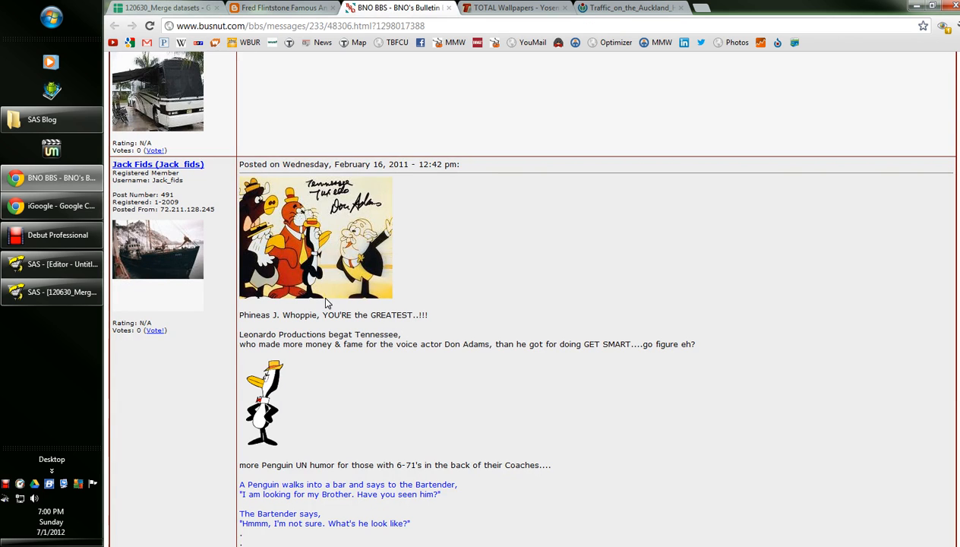
mouse_move(311, 295)
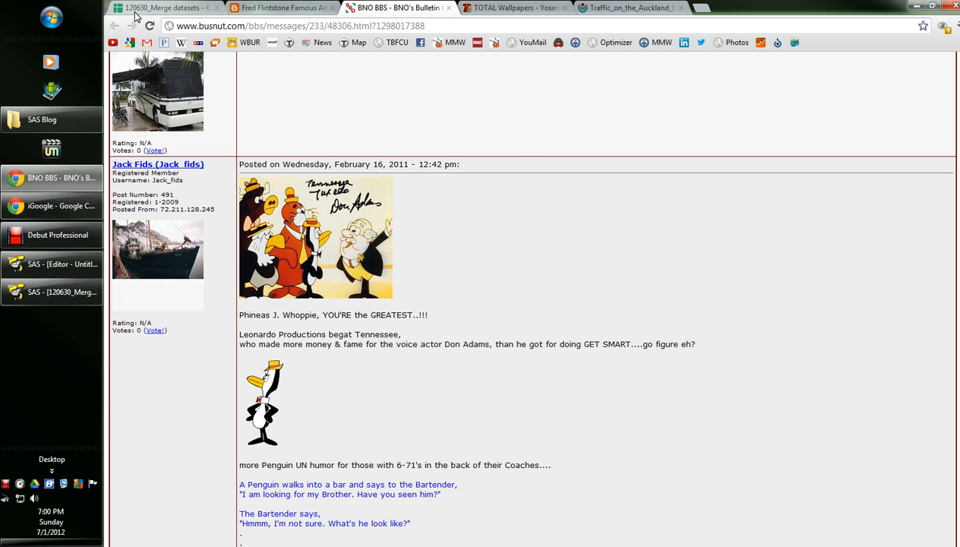
left_click(162, 8)
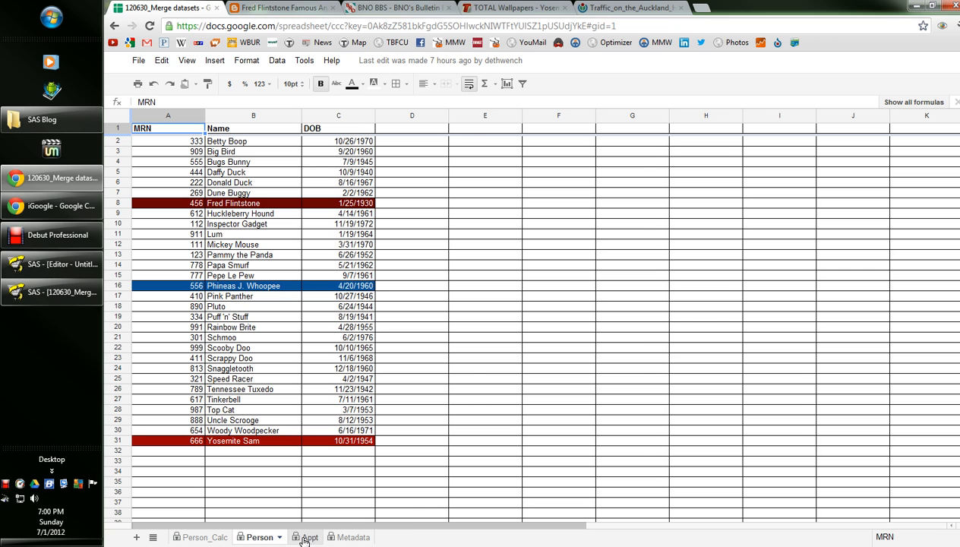
left_click(299, 537)
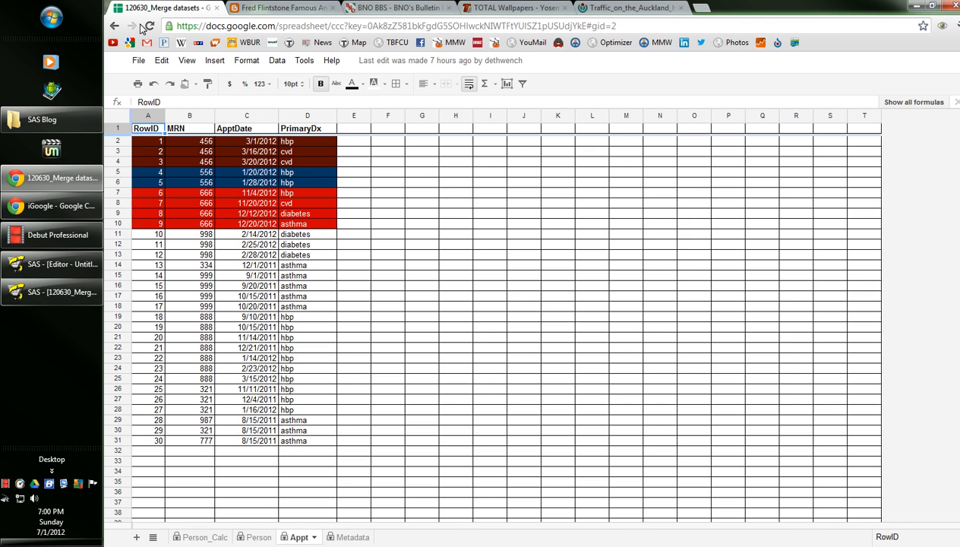
left_click(258, 537)
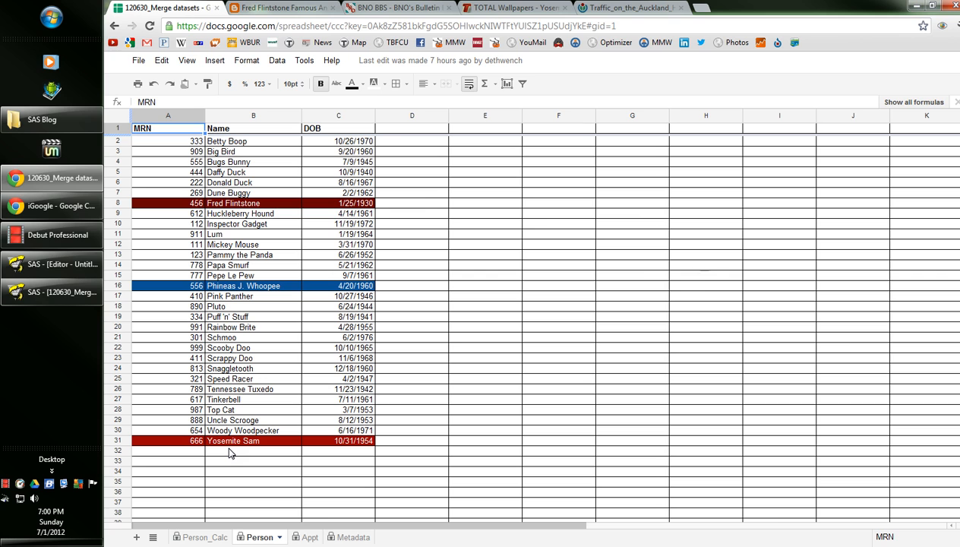
- Browse the Yosemite Sam wallpaper, show the Appt sheet, then the Auckland traffic photo
left_click(516, 7)
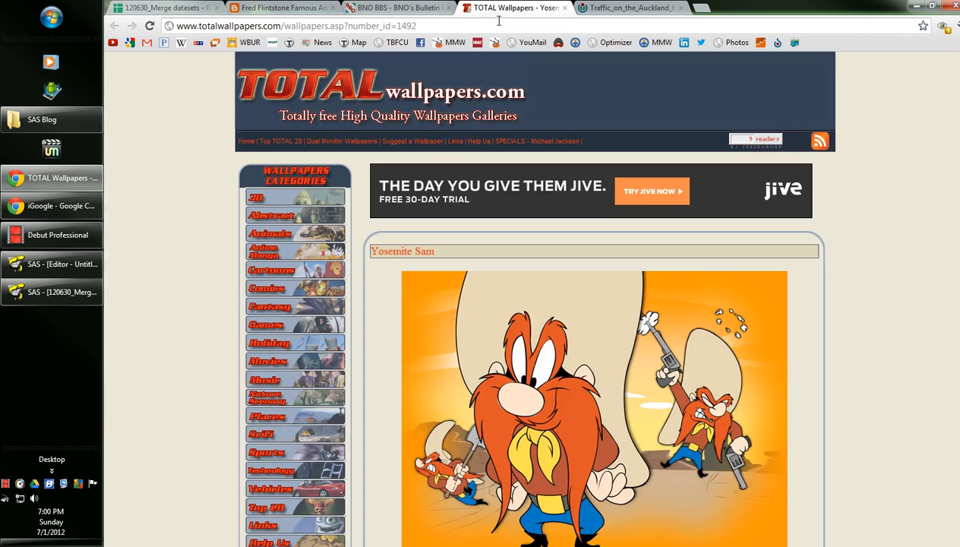
scroll("down", 3)
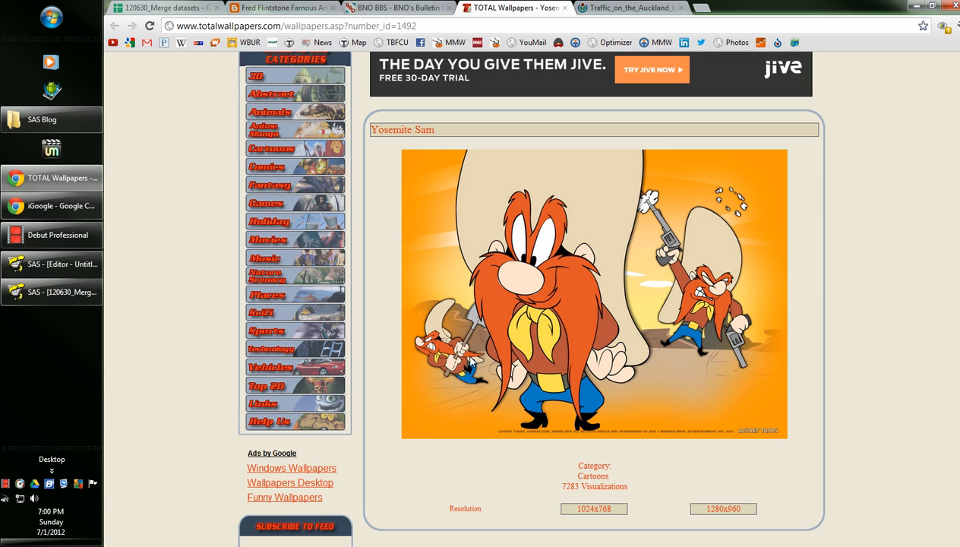
mouse_move(546, 342)
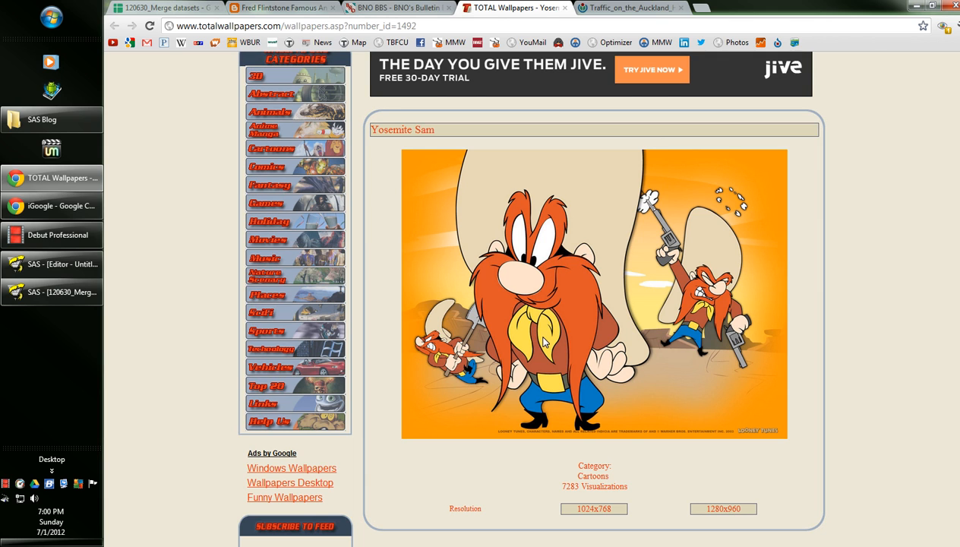
mouse_move(238, 352)
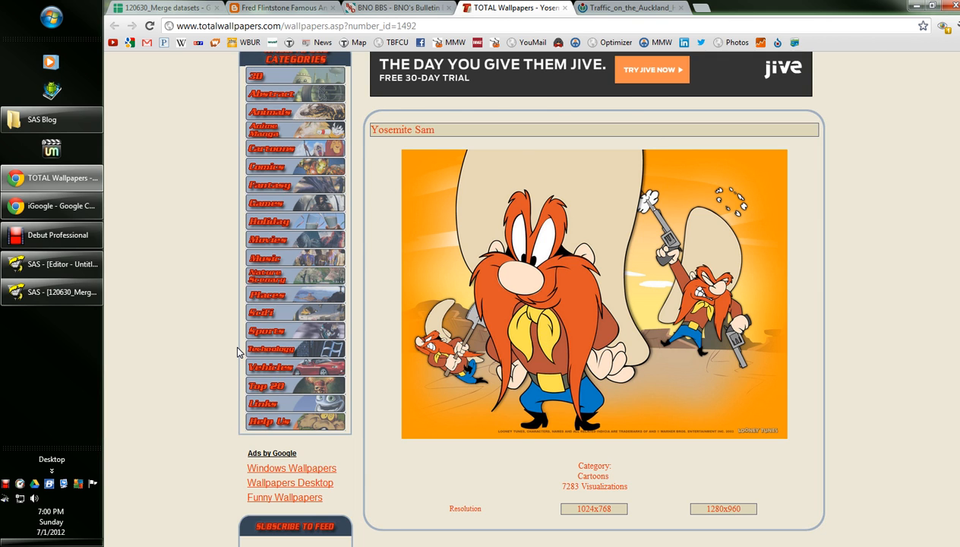
left_click(163, 7)
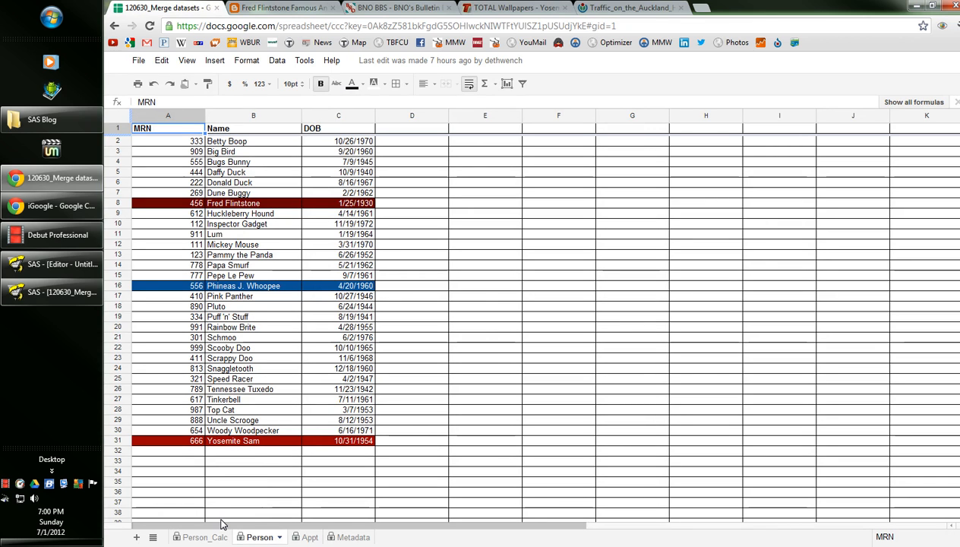
left_click(299, 537)
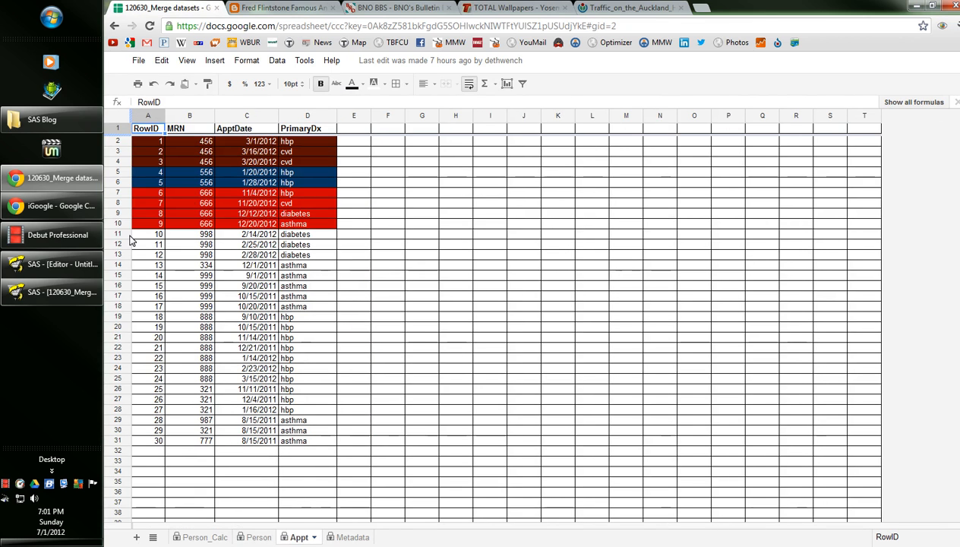
mouse_move(304, 194)
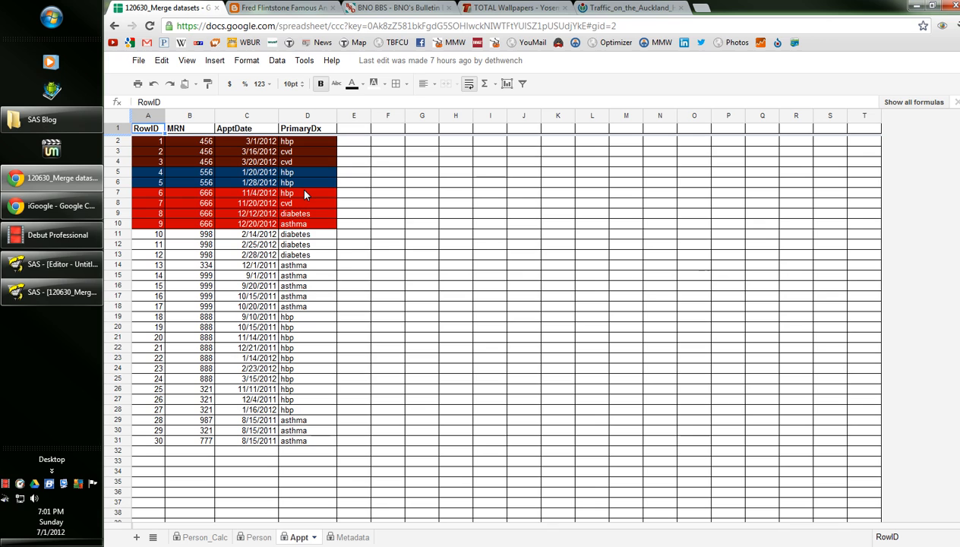
mouse_move(299, 228)
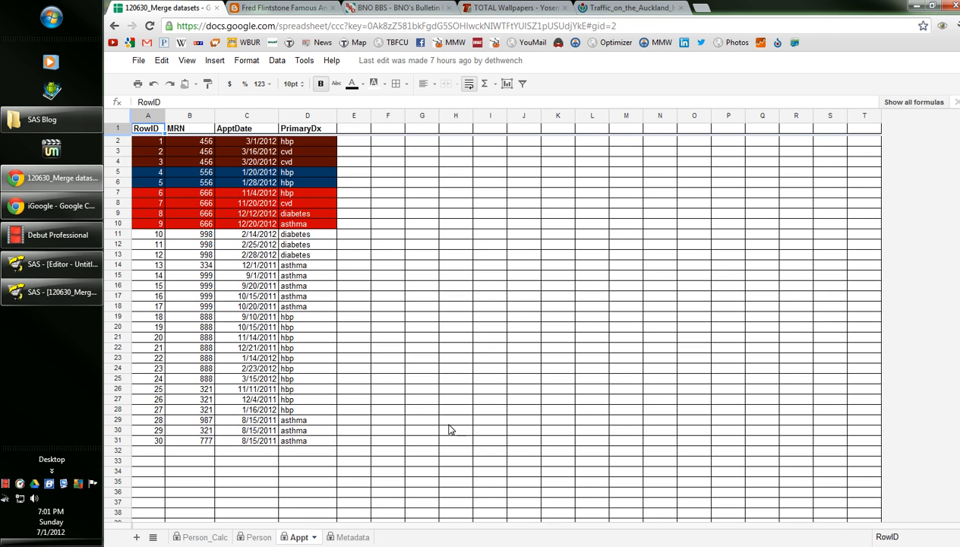
mouse_move(84, 377)
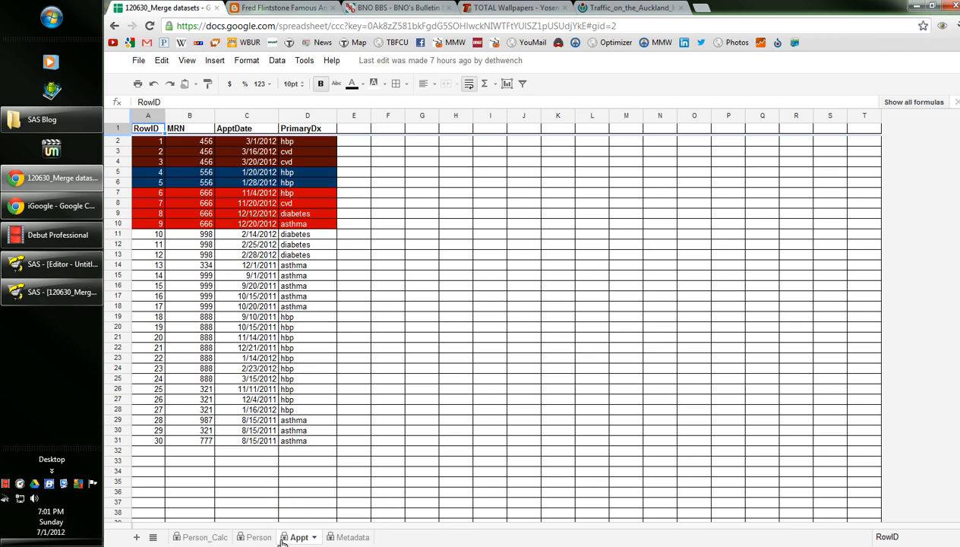
left_click(631, 7)
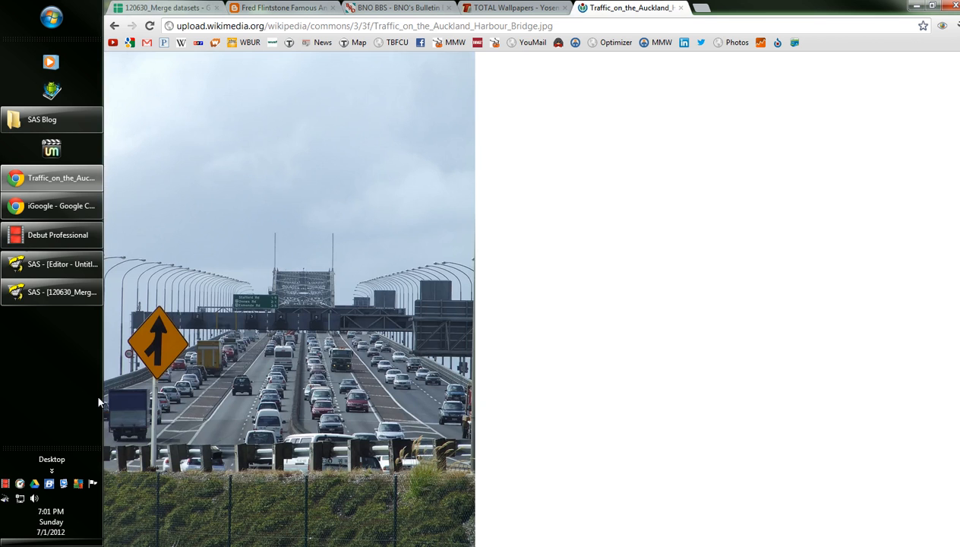
mouse_move(52, 292)
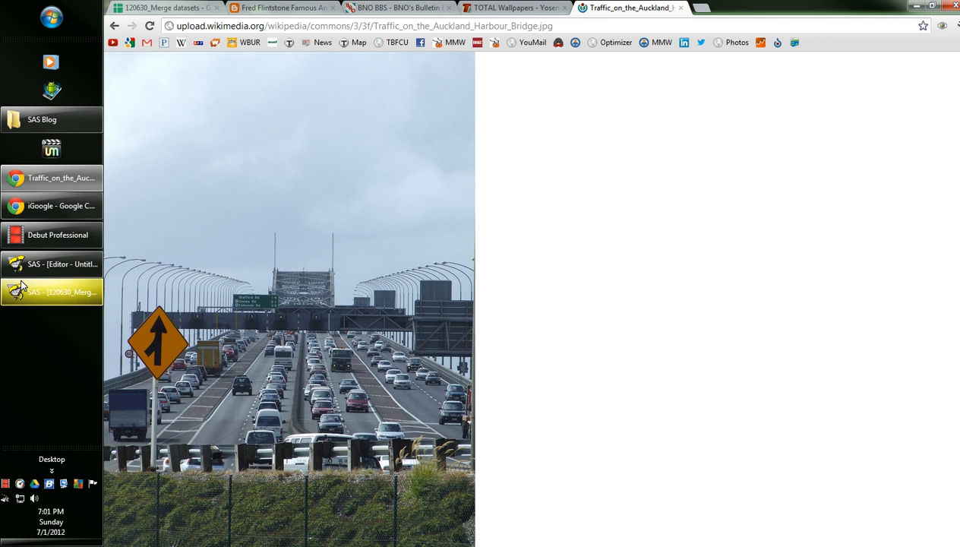
- Submit the Person and Appt CSV import code and open the Work library
left_click(51, 263)
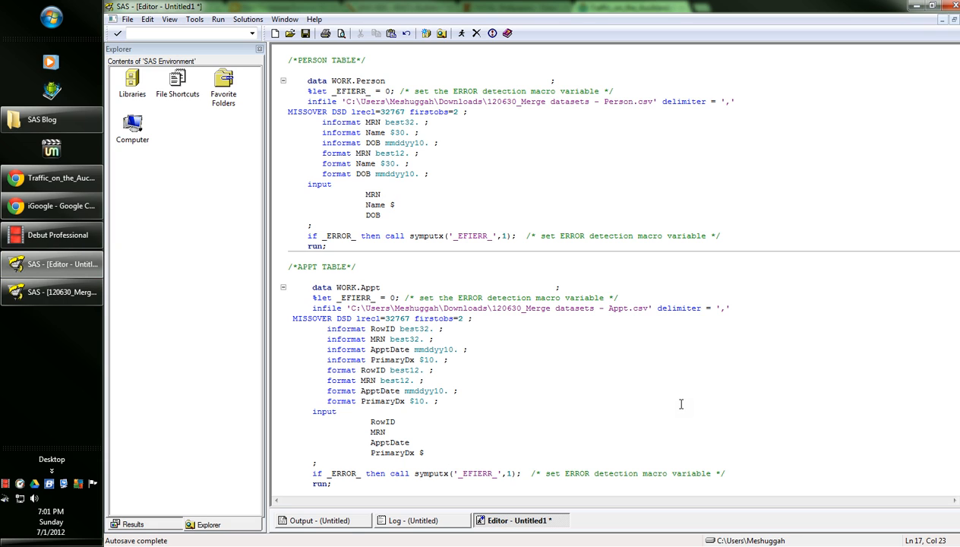
left_click(394, 205)
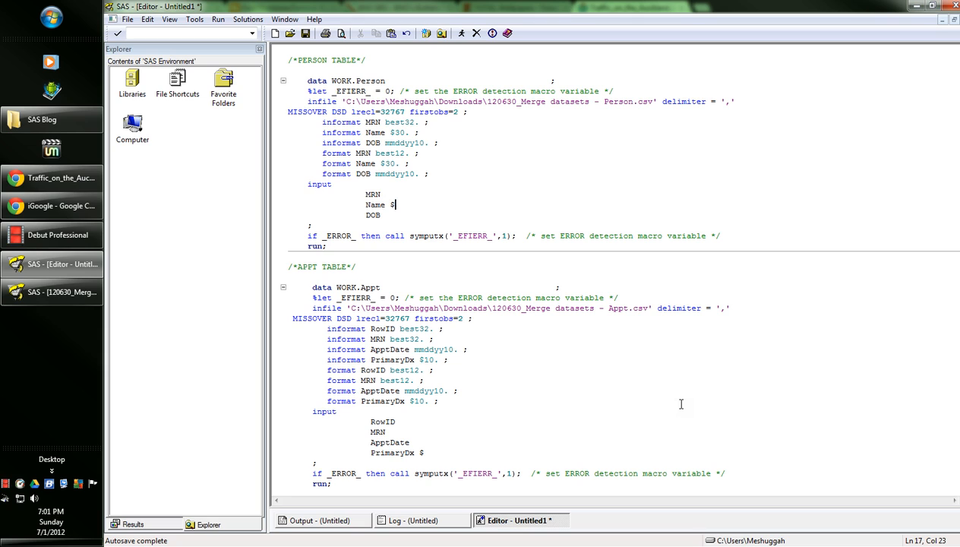
mouse_move(663, 349)
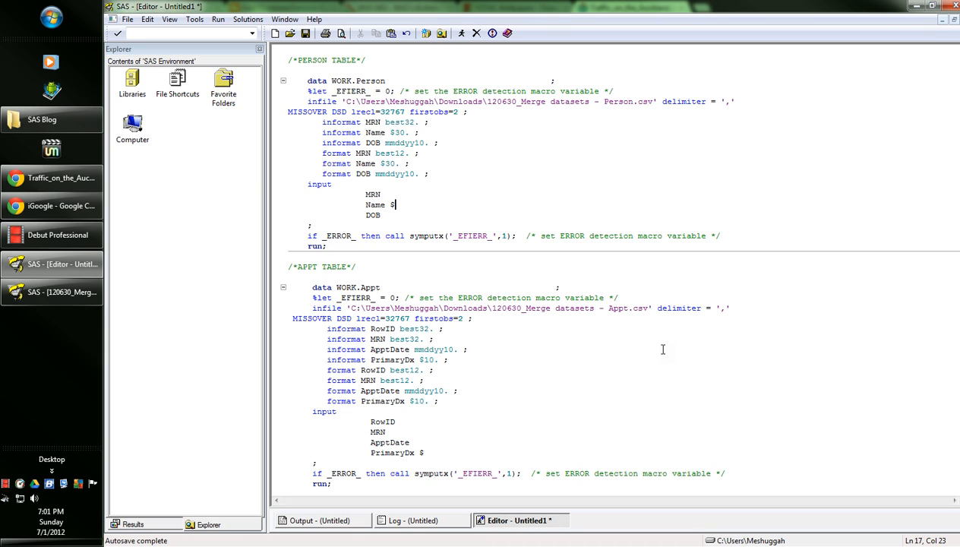
left_click(462, 32)
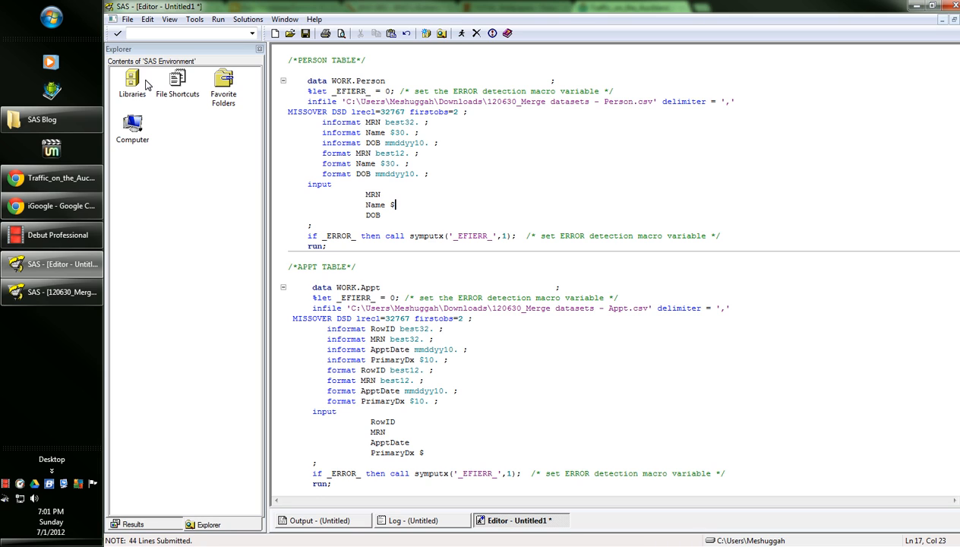
double_click(131, 83)
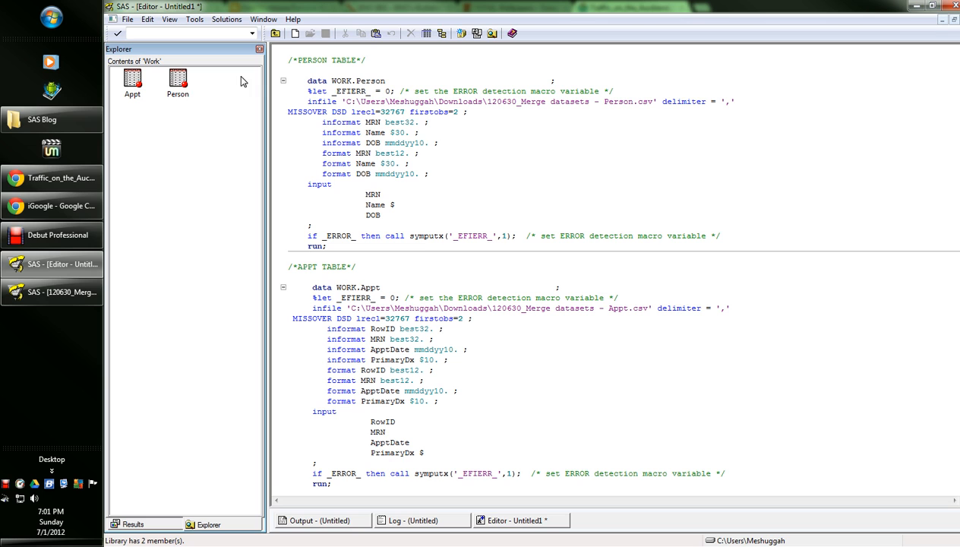
left_click(177, 79)
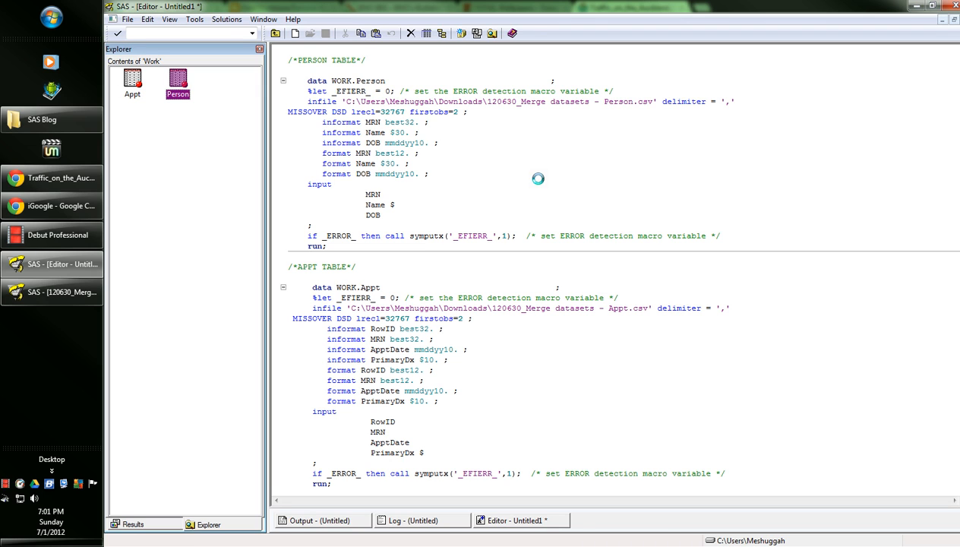
double_click(177, 78)
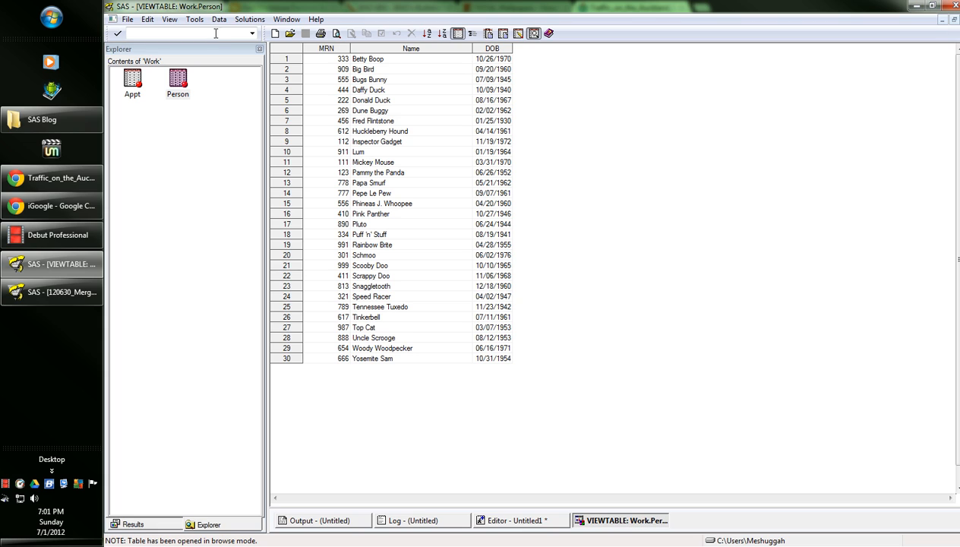
mouse_move(315, 150)
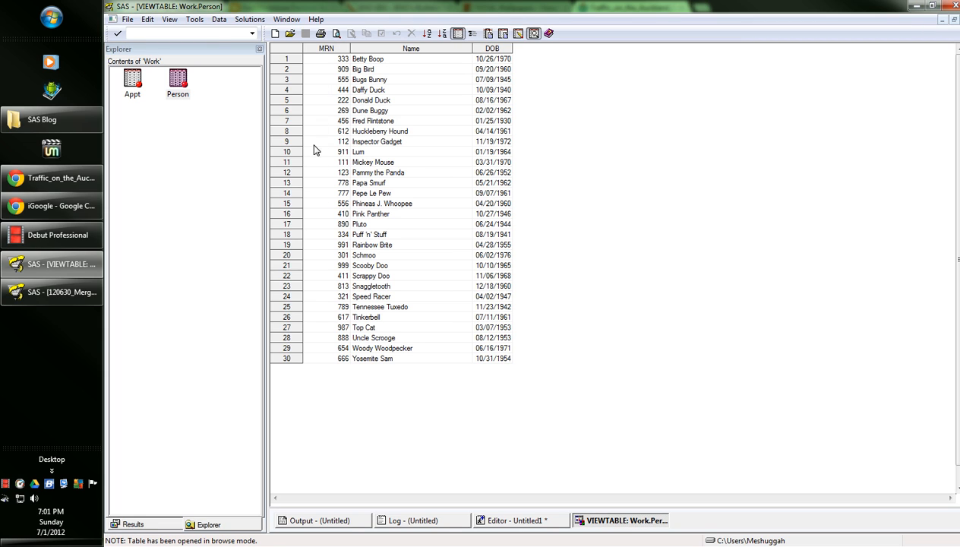
mouse_move(338, 102)
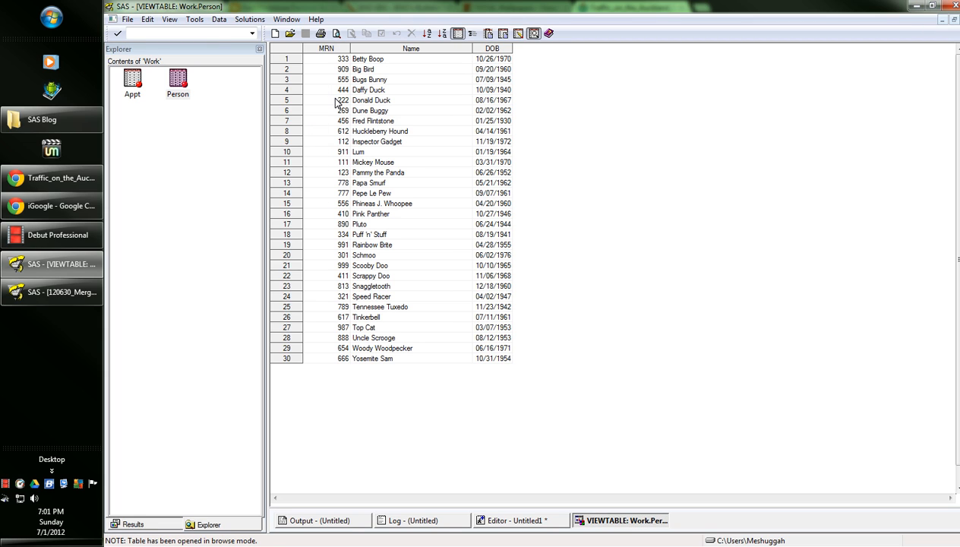
mouse_move(324, 166)
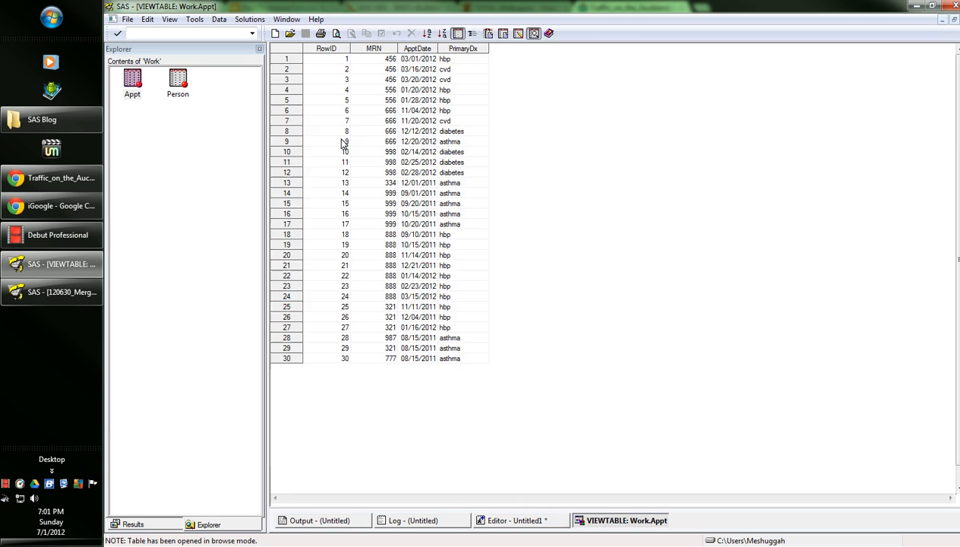
mouse_move(338, 368)
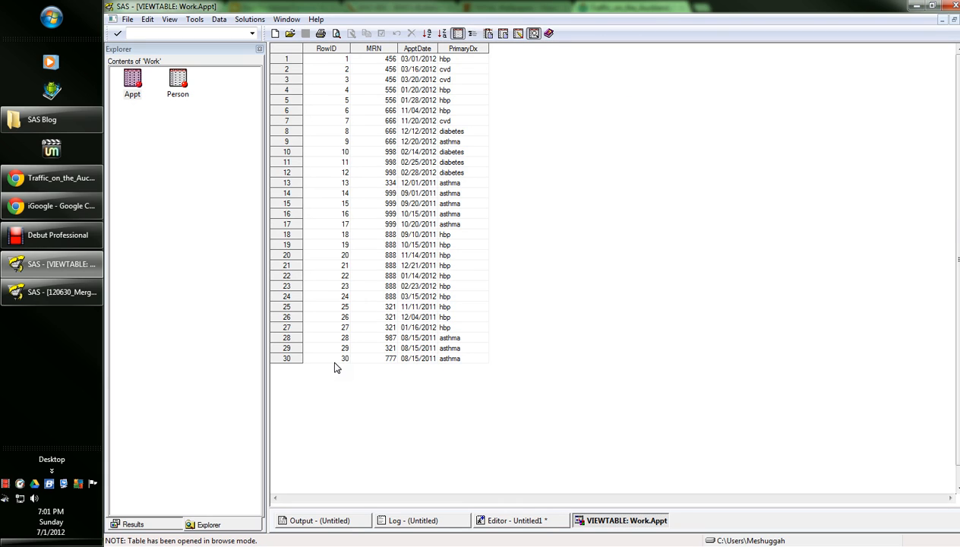
mouse_move(344, 61)
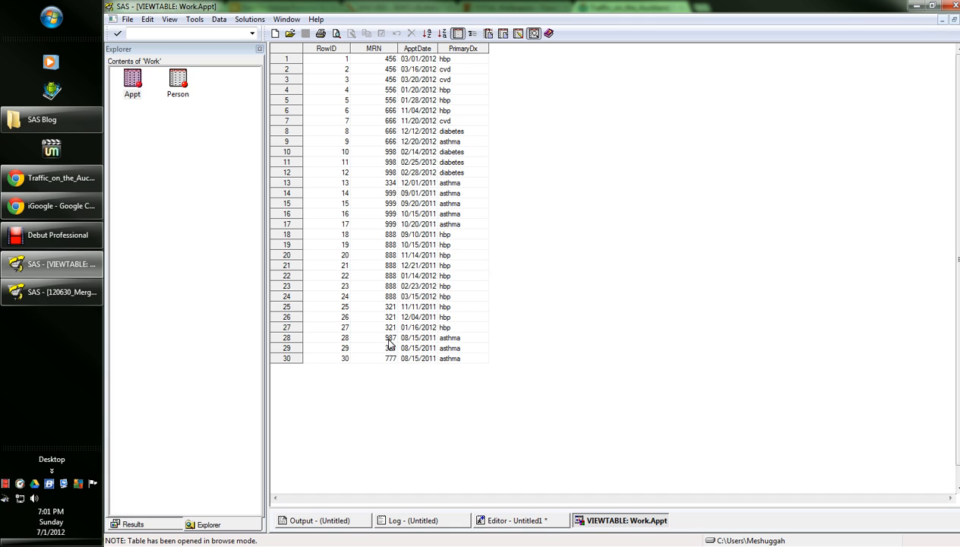
mouse_move(380, 304)
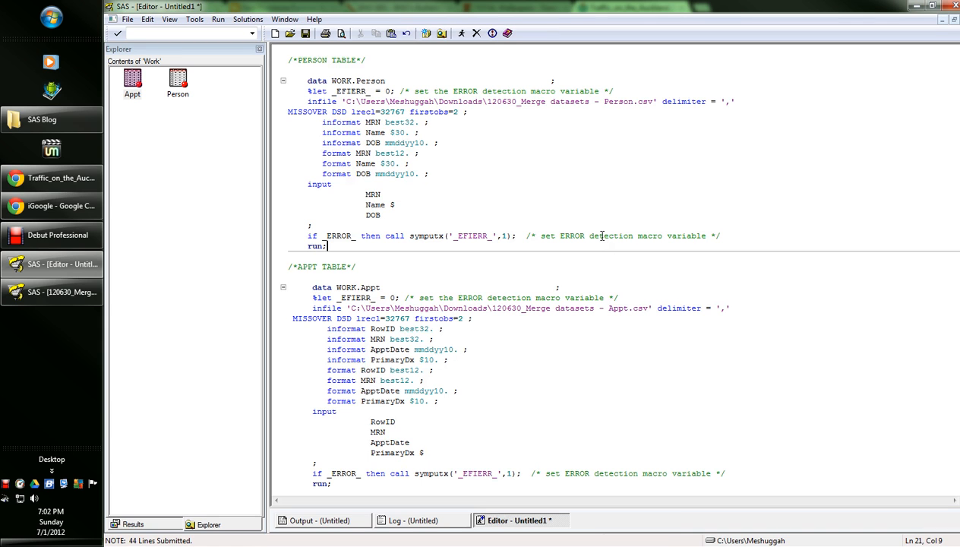
mouse_move(52, 291)
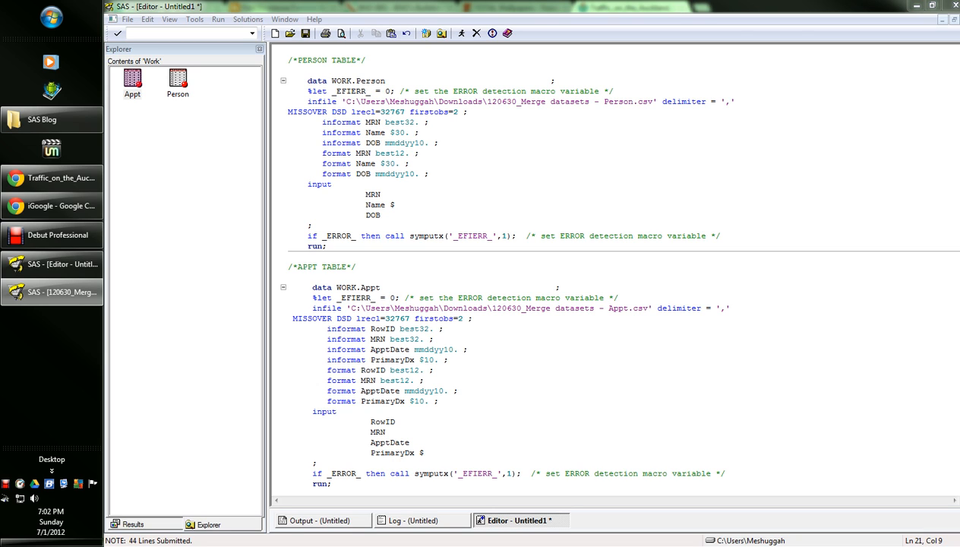
- Write a DATA person_appt step with MERGE person appt; BY MRN; RUN; below the imports
left_click(432, 339)
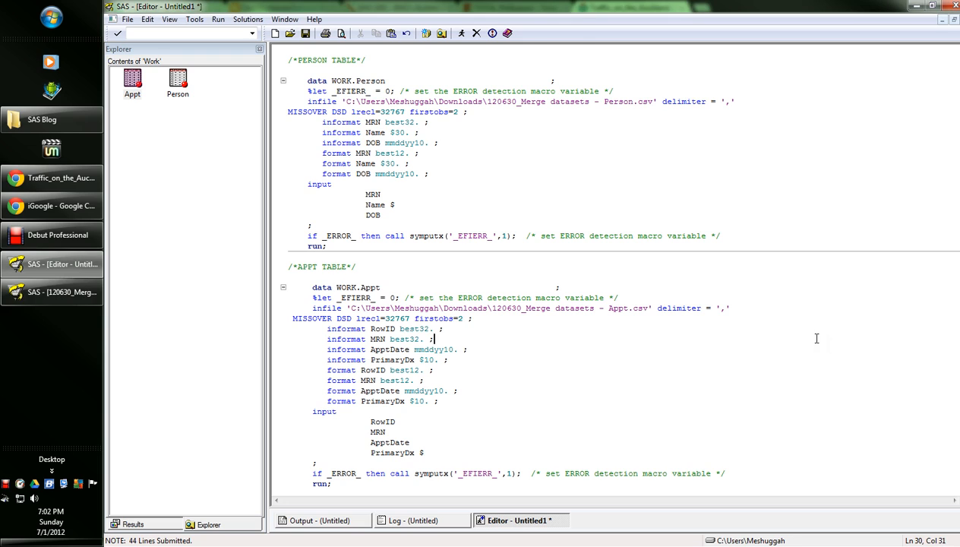
scroll("down", 3)
type("run;")
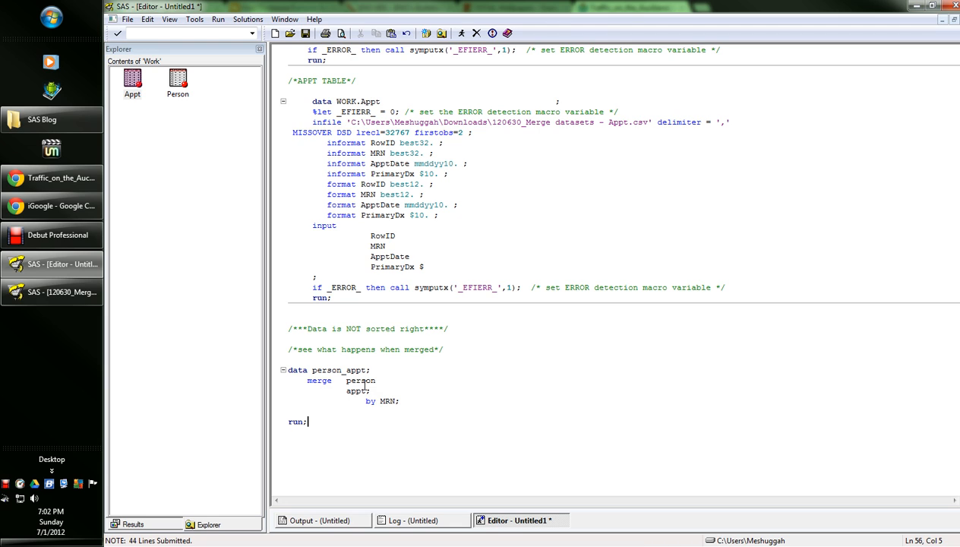
mouse_move(430, 400)
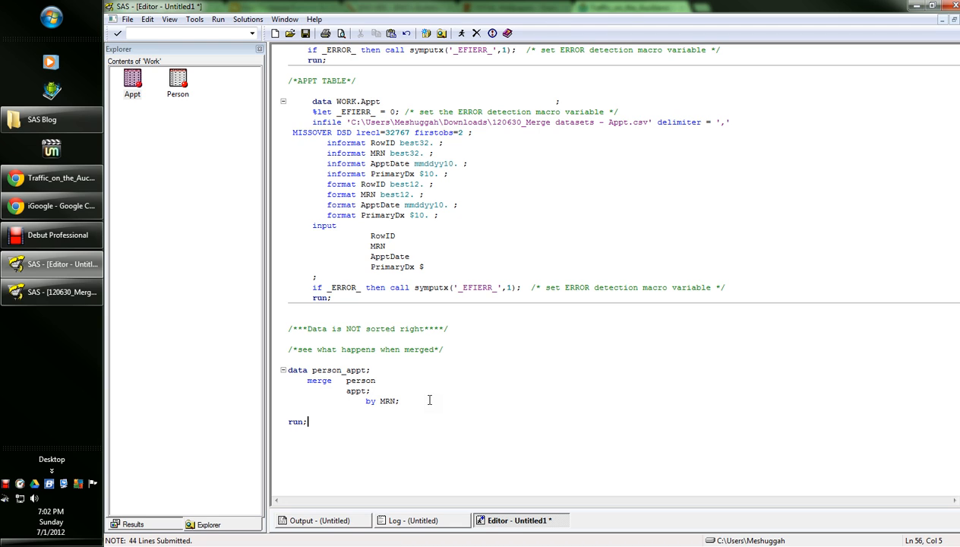
left_click(373, 391)
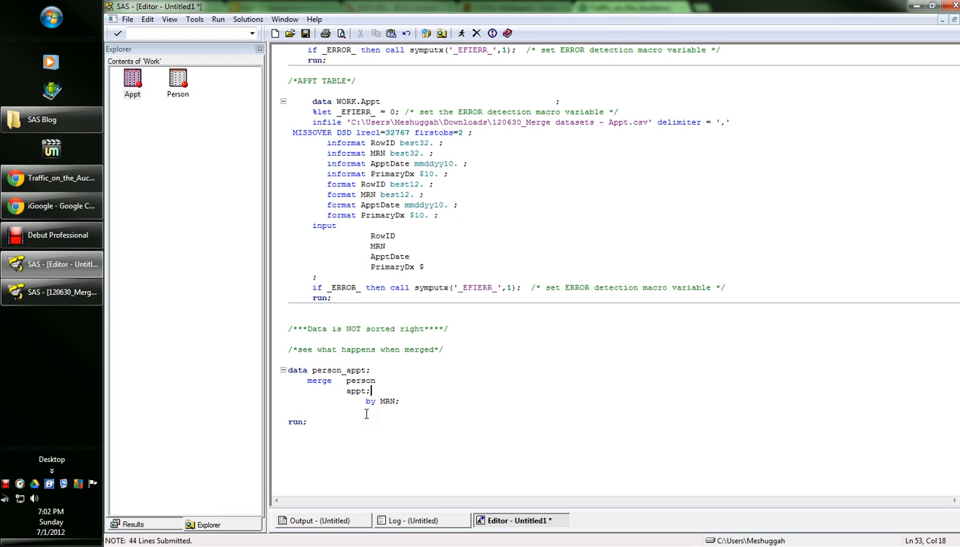
left_click(401, 401)
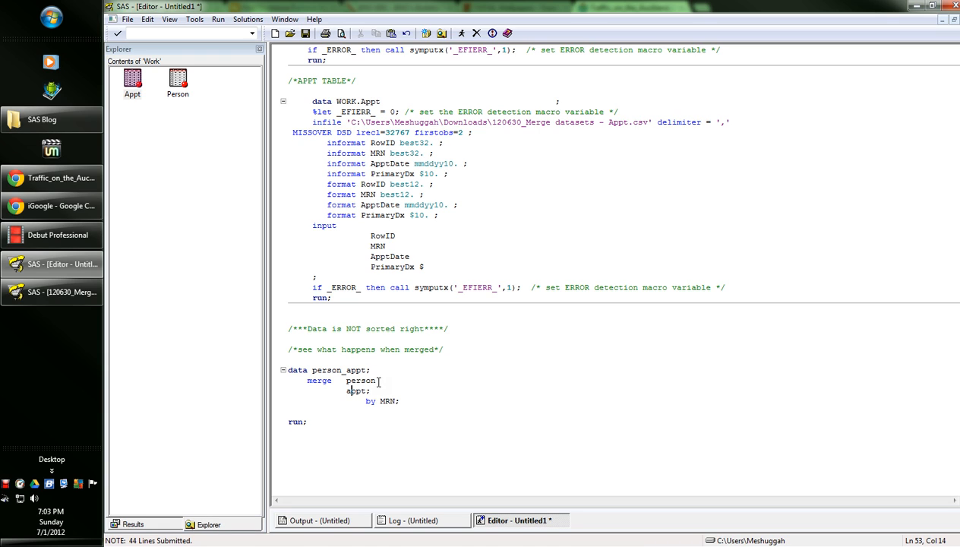
mouse_move(523, 383)
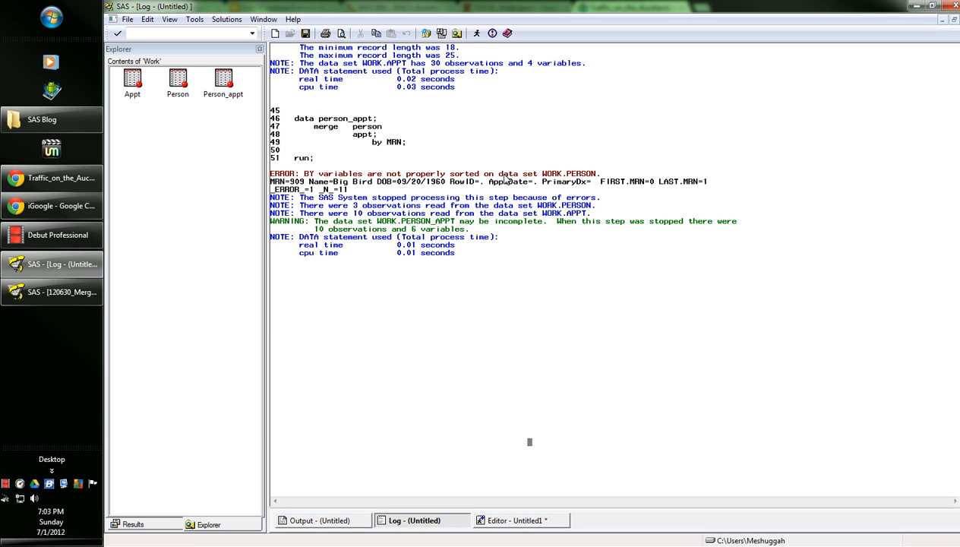
mouse_move(751, 191)
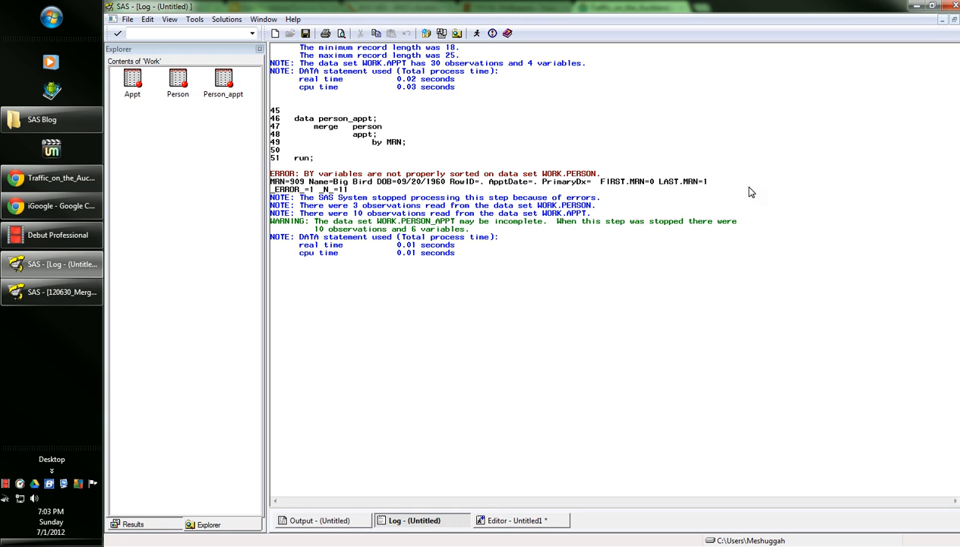
mouse_move(233, 186)
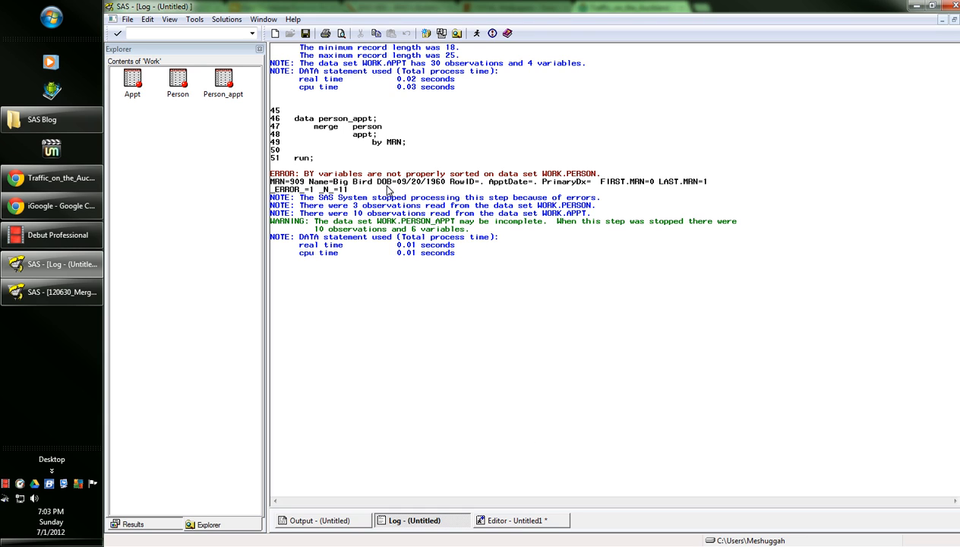
mouse_move(458, 182)
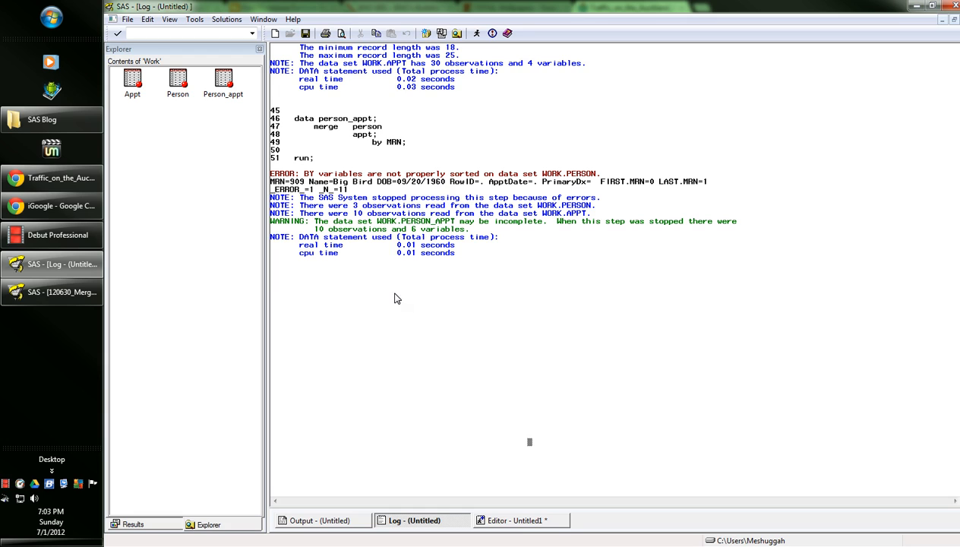
- Open the Person_appt dataset after the unsorted BY-variable error, then clear the log
left_click(223, 80)
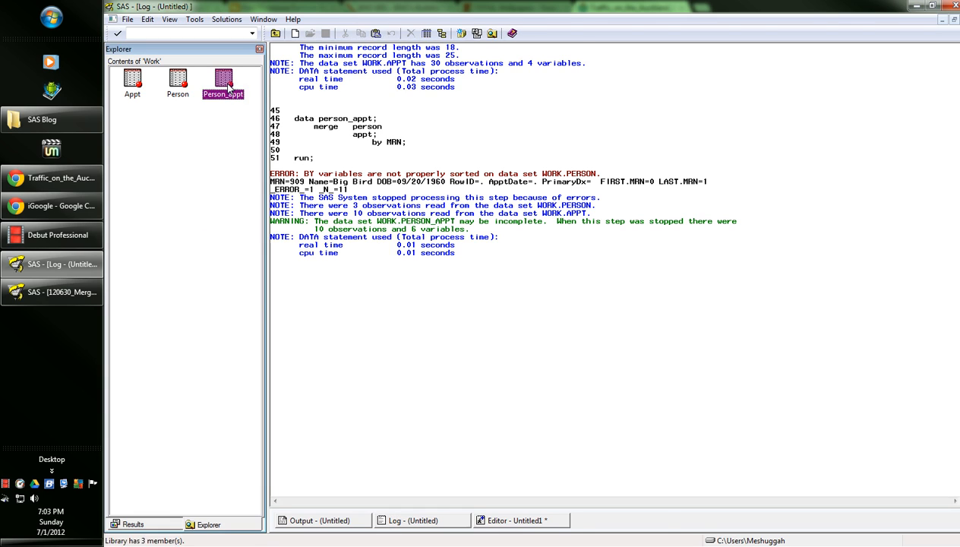
double_click(223, 80)
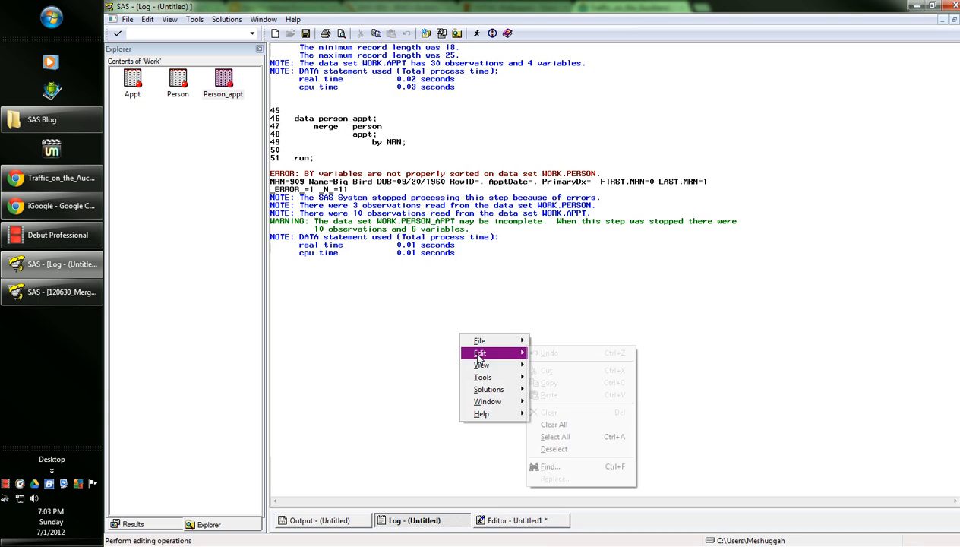
left_click(554, 424)
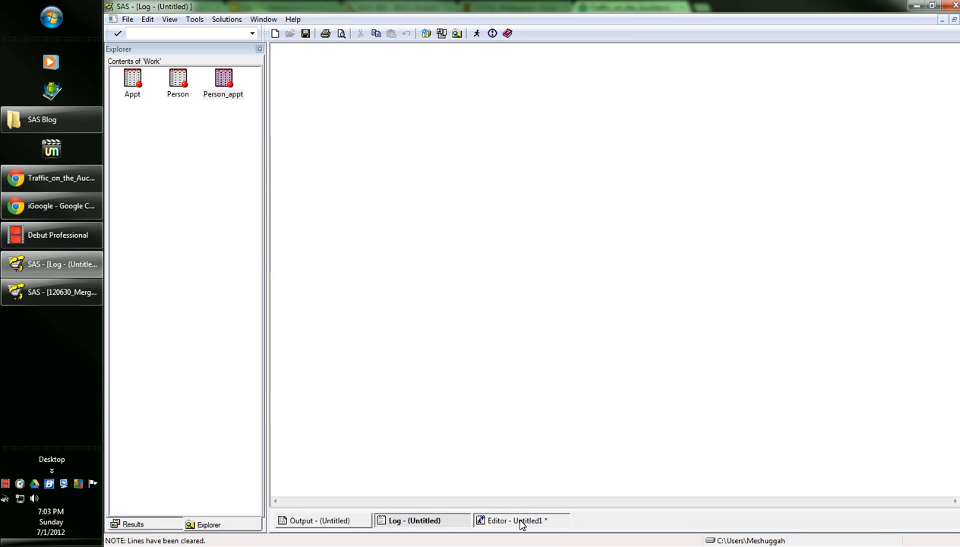
- Add and submit PROC SORT steps ordering person and appt by MRN, checking the log
left_click(521, 520)
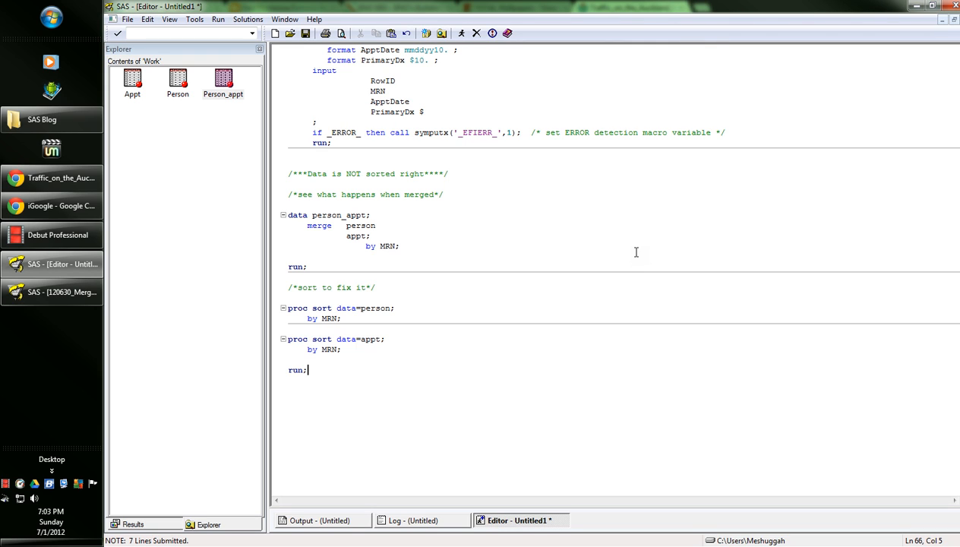
mouse_move(340, 319)
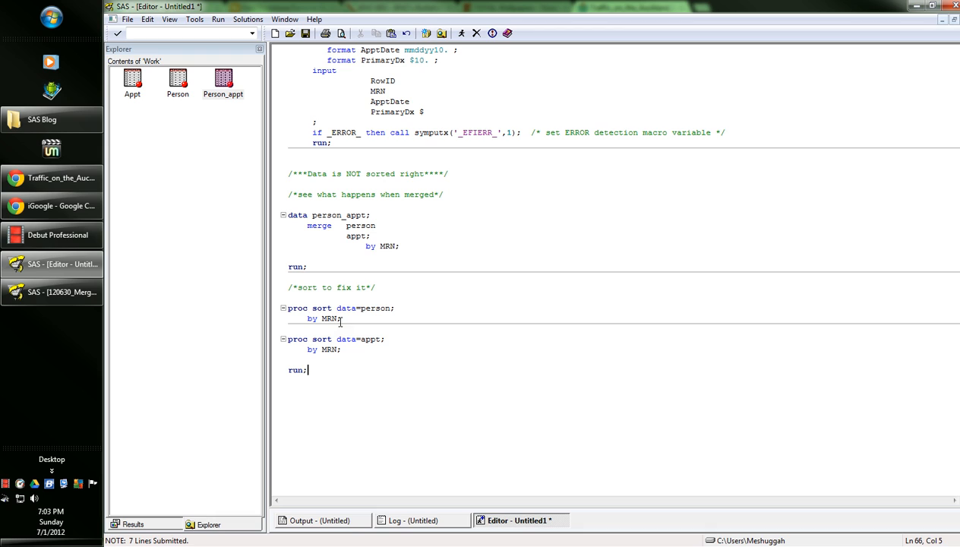
mouse_move(359, 326)
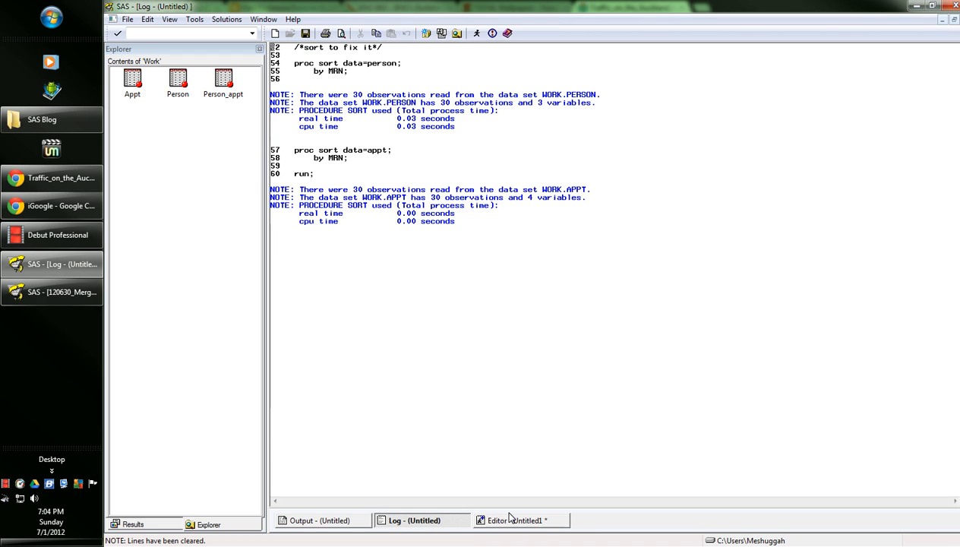
left_click(520, 520)
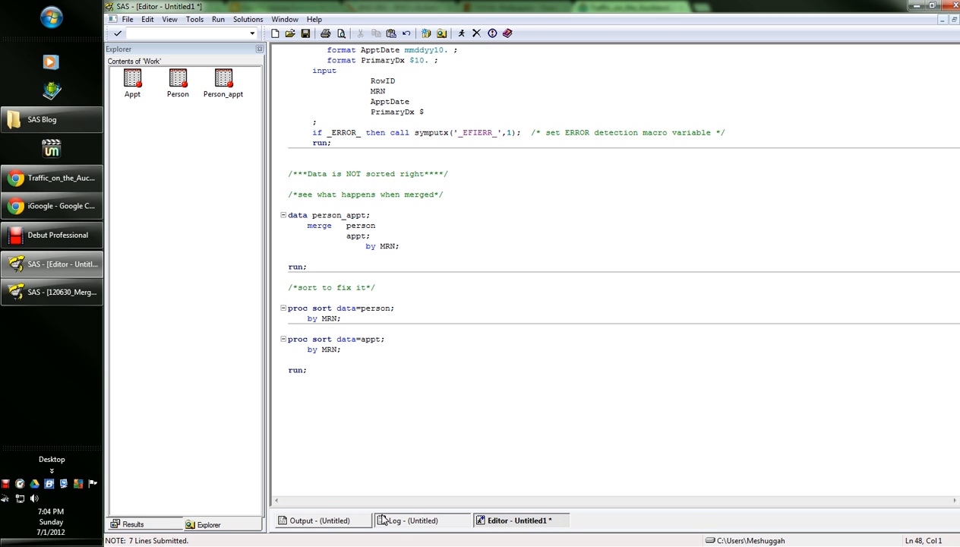
left_click(414, 520)
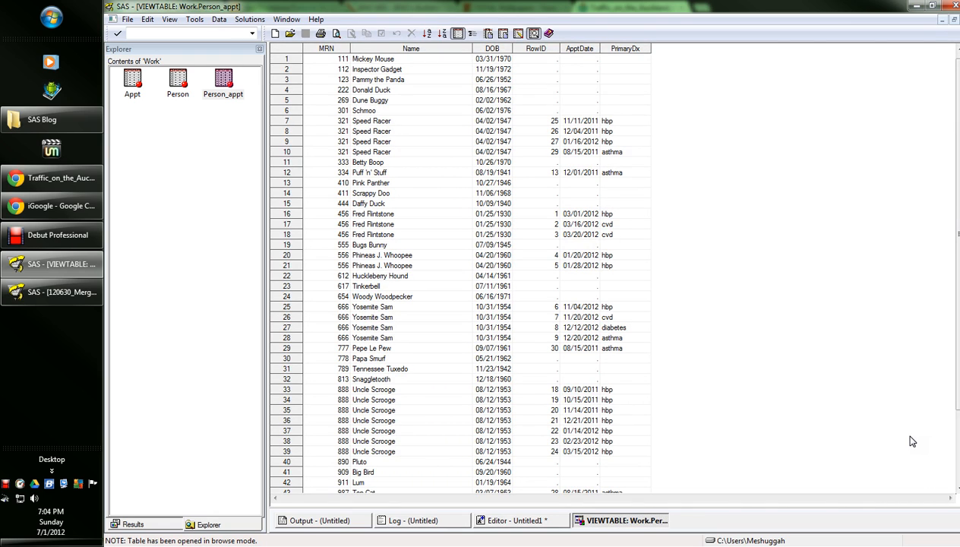
mouse_move(889, 372)
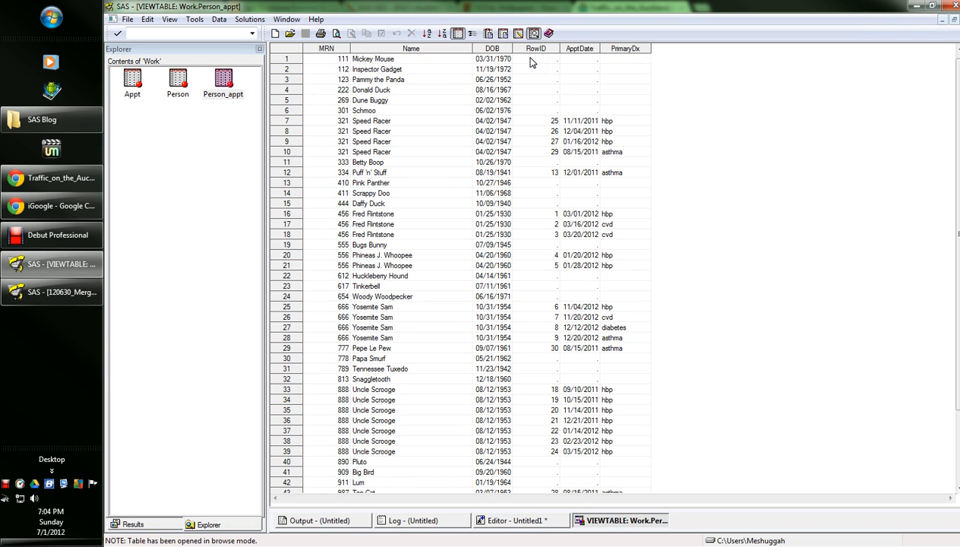
mouse_move(551, 65)
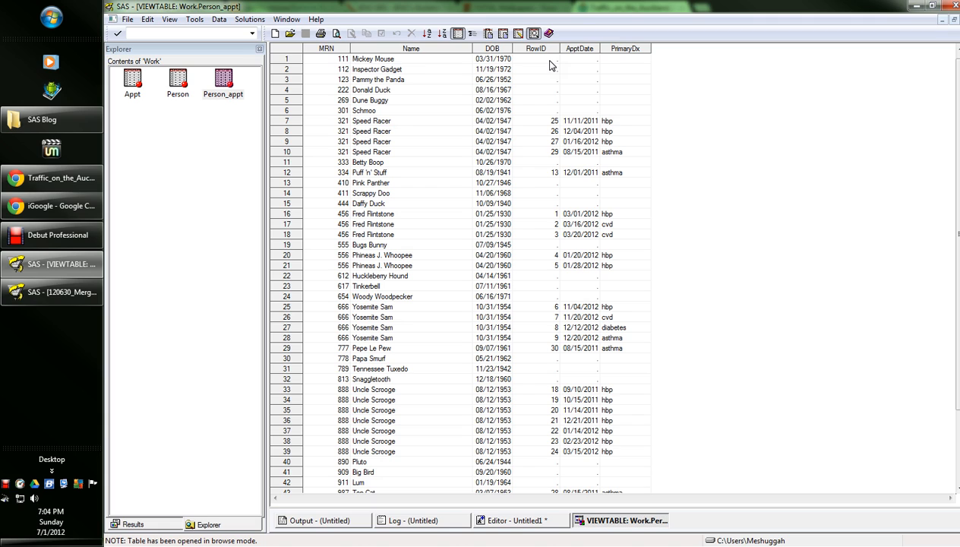
mouse_move(366, 64)
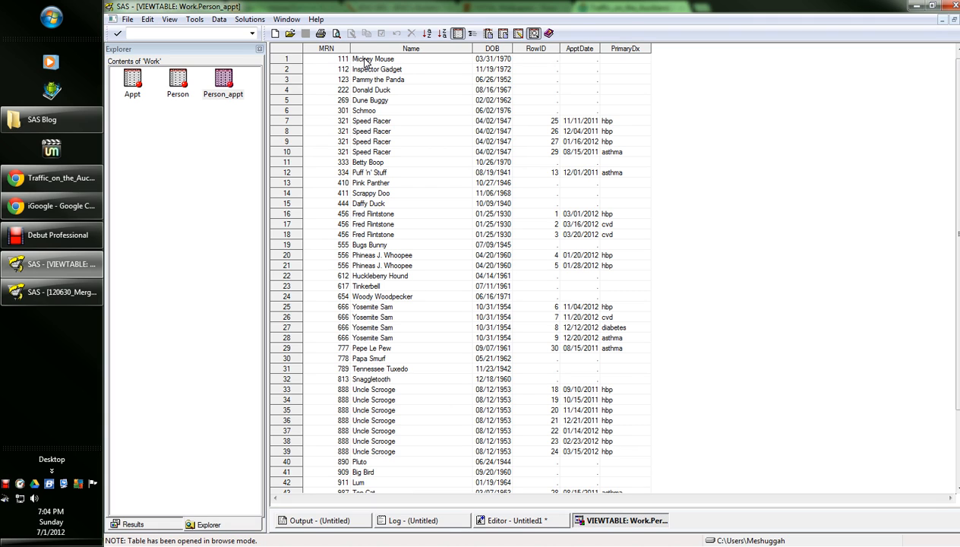
mouse_move(534, 61)
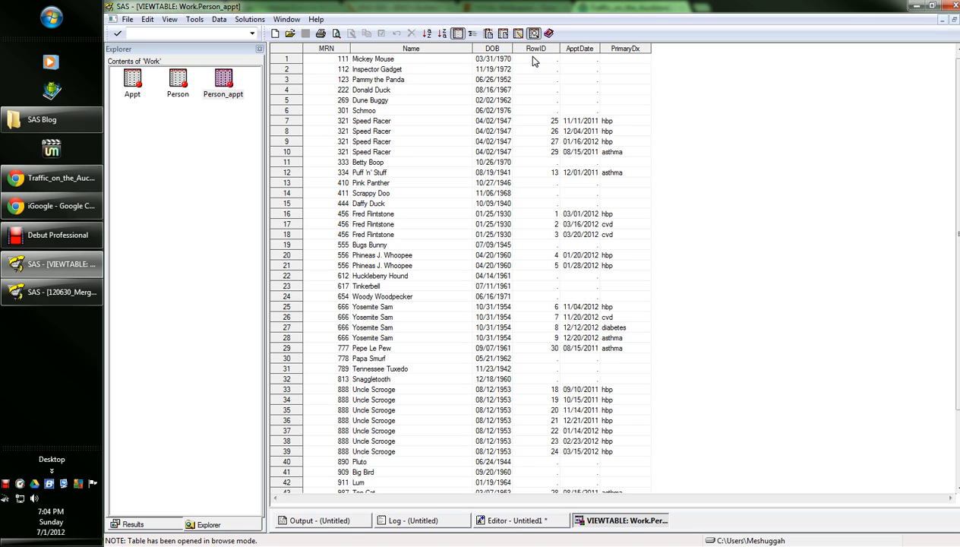
mouse_move(499, 53)
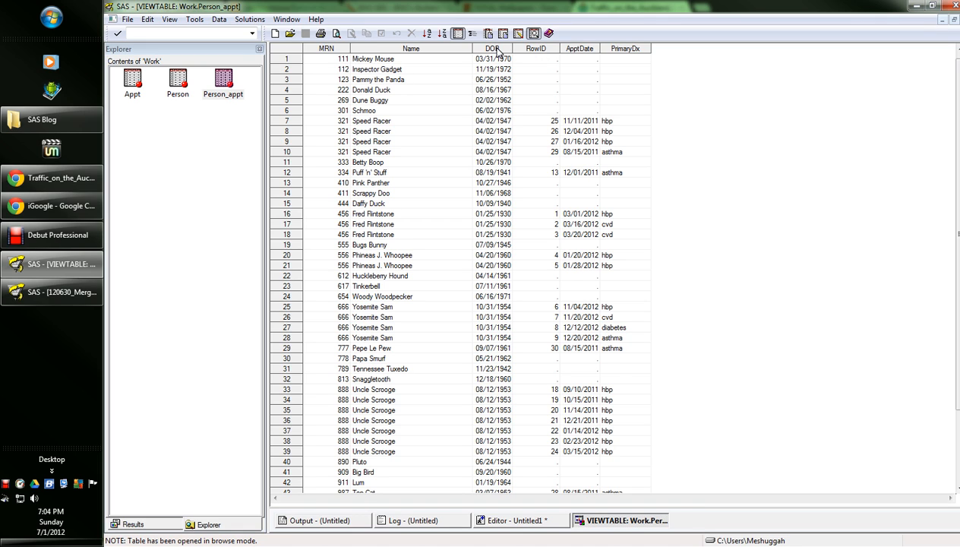
mouse_move(543, 92)
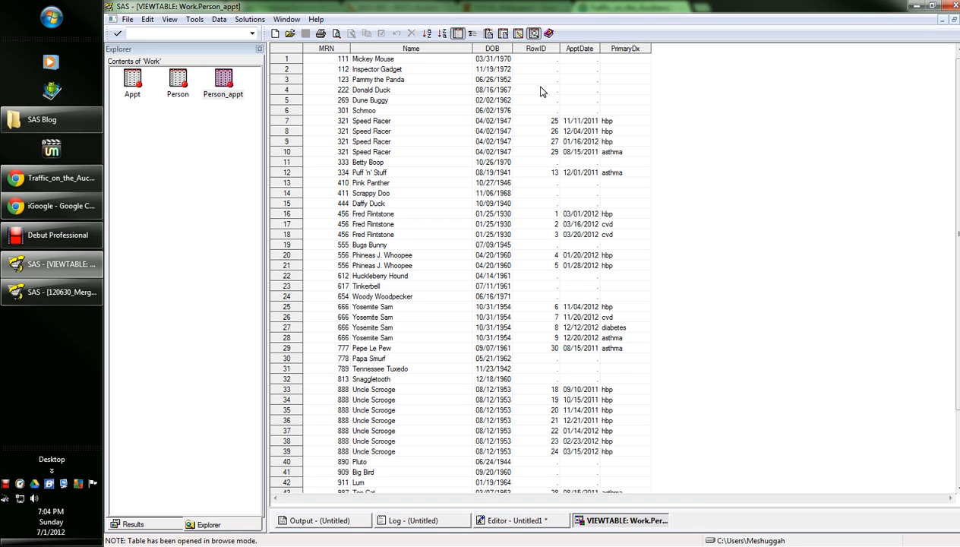
mouse_move(579, 232)
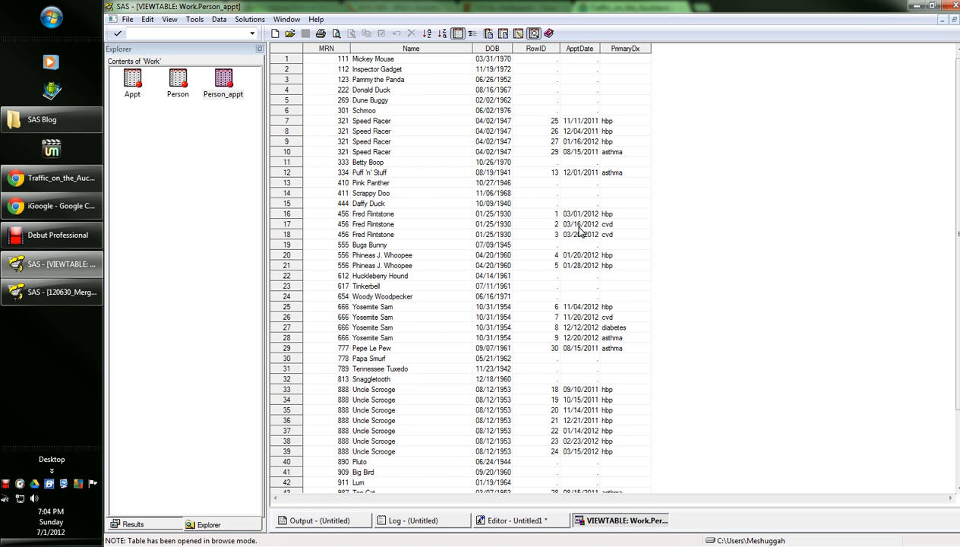
mouse_move(485, 229)
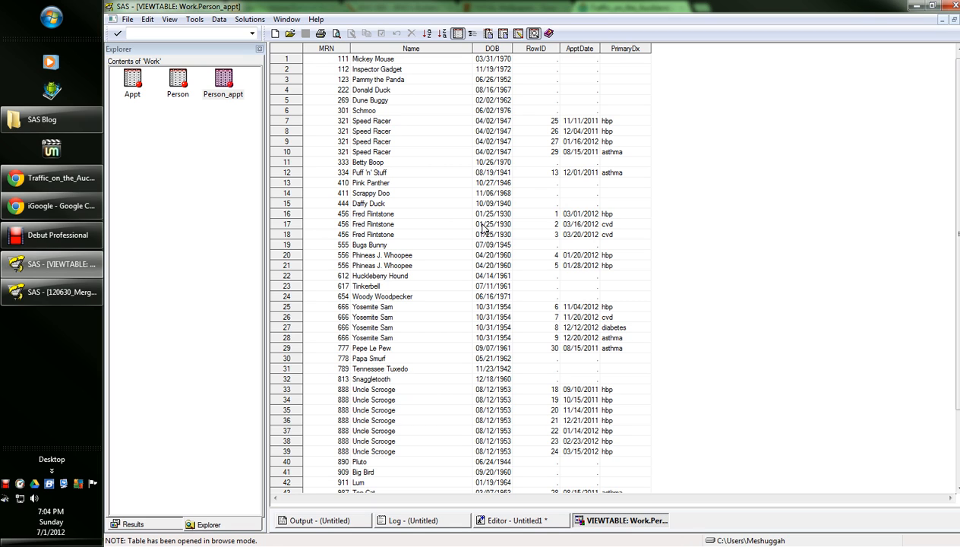
mouse_move(448, 111)
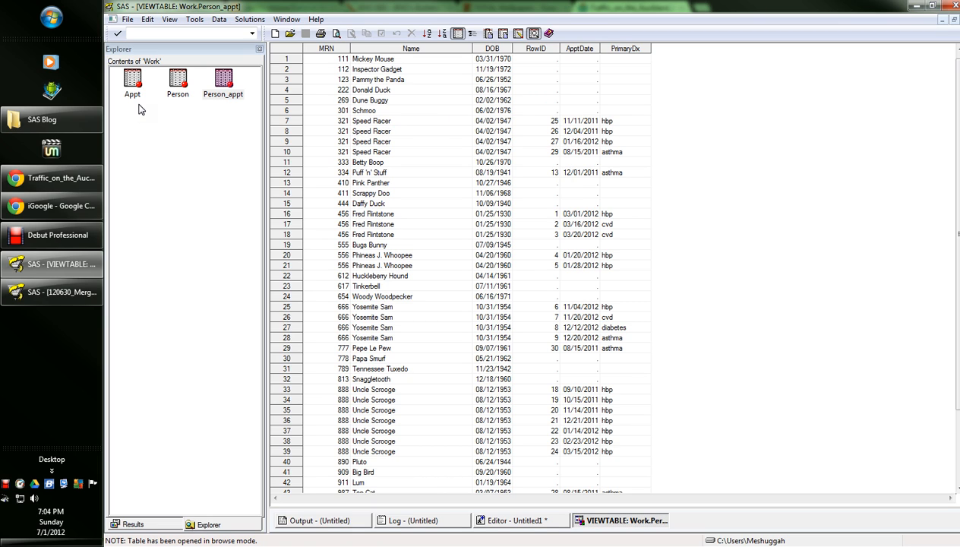
mouse_move(573, 164)
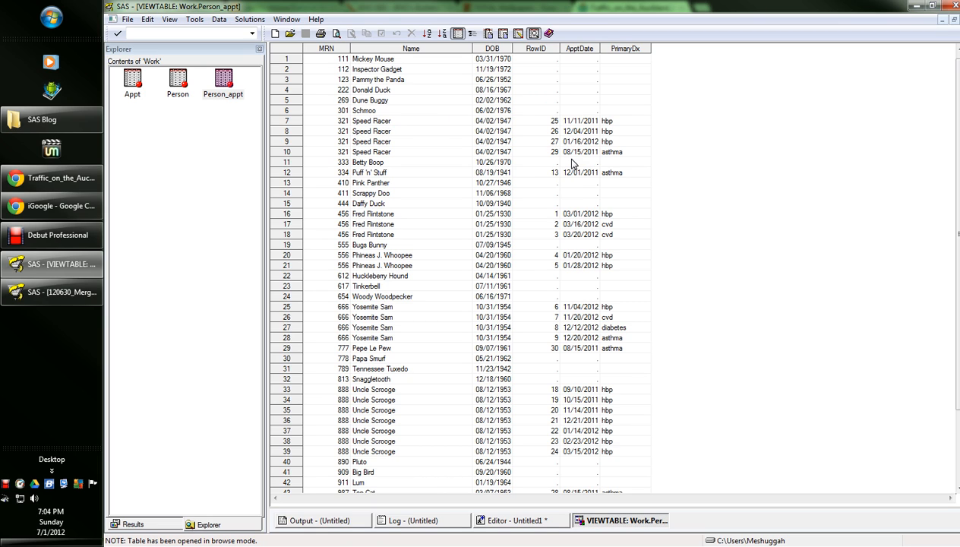
mouse_move(838, 144)
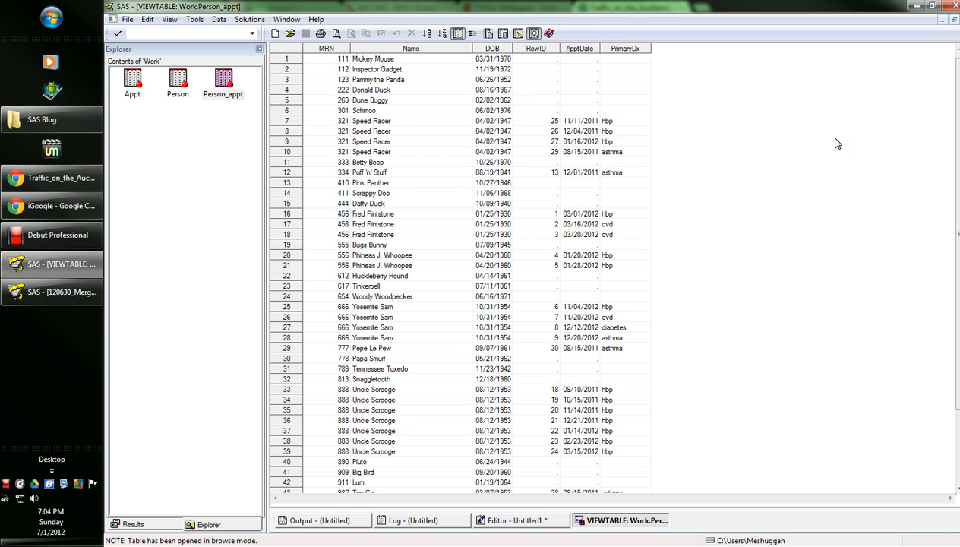
mouse_move(361, 137)
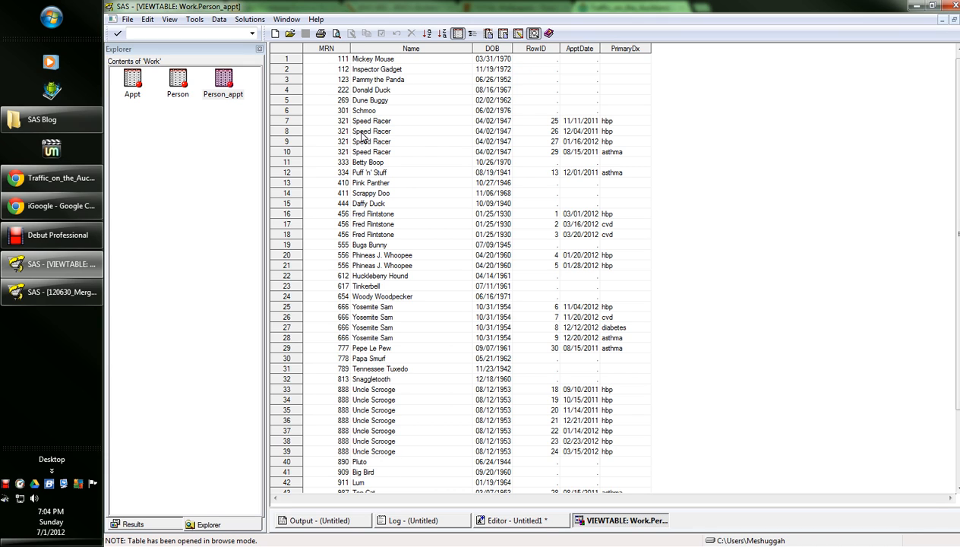
mouse_move(487, 126)
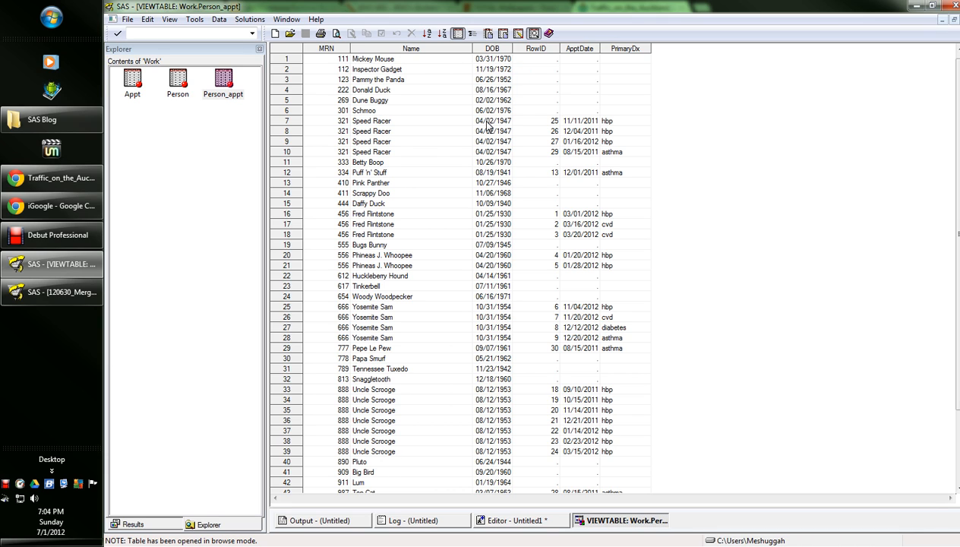
mouse_move(500, 159)
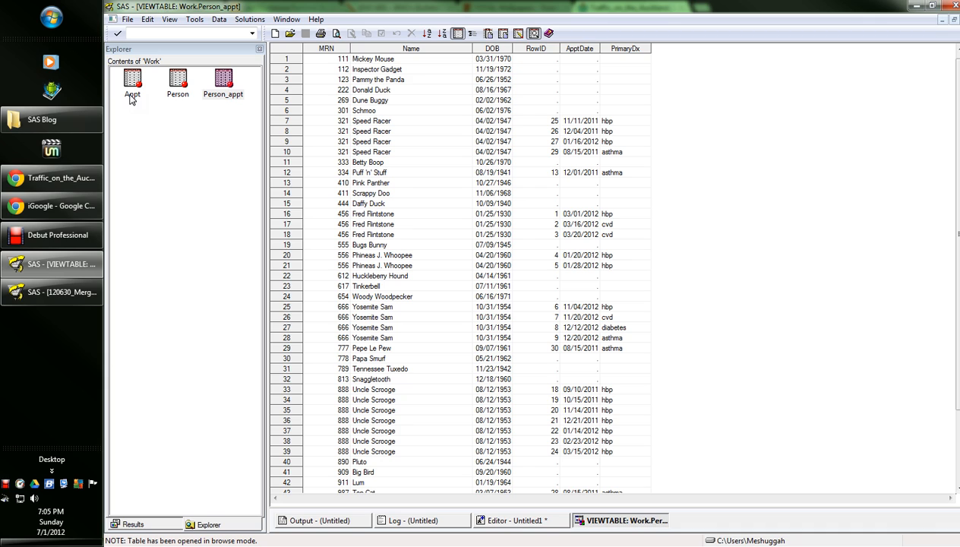
mouse_move(575, 135)
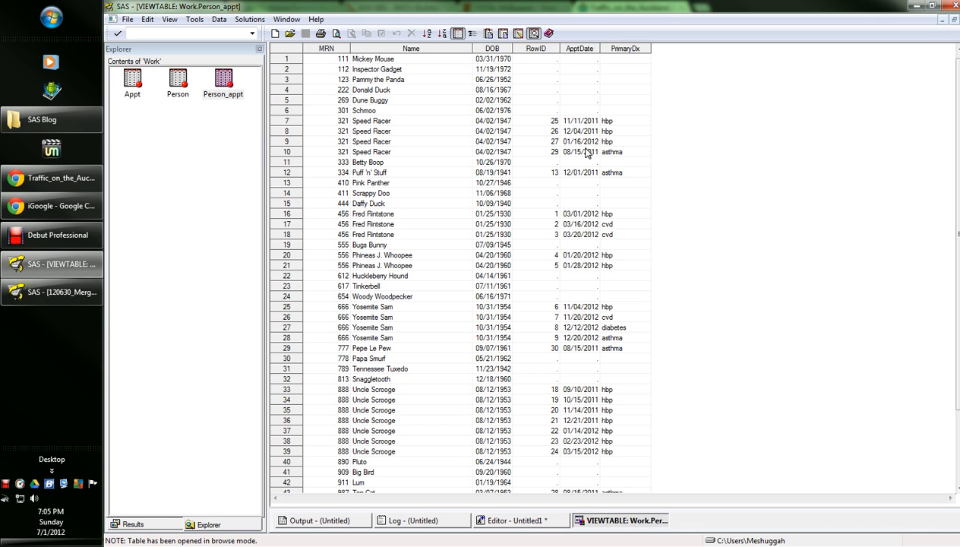
mouse_move(581, 154)
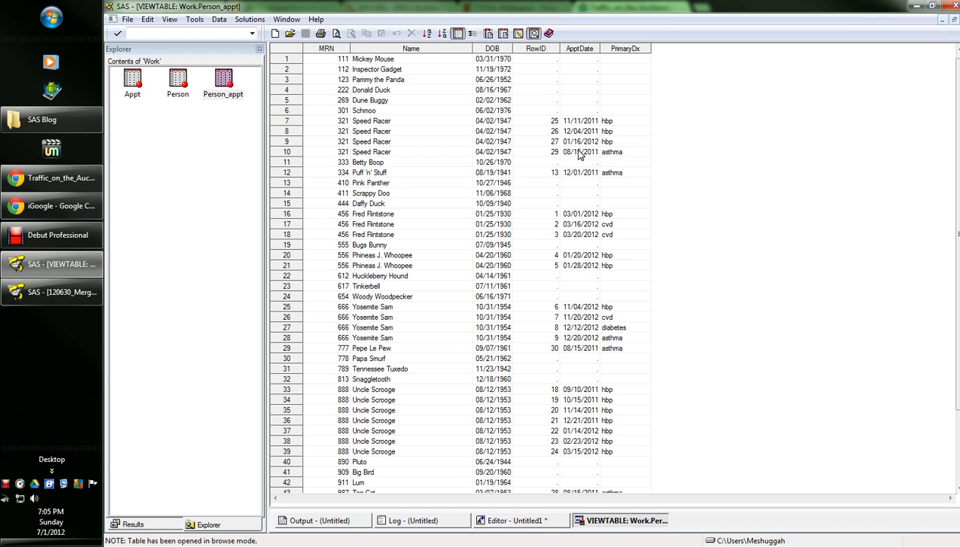
mouse_move(129, 121)
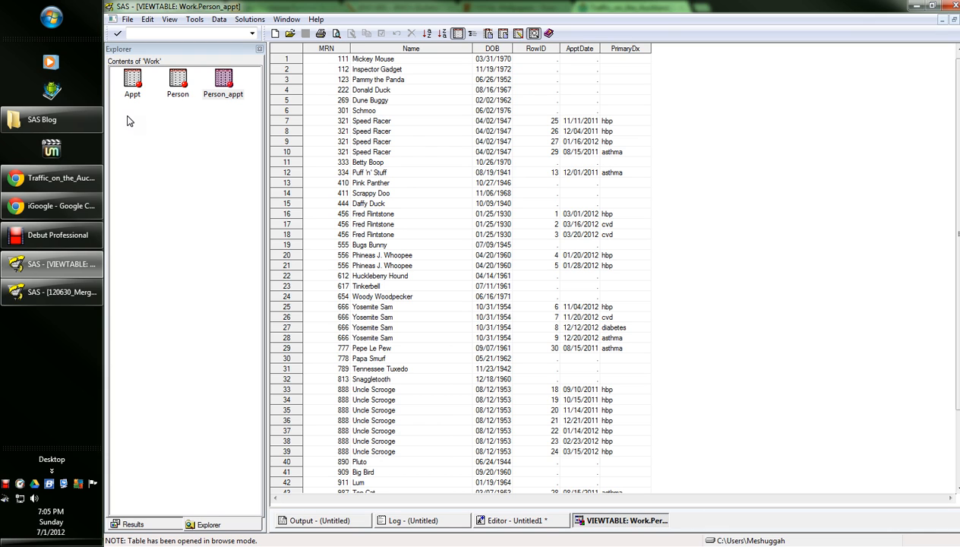
mouse_move(616, 154)
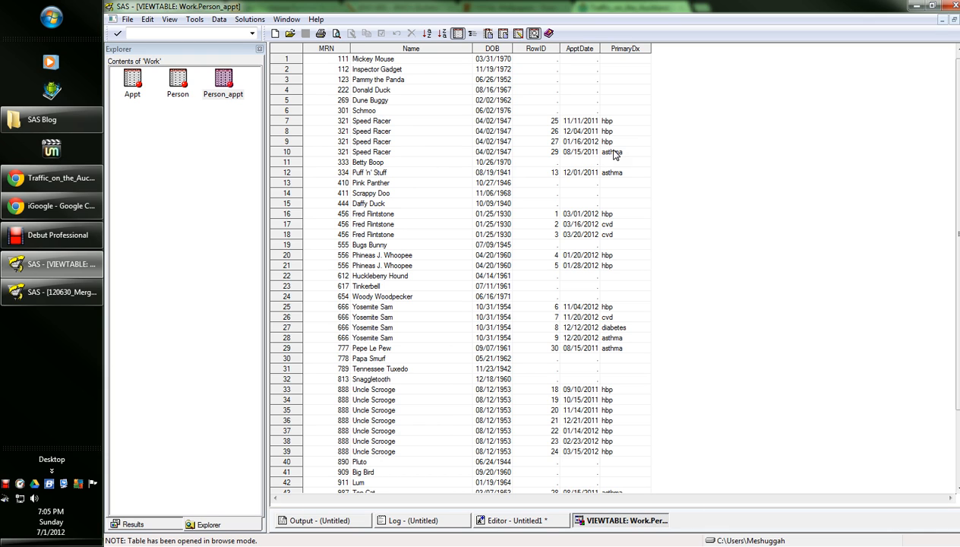
mouse_move(585, 149)
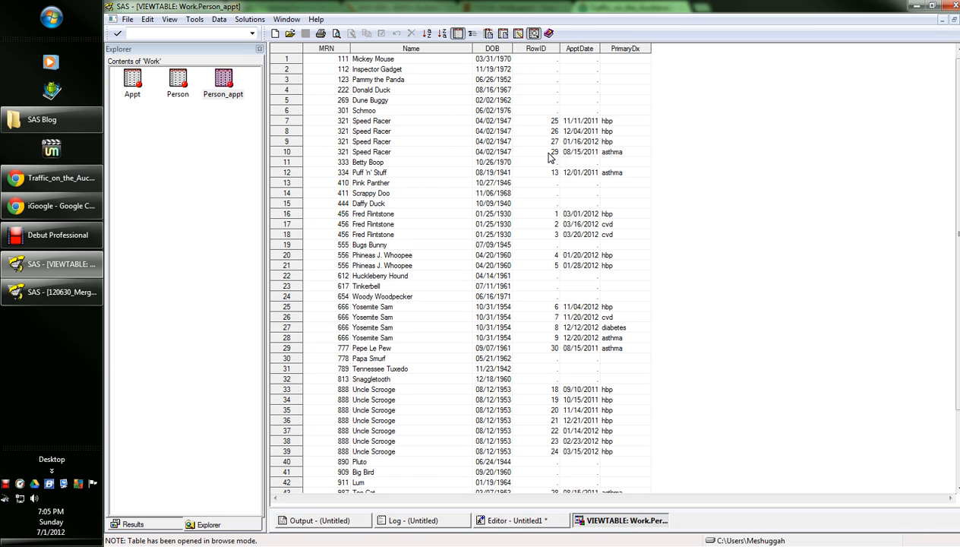
mouse_move(623, 281)
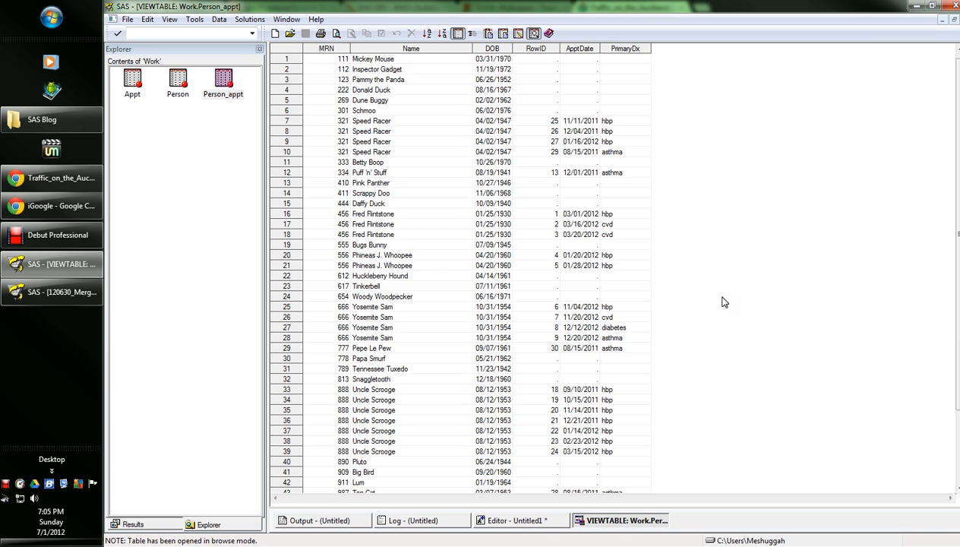
- Close the Work.Person_appt table, revealing the log with 51 observations and 6 variables
left_click(414, 520)
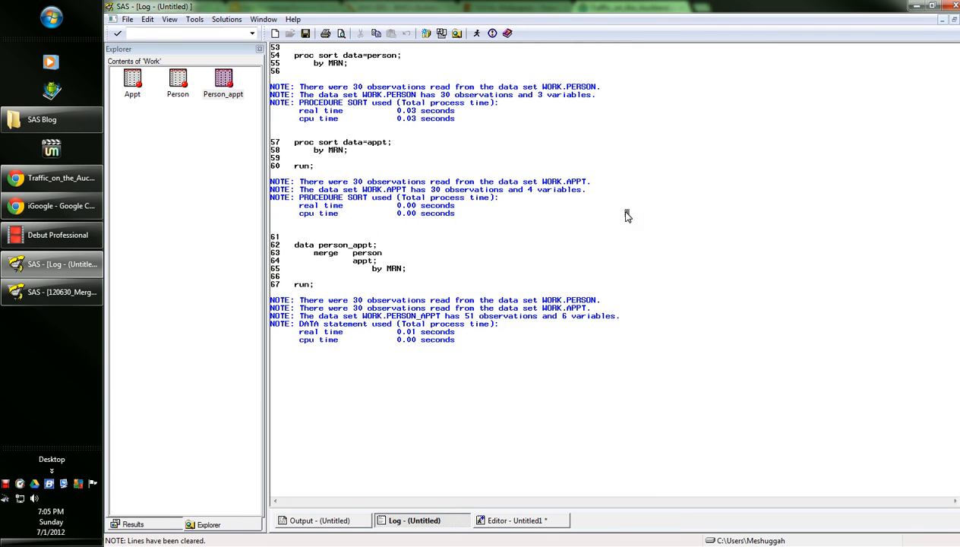
- Return to the editor showing the PROC SQL query for rows where rowID is null
left_click(517, 521)
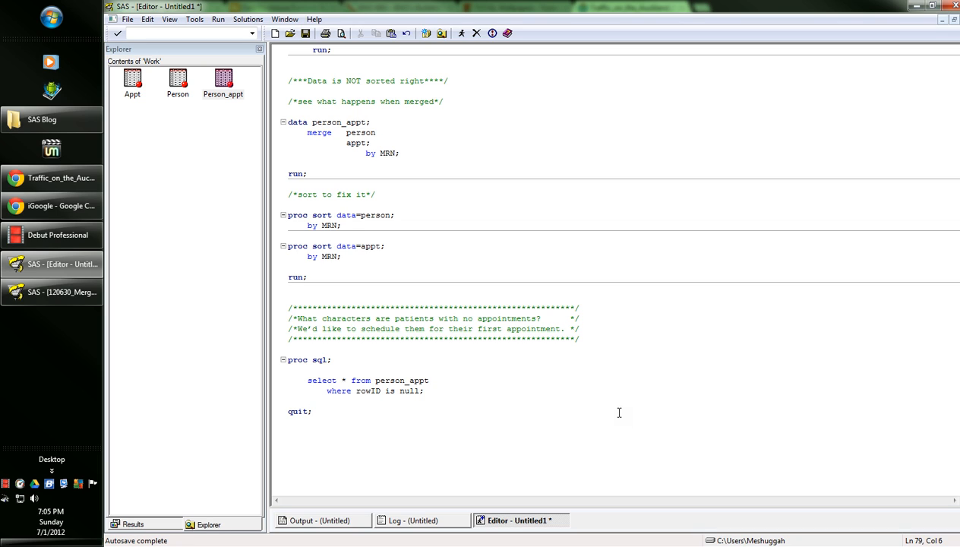
mouse_move(625, 416)
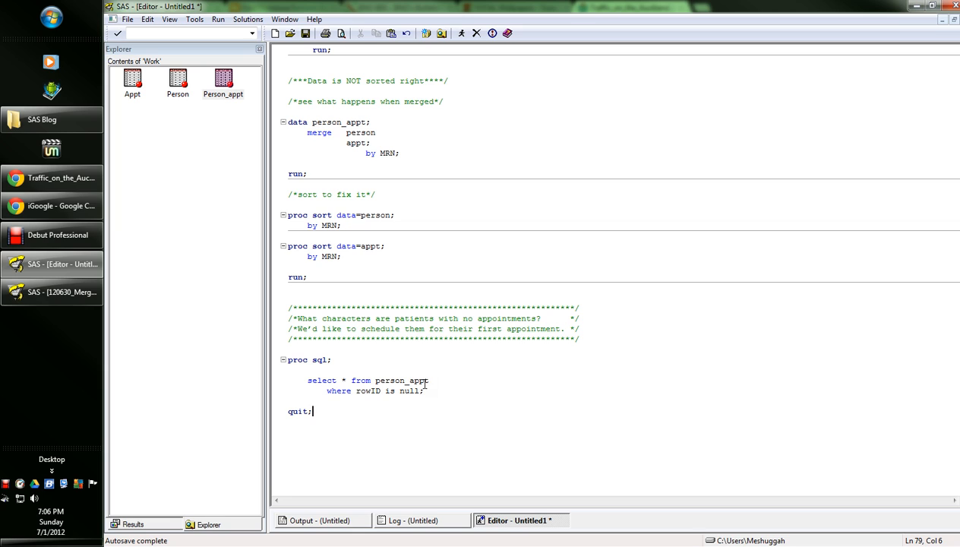
mouse_move(336, 422)
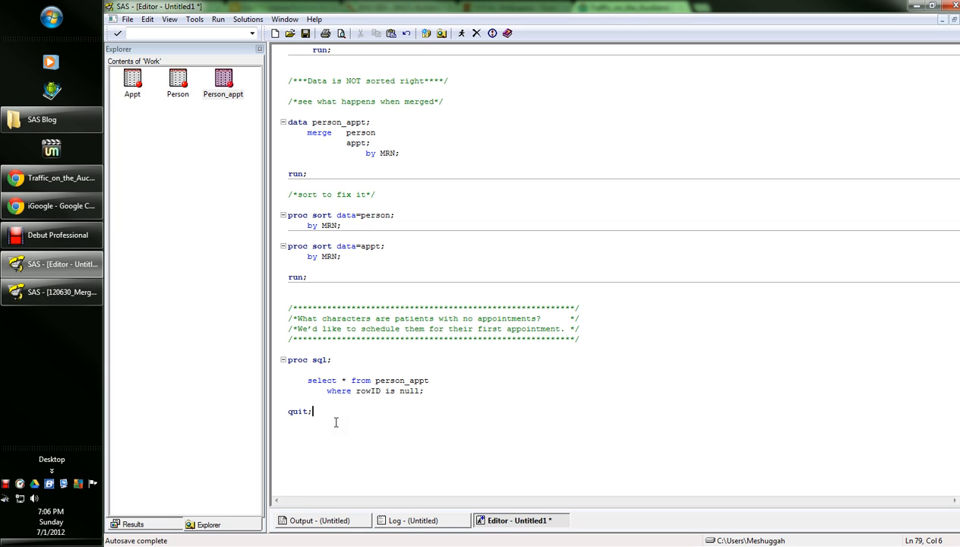
mouse_move(447, 391)
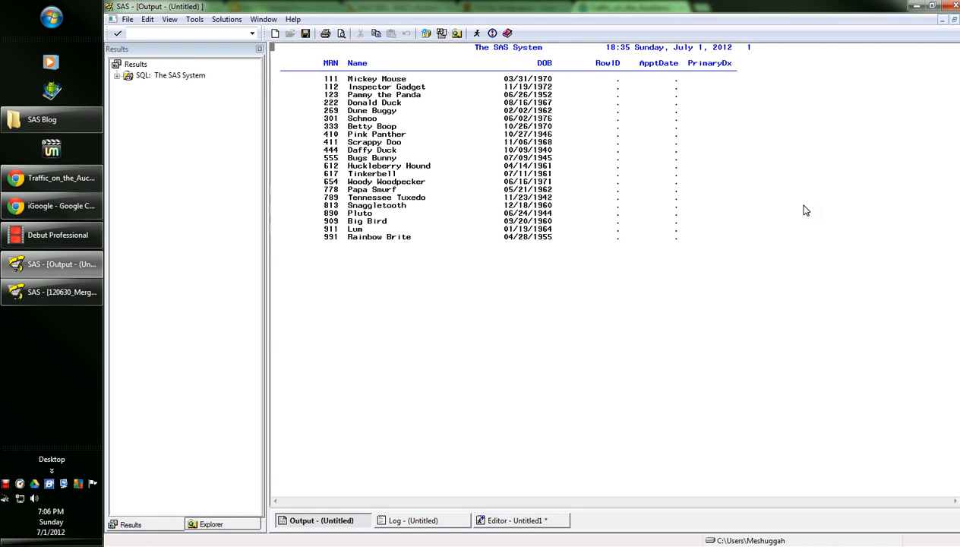
mouse_move(327, 173)
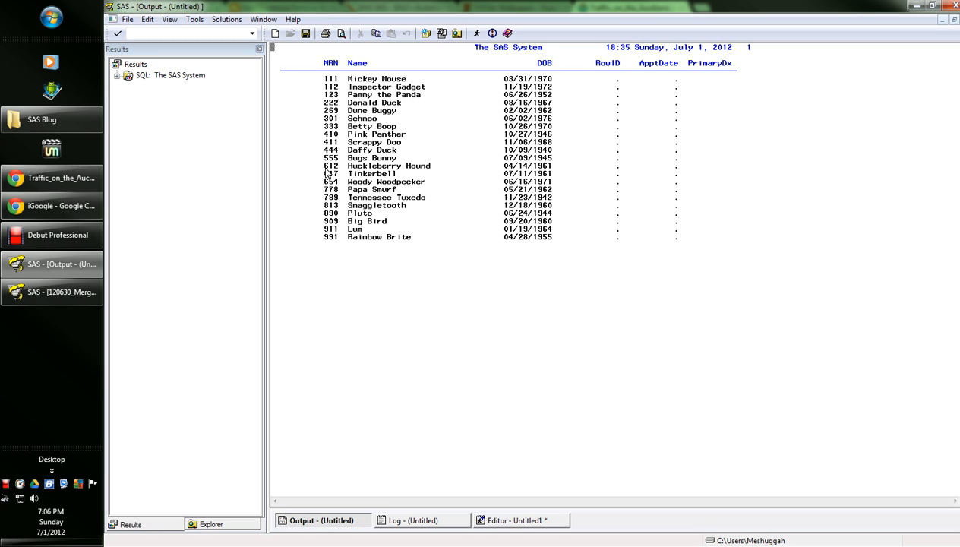
mouse_move(913, 144)
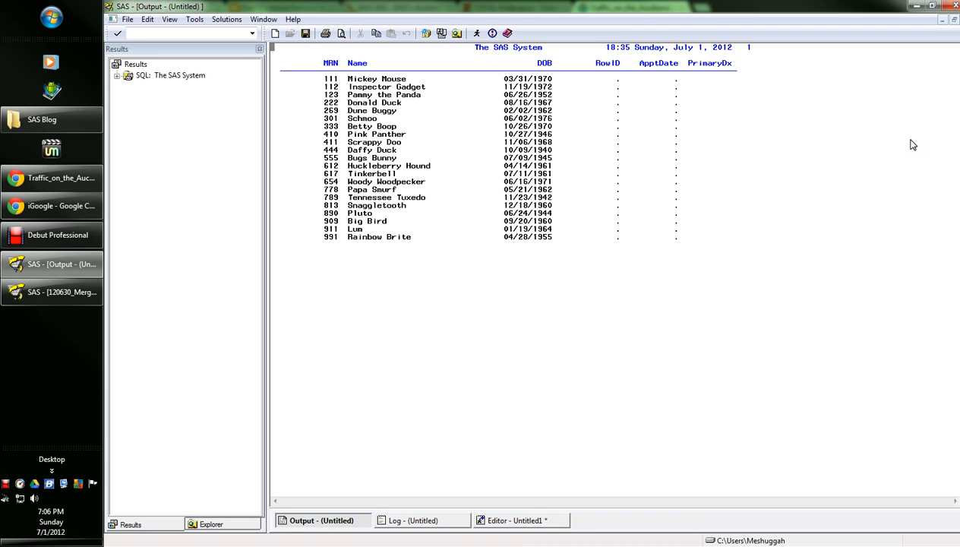
mouse_move(836, 140)
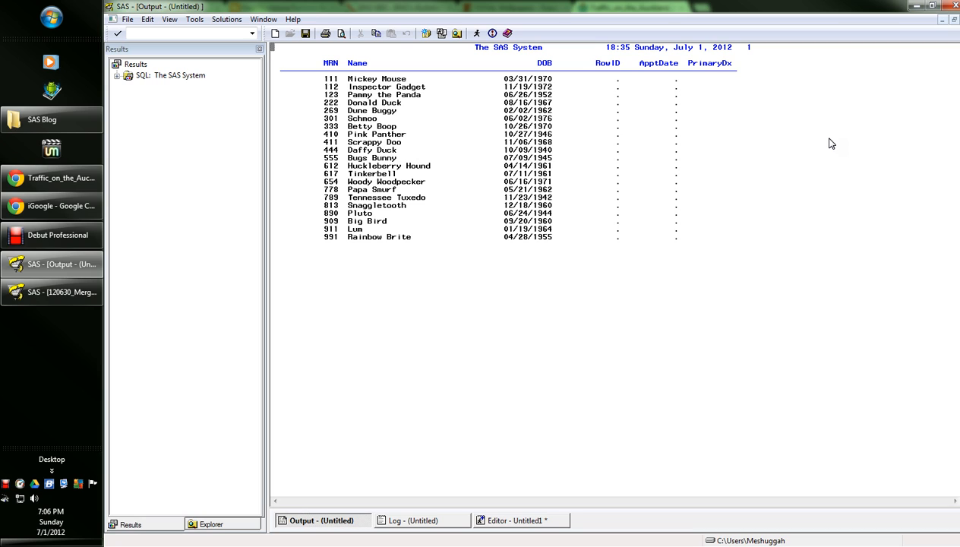
mouse_move(372, 85)
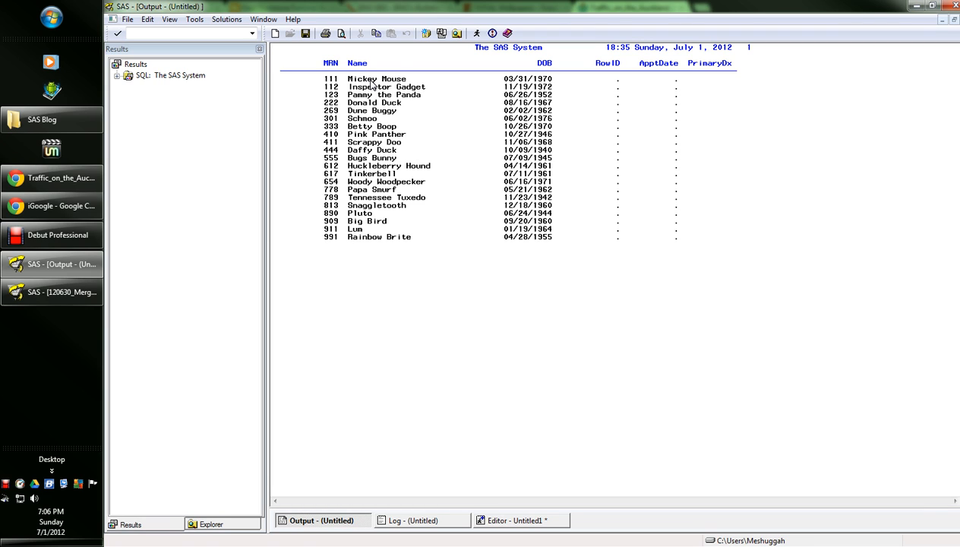
mouse_move(351, 189)
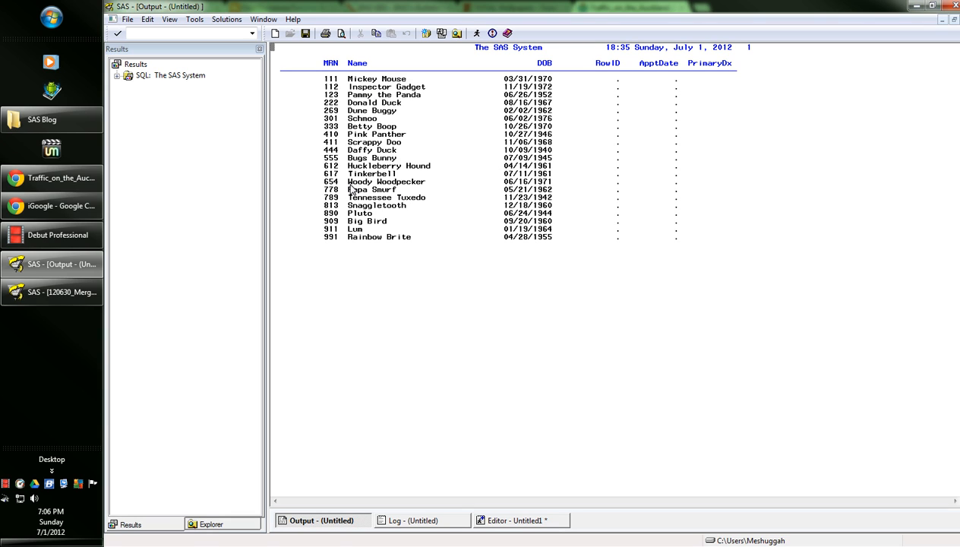
mouse_move(367, 158)
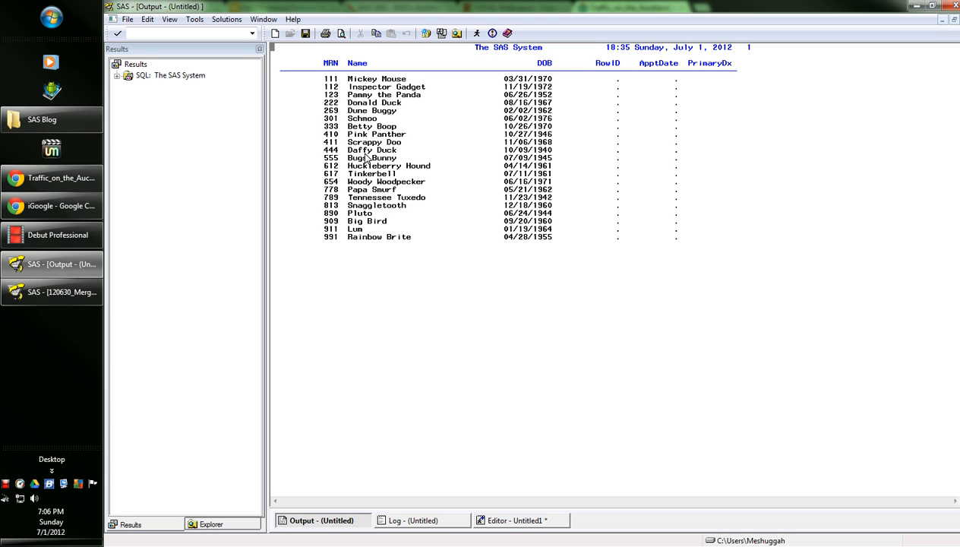
mouse_move(351, 110)
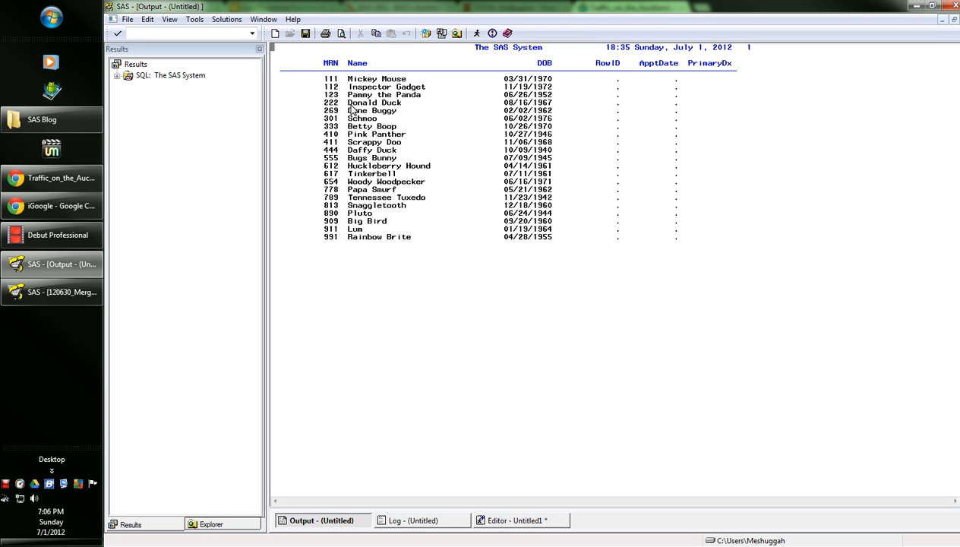
mouse_move(344, 188)
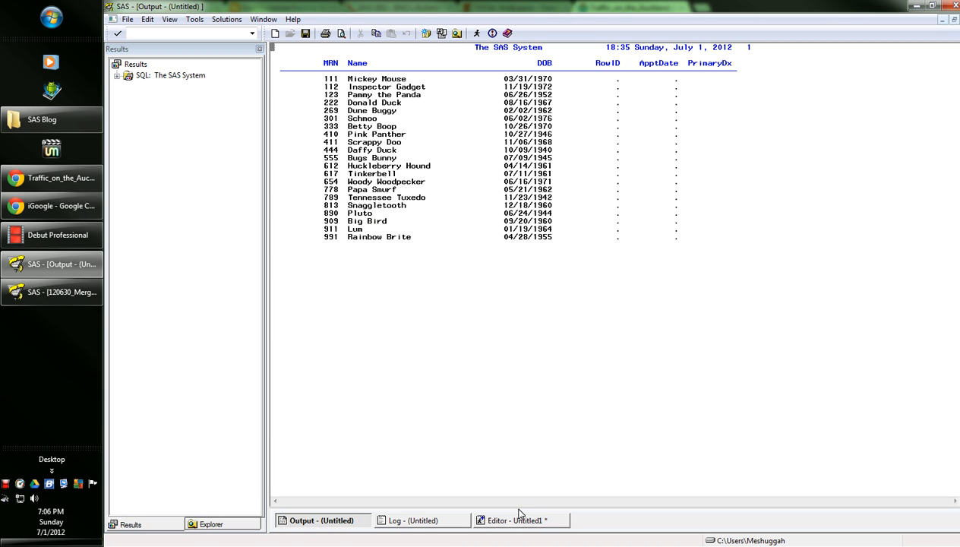
- Return to the editor showing the non-null rowID query ordered by MRN and ApptDate
left_click(520, 521)
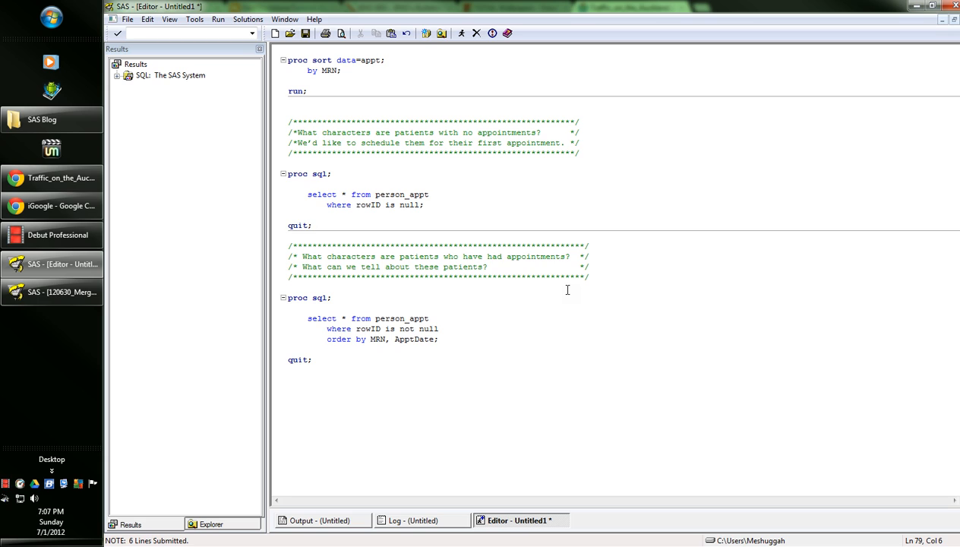
left_click(312, 225)
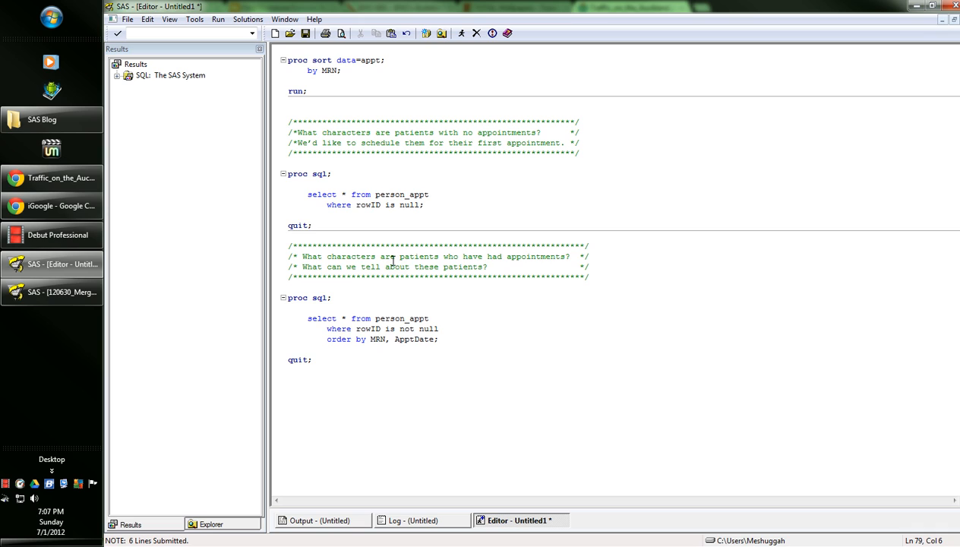
mouse_move(387, 206)
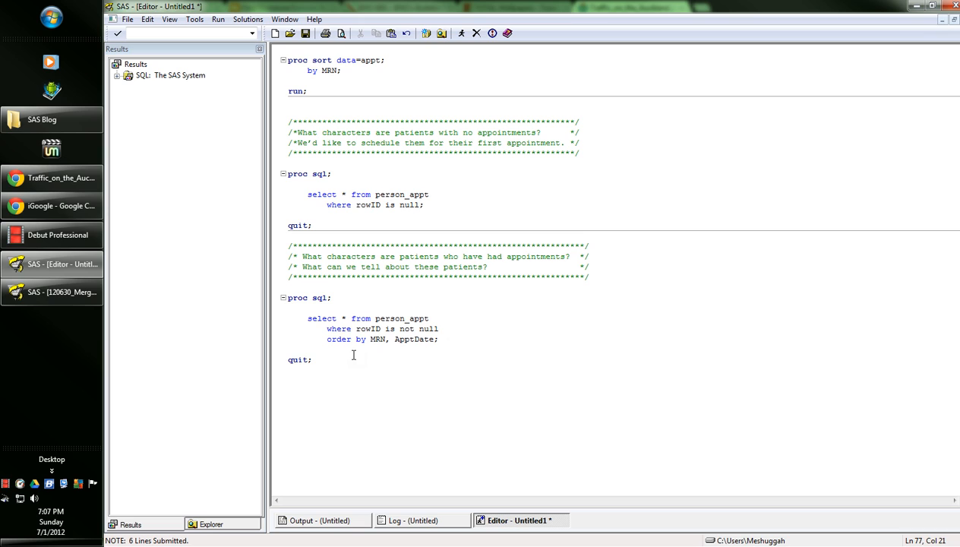
mouse_move(388, 342)
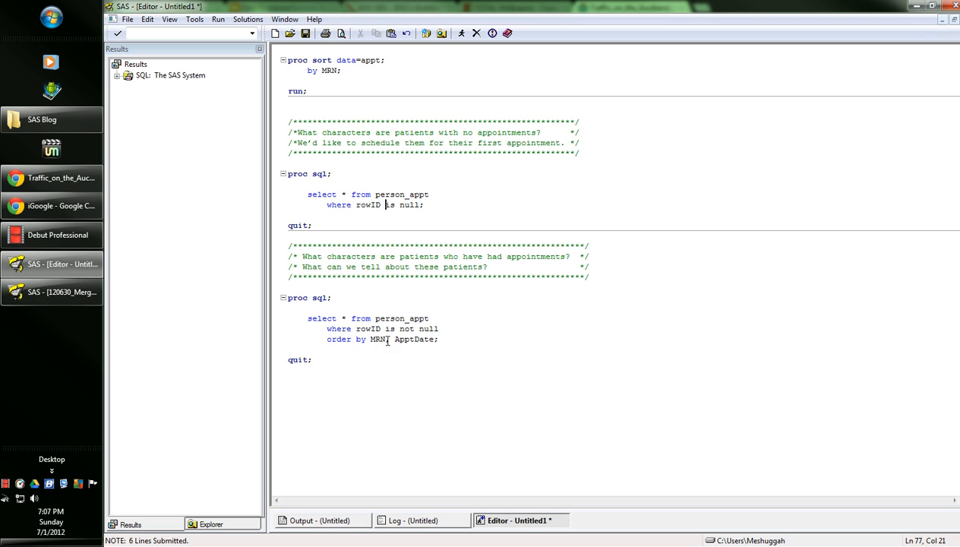
mouse_move(489, 346)
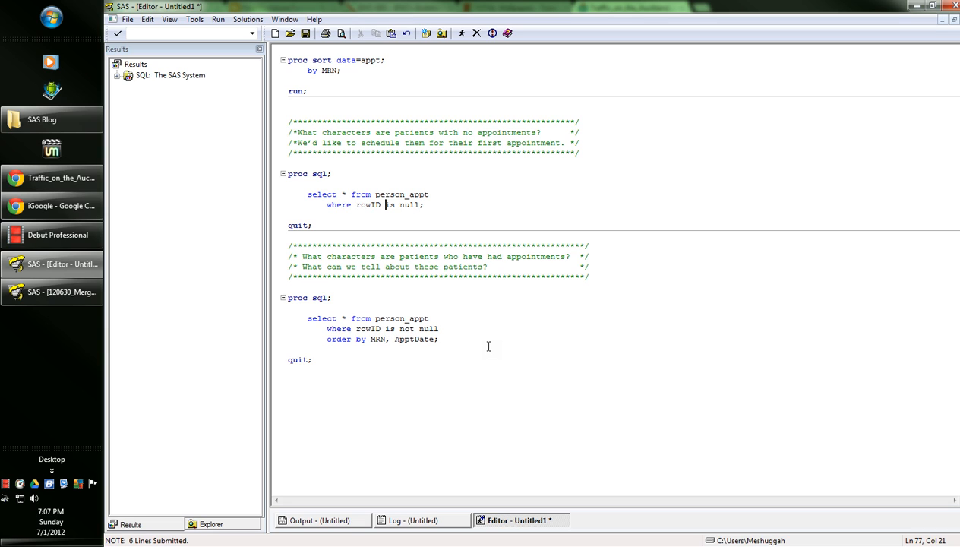
mouse_move(323, 373)
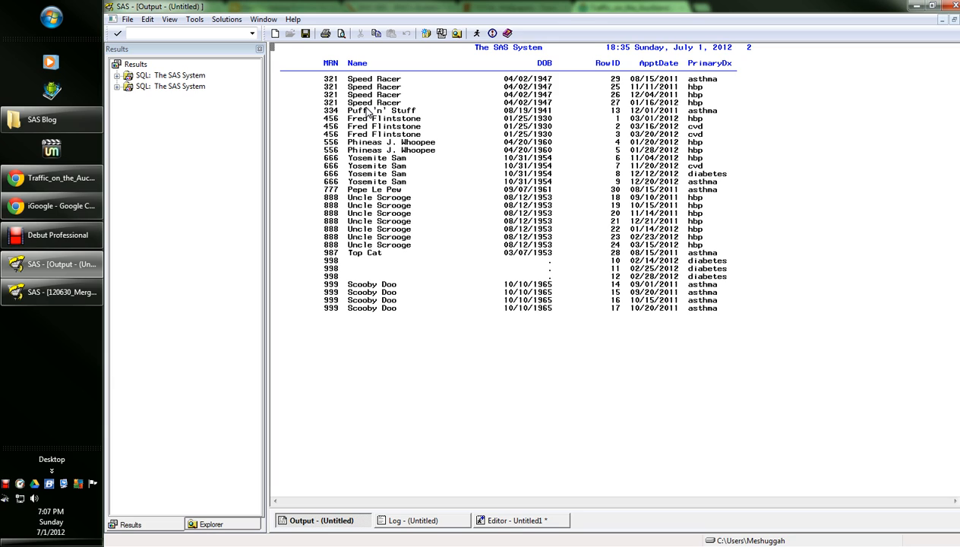
mouse_move(604, 102)
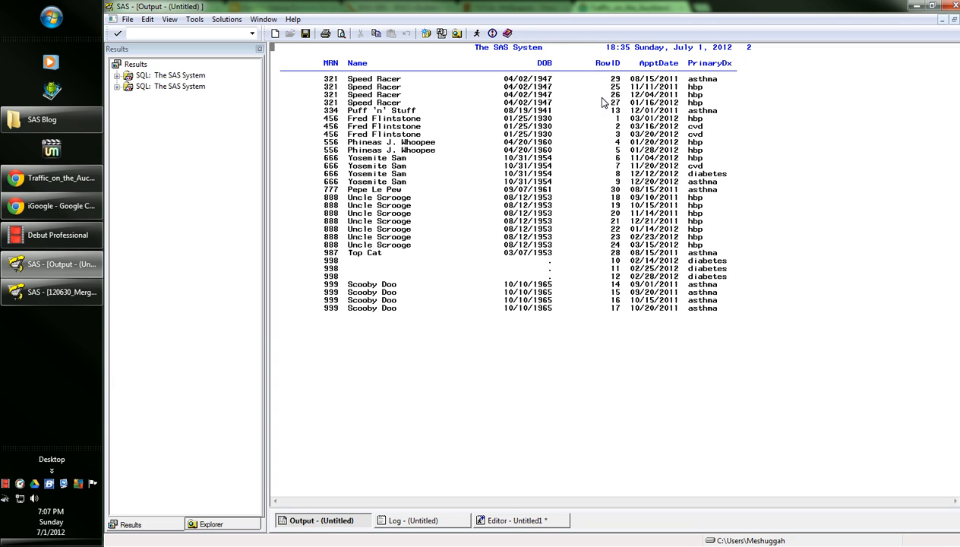
mouse_move(736, 81)
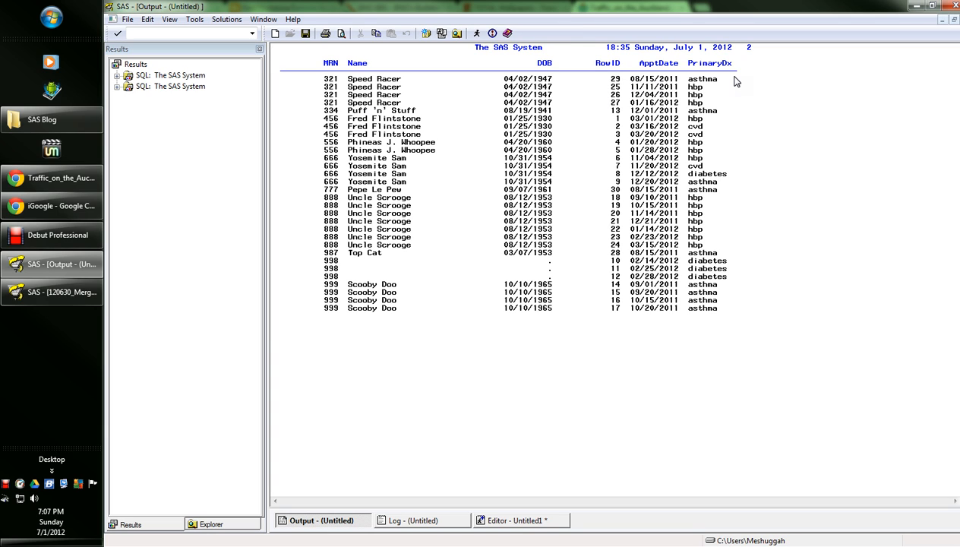
mouse_move(803, 80)
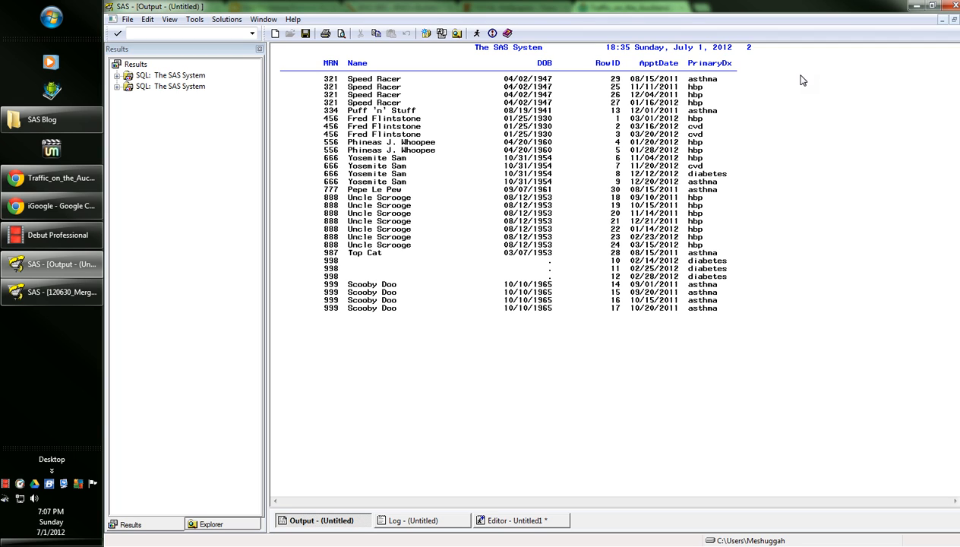
mouse_move(628, 99)
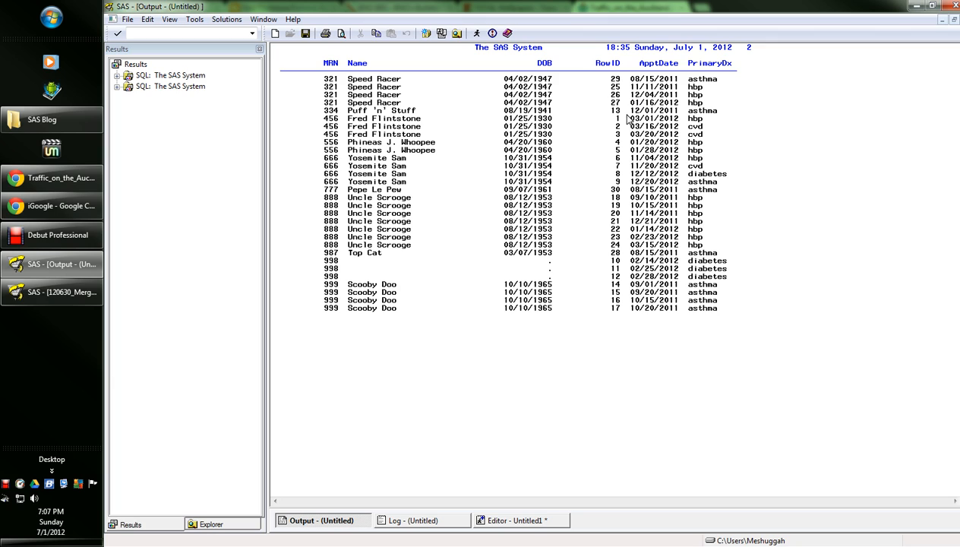
mouse_move(696, 109)
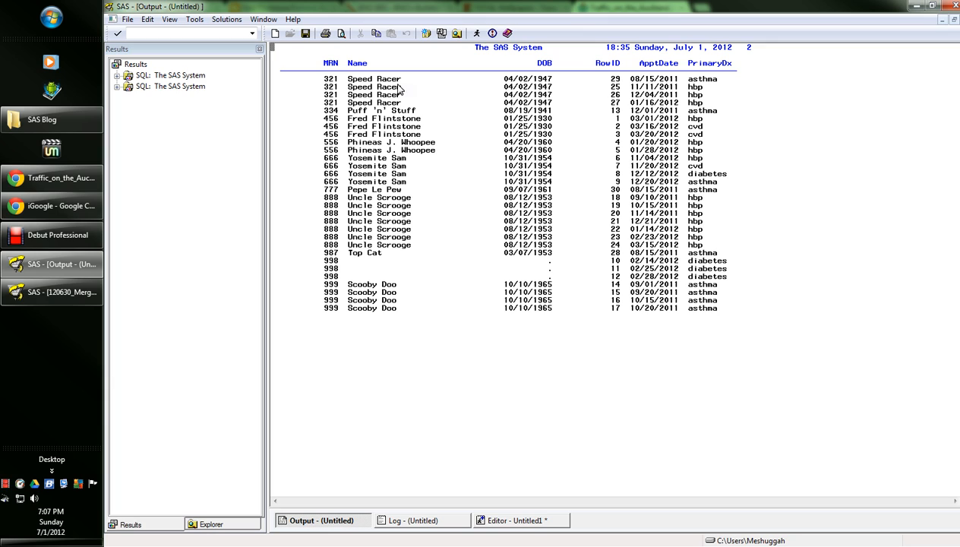
mouse_move(552, 162)
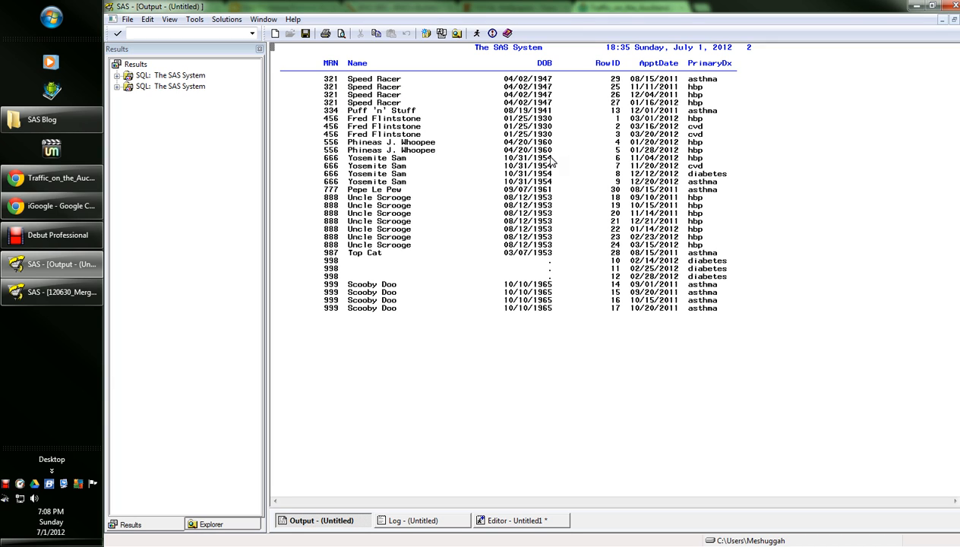
mouse_move(603, 152)
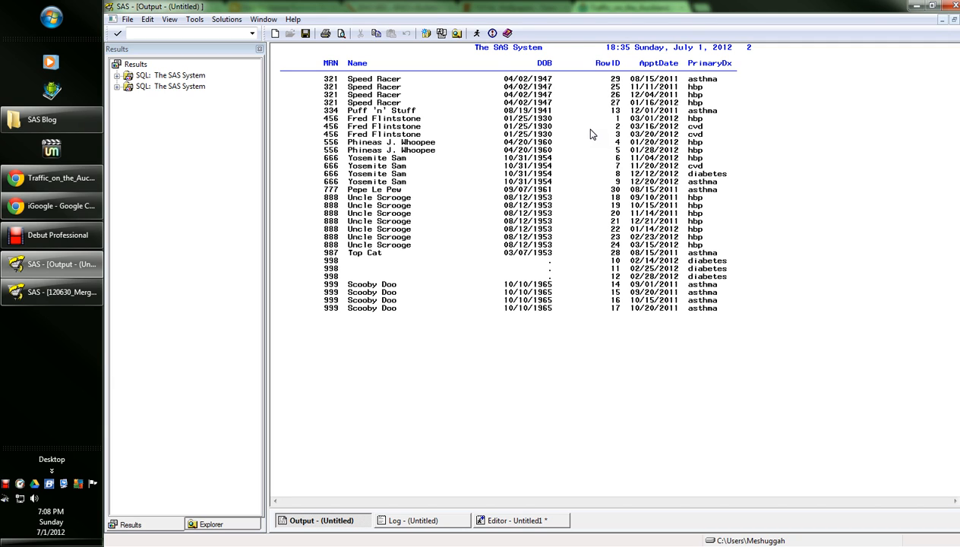
mouse_move(368, 122)
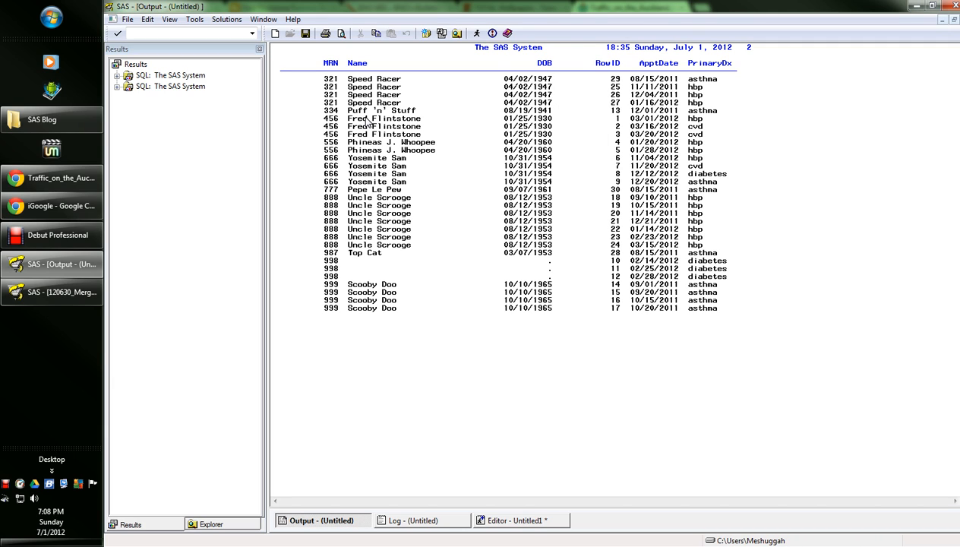
mouse_move(711, 116)
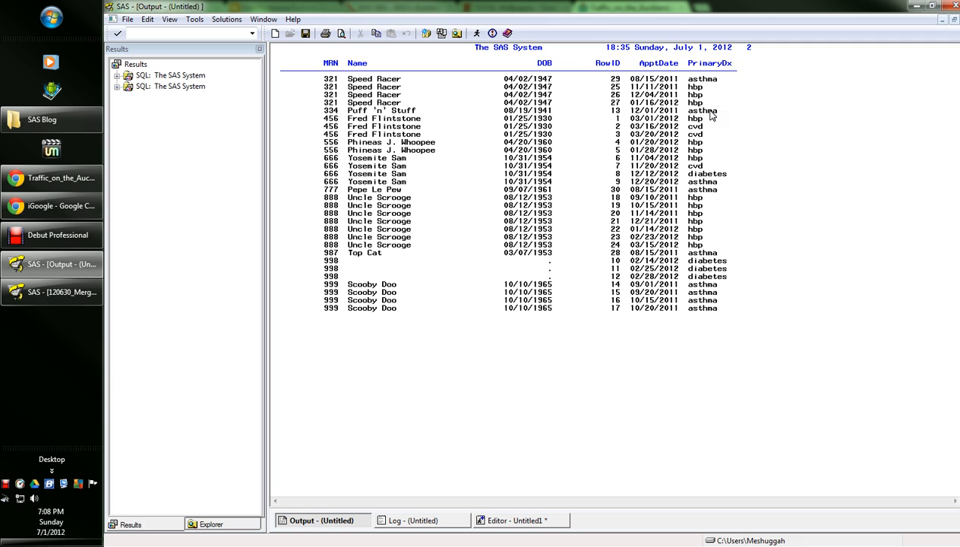
mouse_move(639, 117)
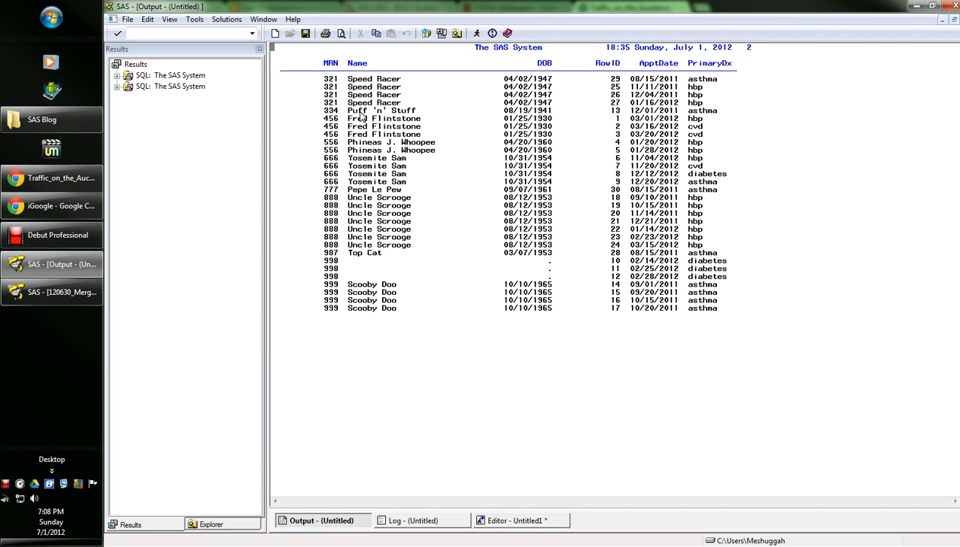
mouse_move(365, 192)
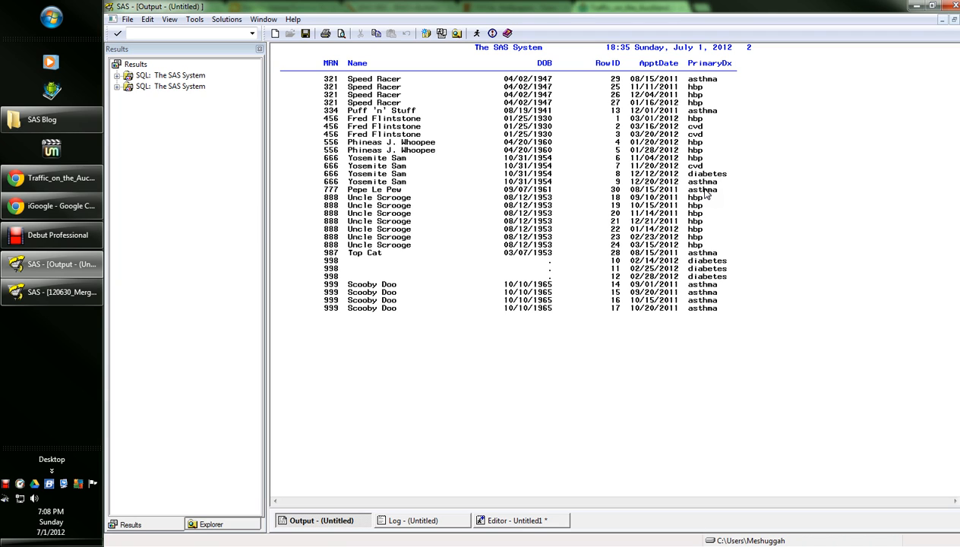
mouse_move(741, 253)
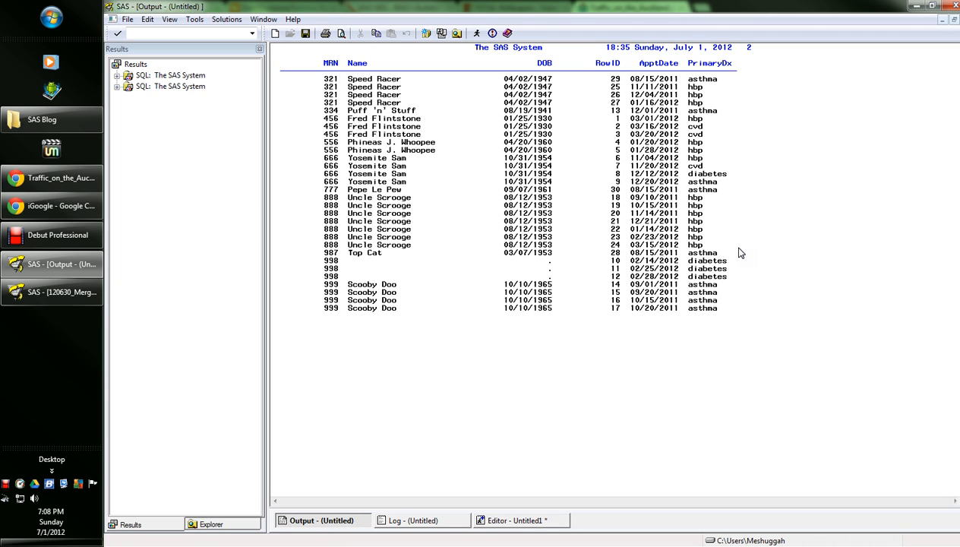
mouse_move(723, 237)
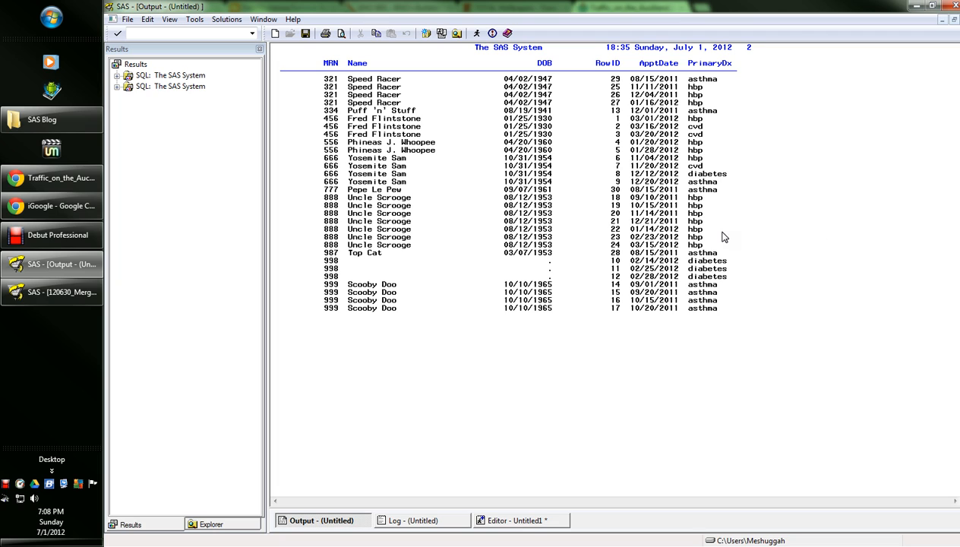
mouse_move(588, 206)
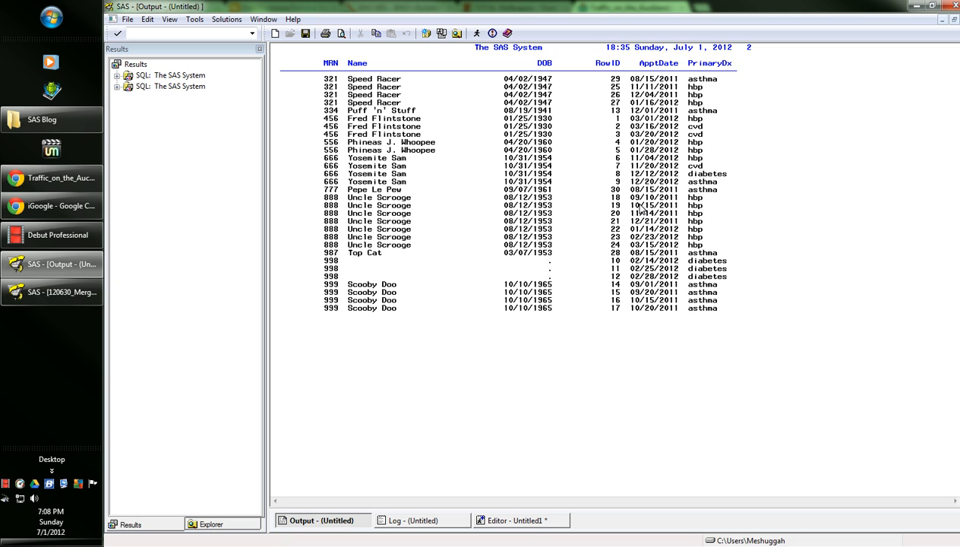
mouse_move(679, 248)
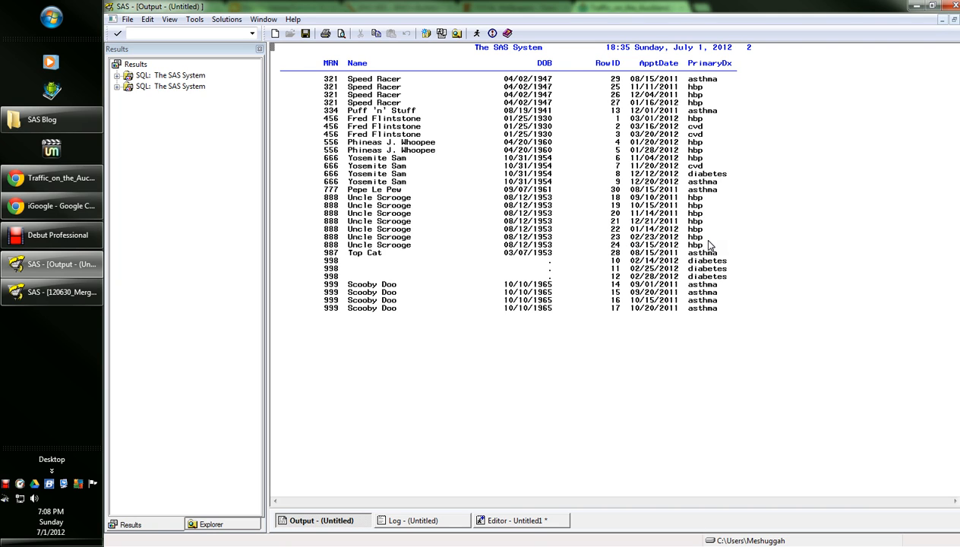
mouse_move(349, 269)
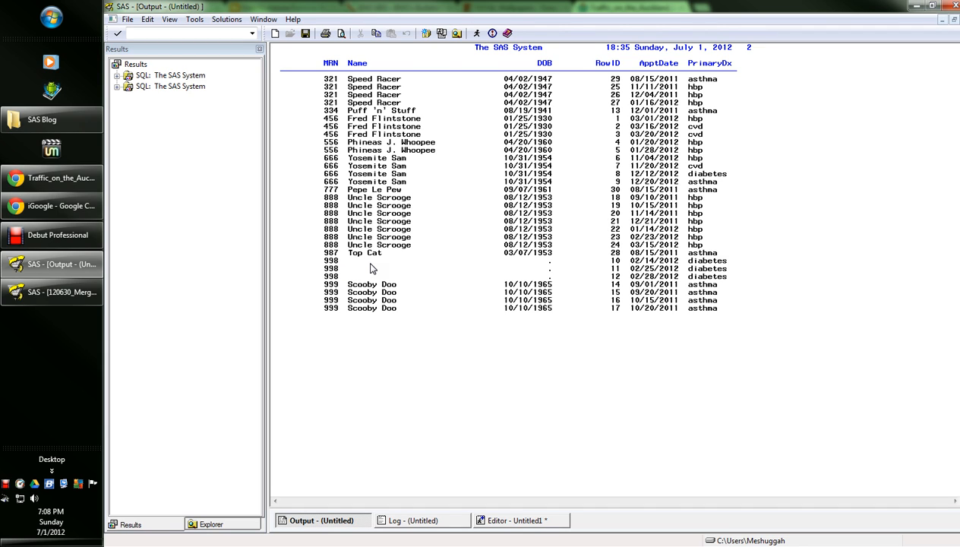
mouse_move(538, 269)
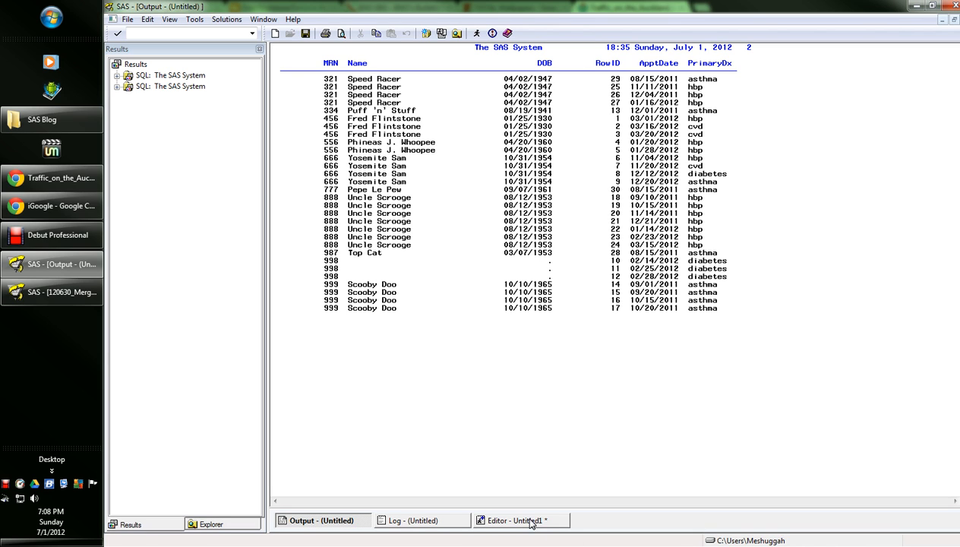
- Return to the SAS program editor to add the null-Name orphaned-records query
left_click(520, 520)
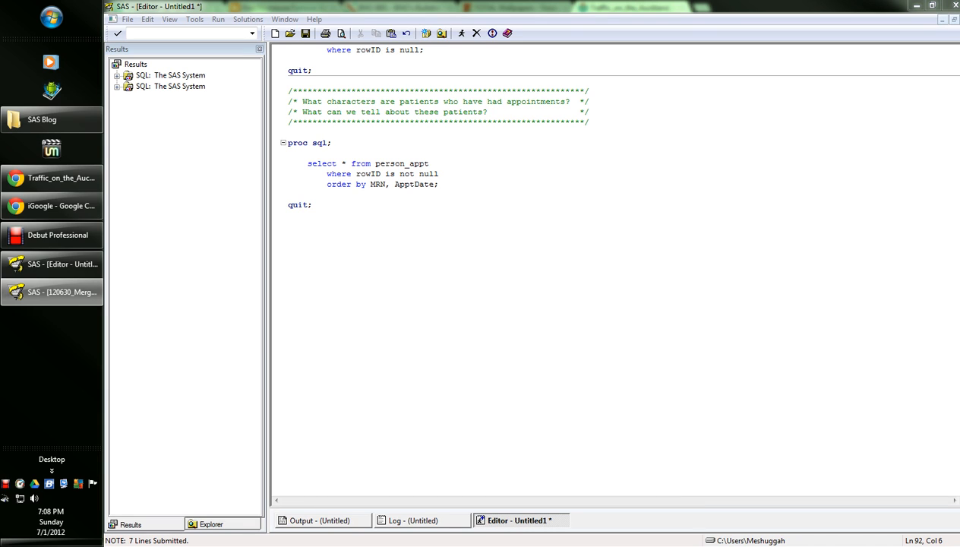
mouse_move(304, 252)
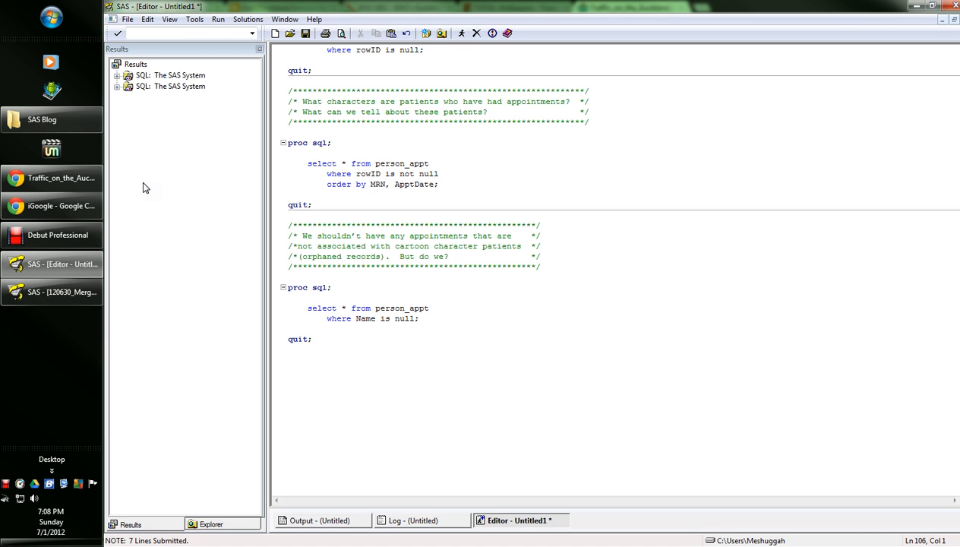
mouse_move(445, 203)
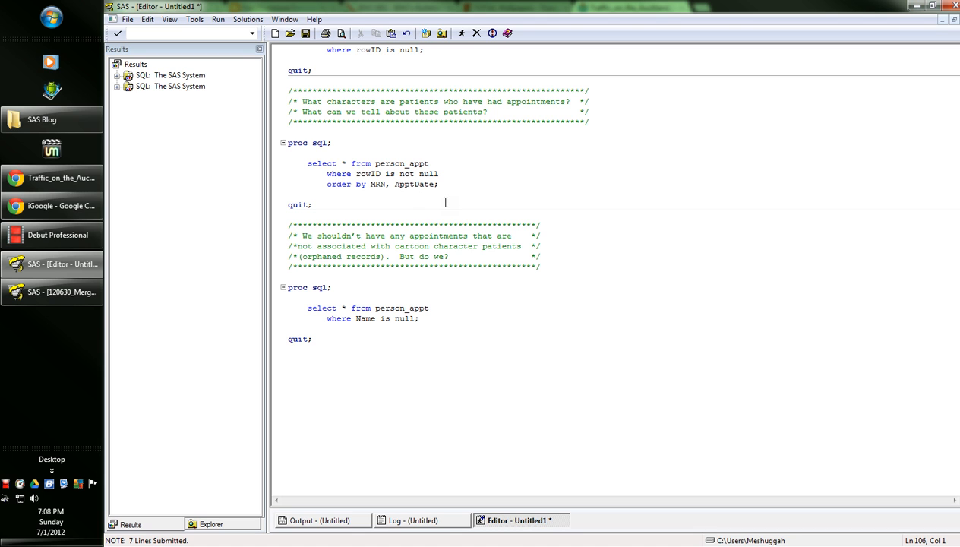
- Show the Metadata sheet of the Merge datasets spreadsheet in Chrome
left_click(51, 178)
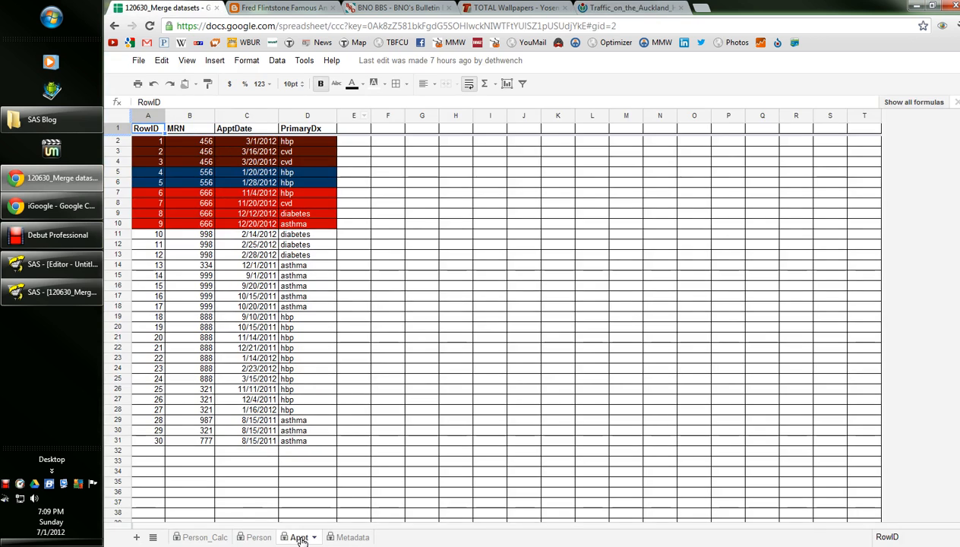
left_click(343, 537)
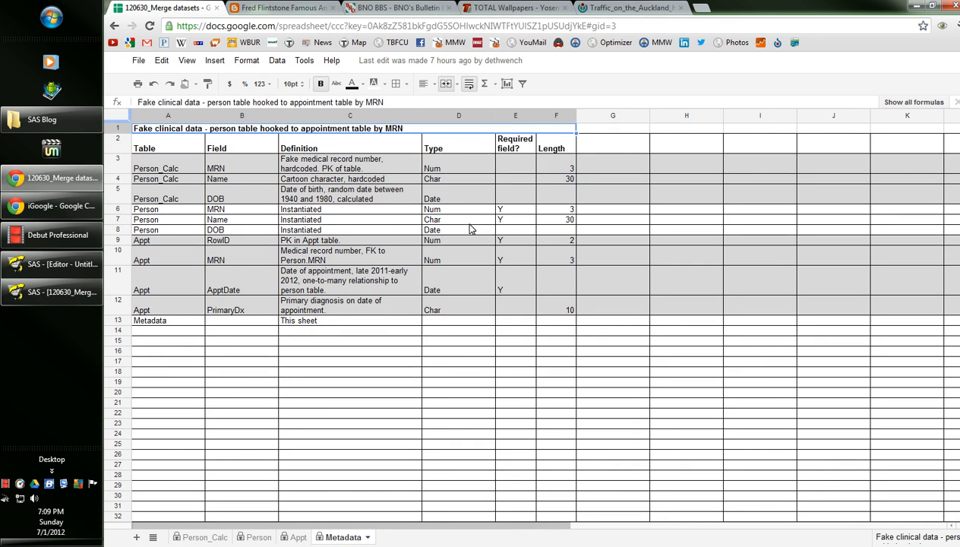
mouse_move(42, 316)
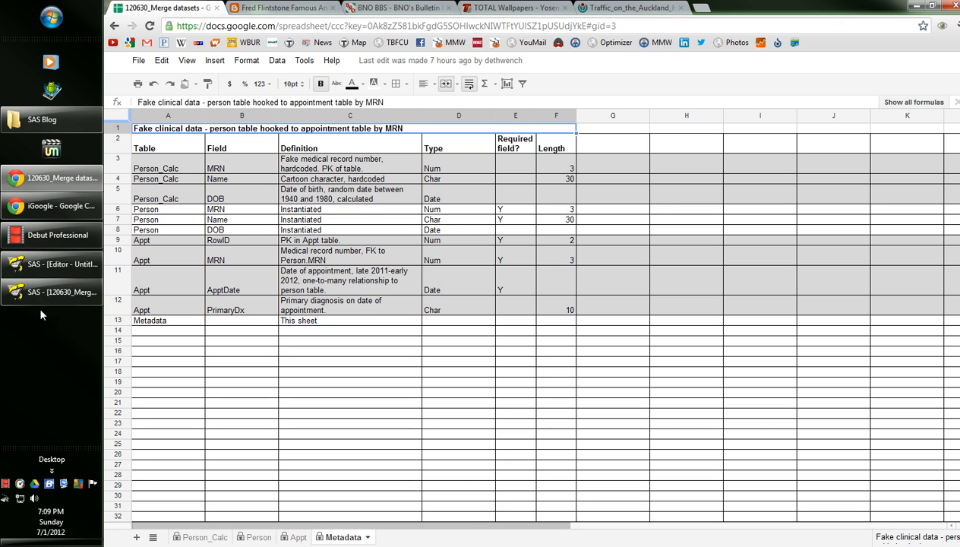
- Submit only the null-Name query, listing three orphaned MRN 998 appointments
left_click(51, 263)
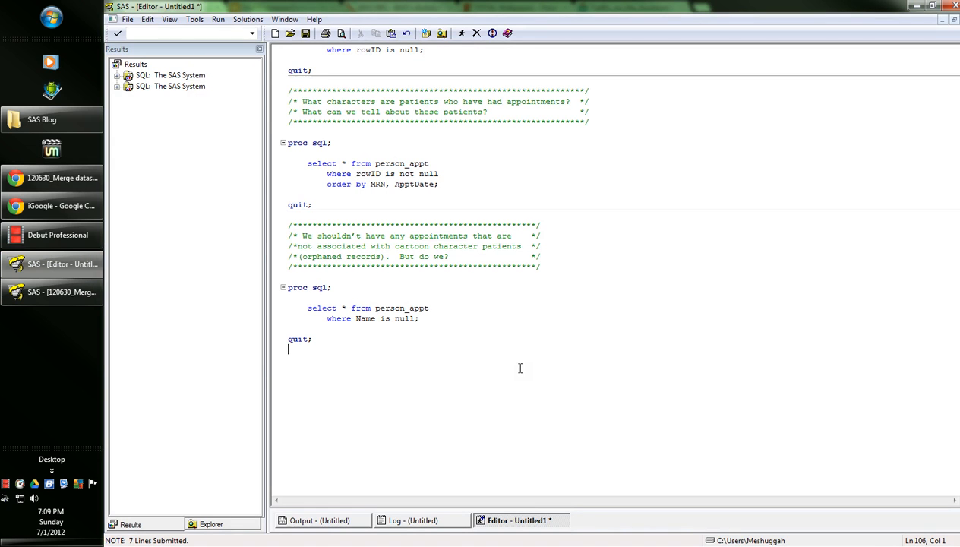
mouse_move(458, 370)
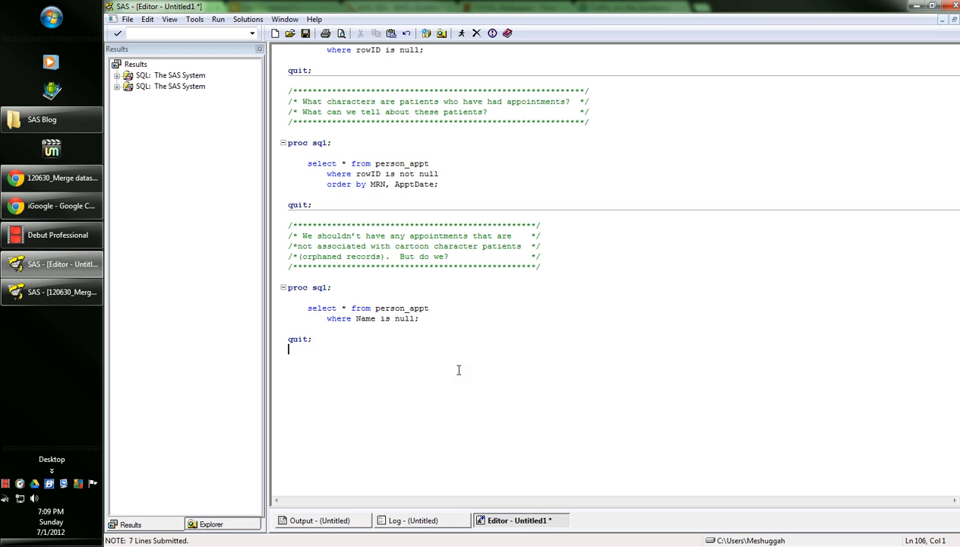
mouse_move(416, 307)
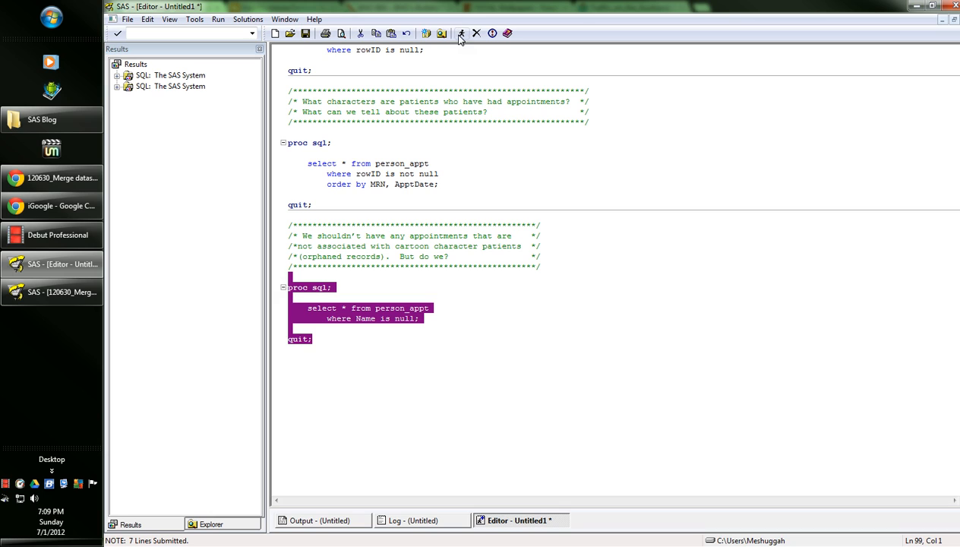
left_click(461, 32)
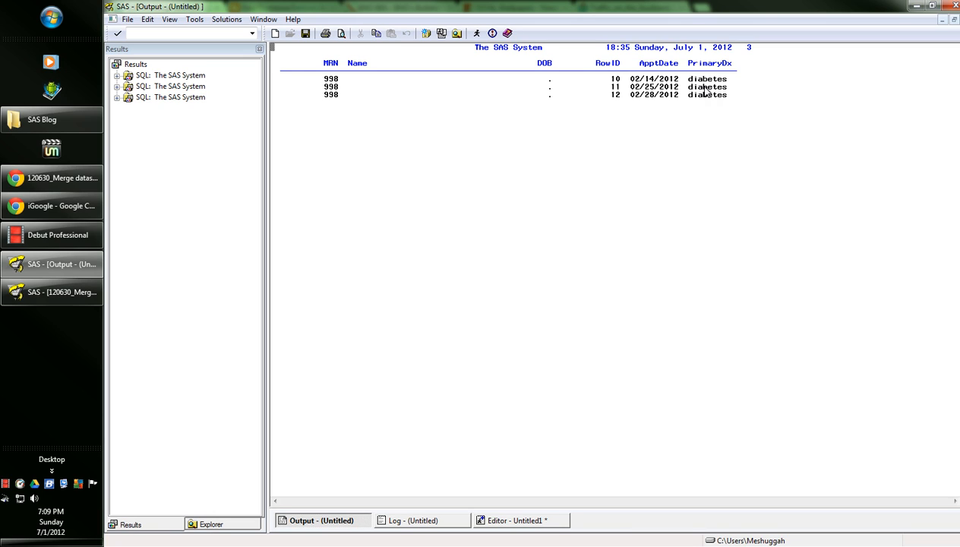
mouse_move(480, 507)
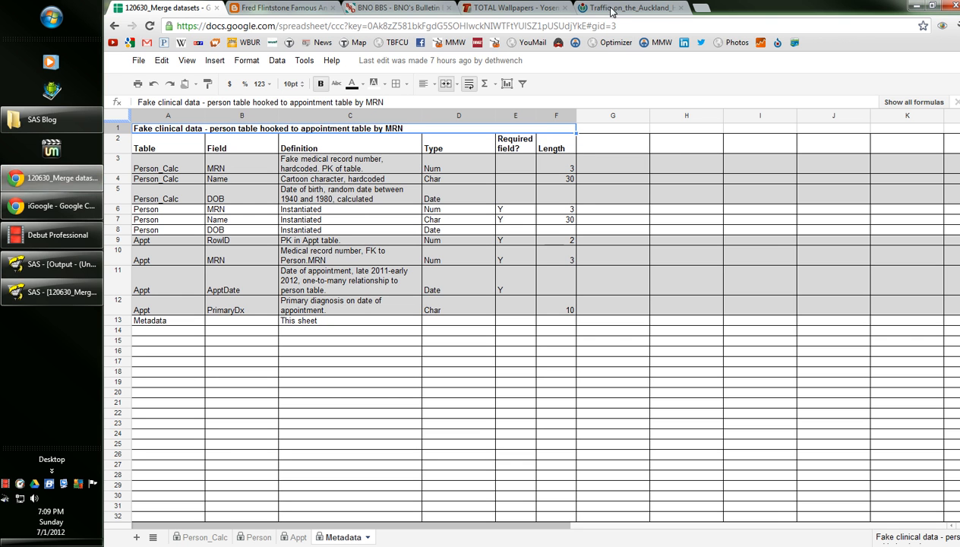
- Switch to the Traffic_on_the_Auckland_Harbour_Bridge photo tab in Chrome
left_click(630, 8)
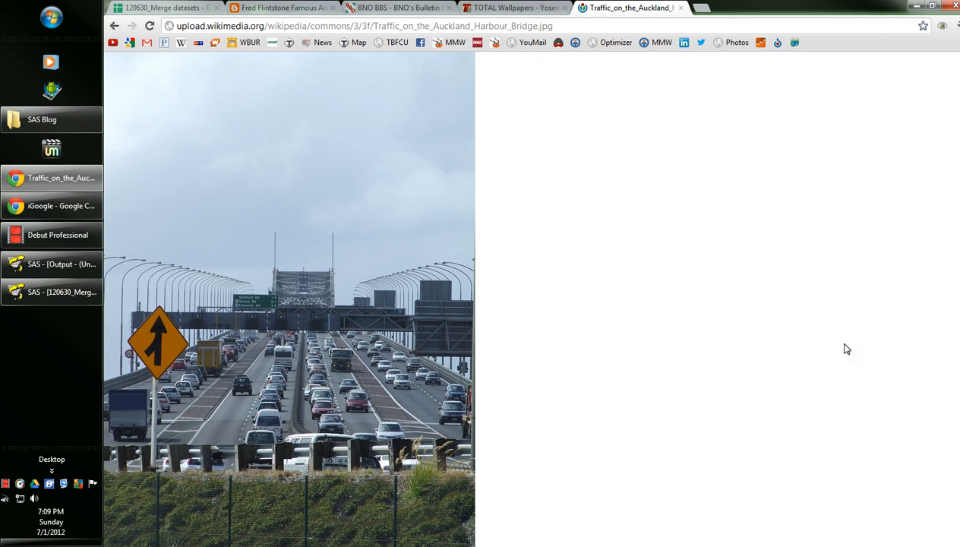
mouse_move(126, 504)
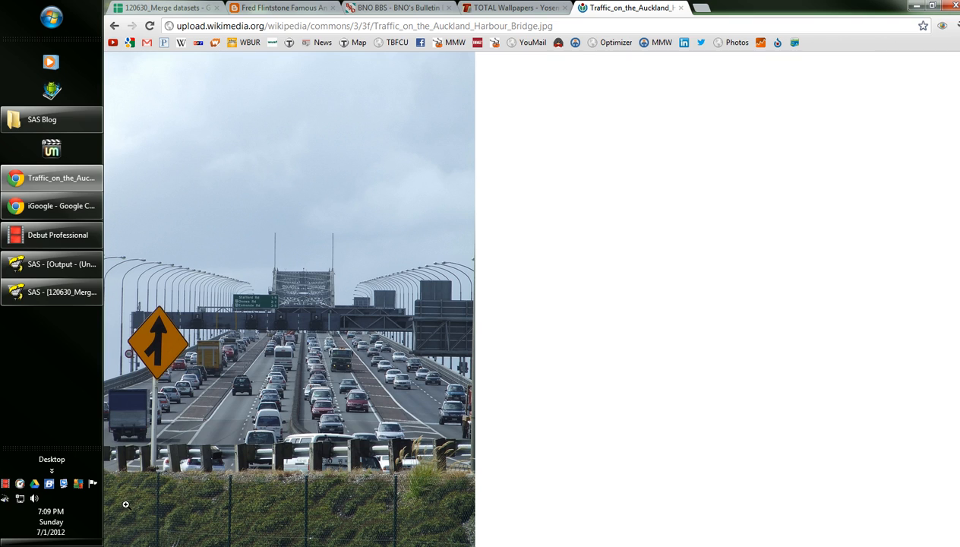